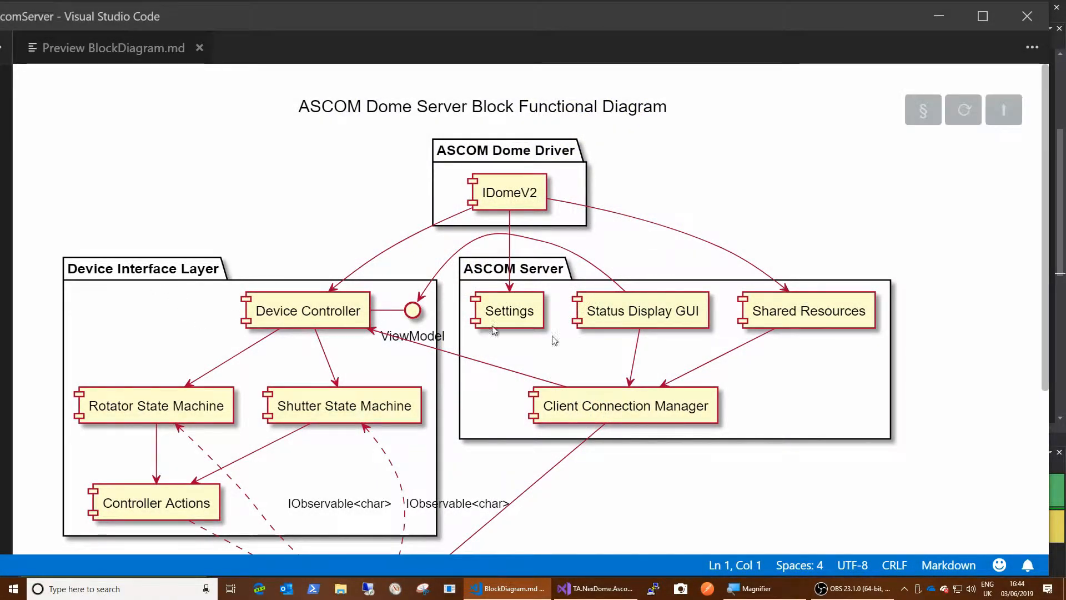
{"action": "mouse_move", "coordinate": [684, 341]}
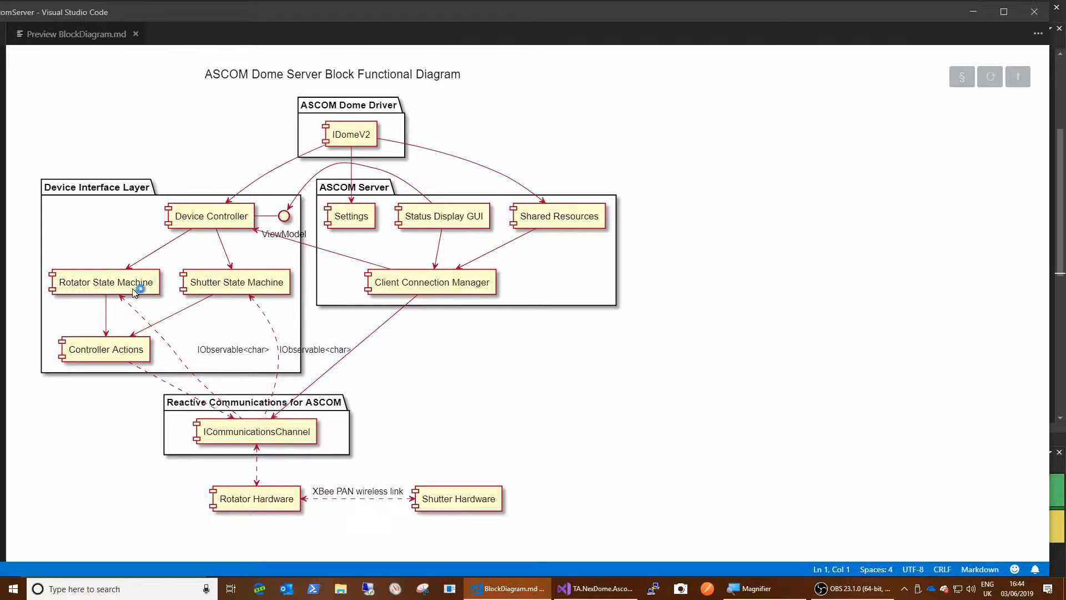
{"action": "mouse_move", "coordinate": [306, 500]}
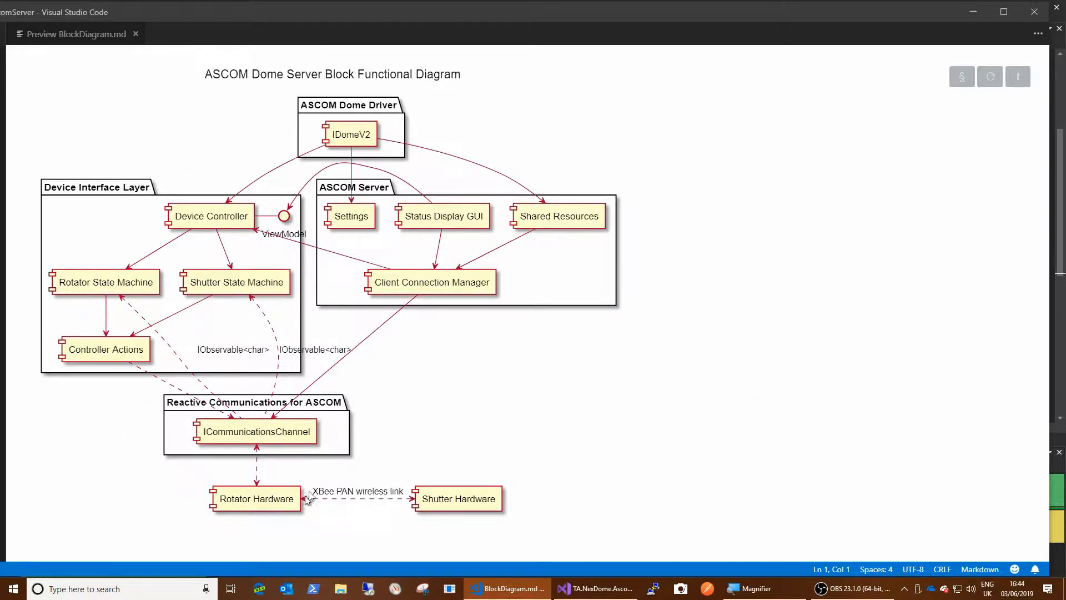
{"action": "mouse_move", "coordinate": [320, 473]}
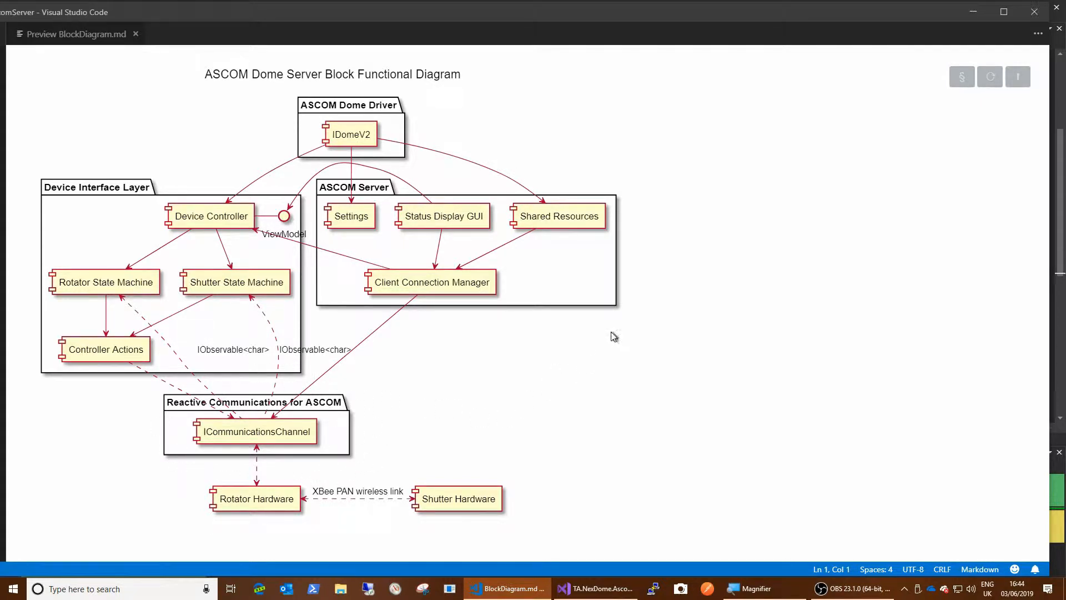
{"action": "mouse_move", "coordinate": [427, 303]}
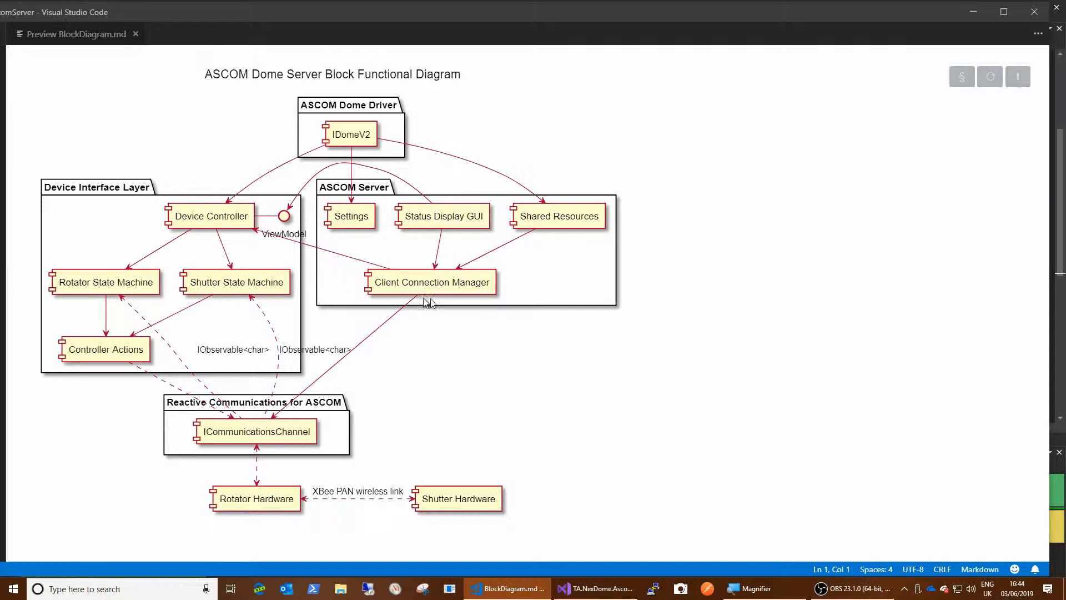
{"action": "mouse_move", "coordinate": [558, 342]}
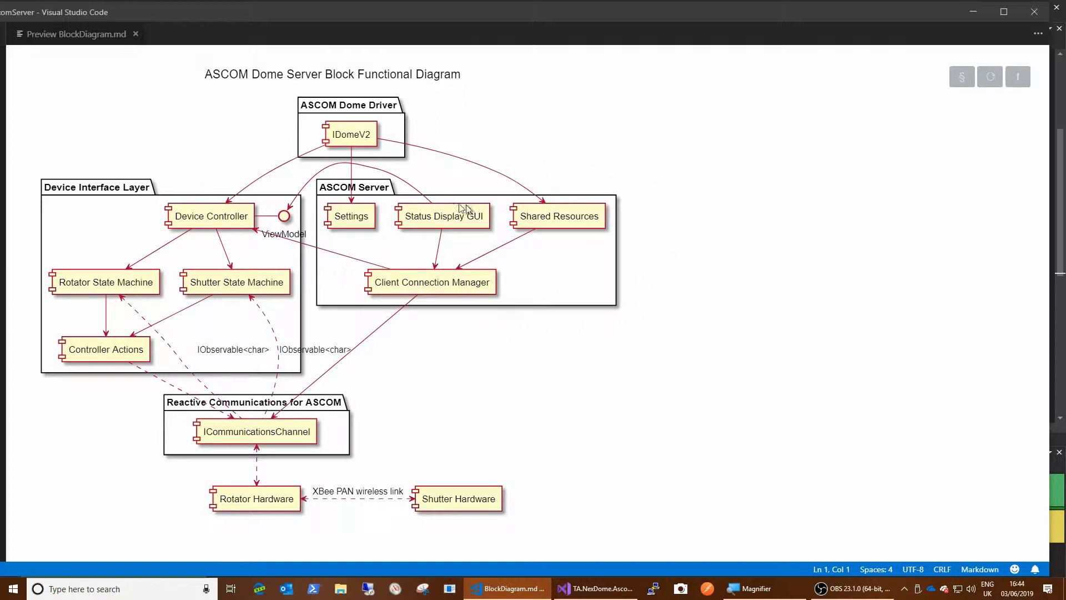
{"action": "mouse_move", "coordinate": [373, 146]}
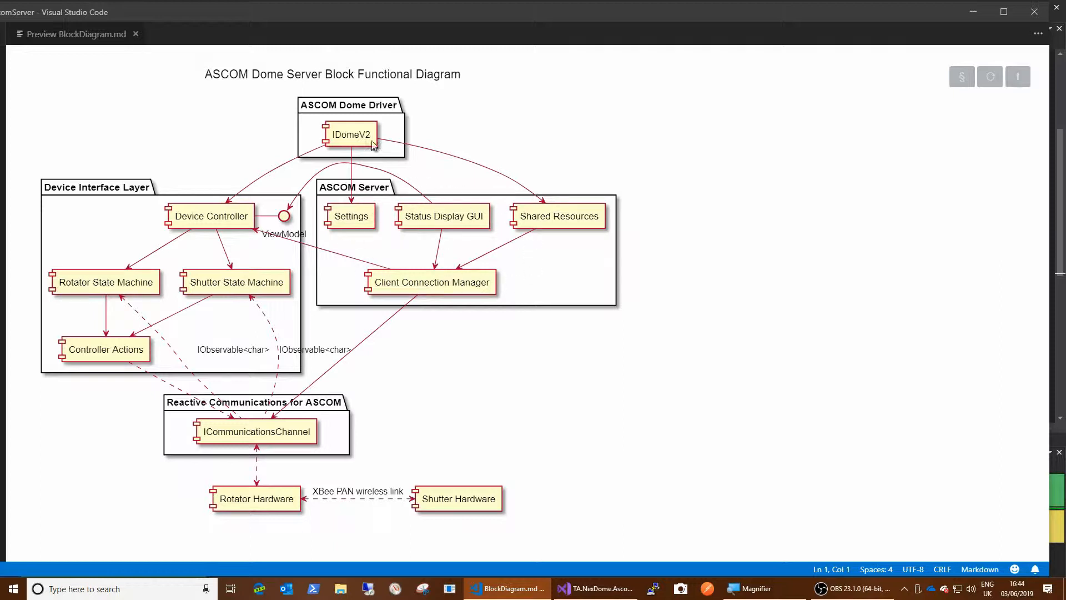
{"action": "mouse_move", "coordinate": [360, 165]}
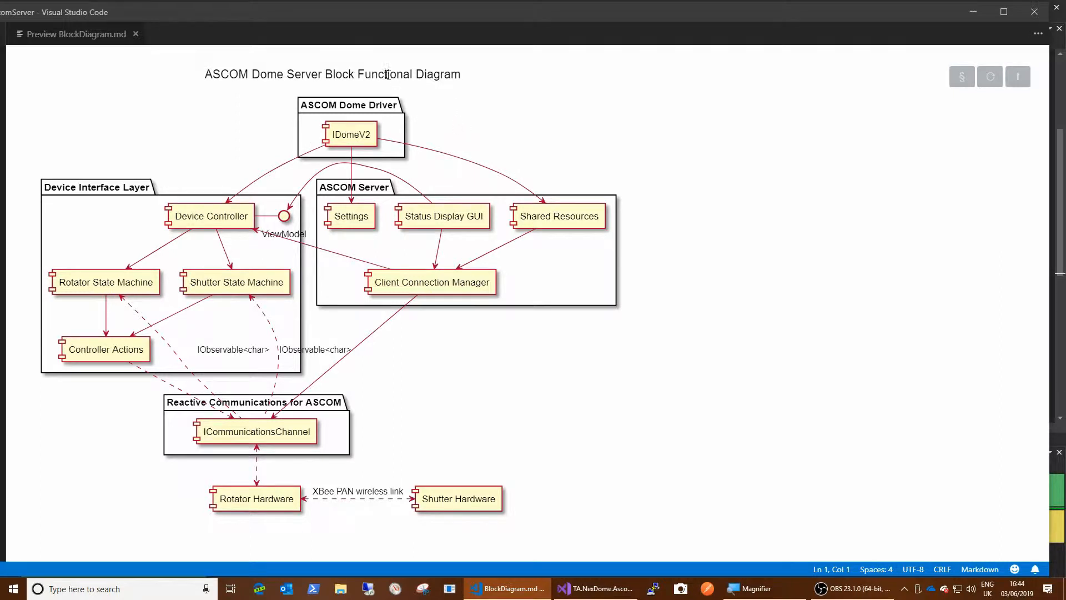
{"action": "mouse_move", "coordinate": [389, 180]}
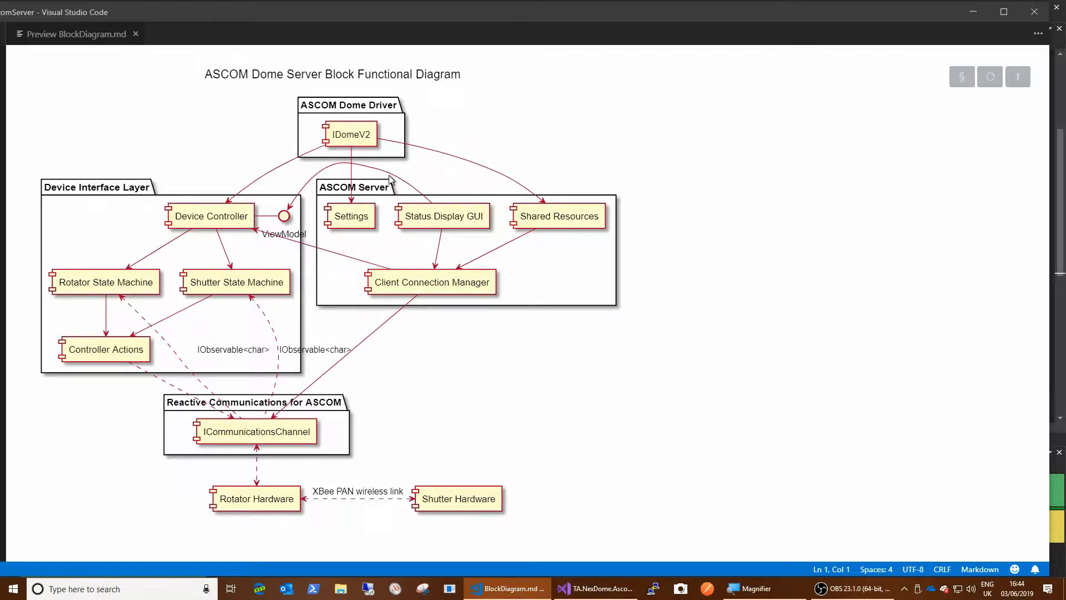
{"action": "mouse_move", "coordinate": [568, 193]}
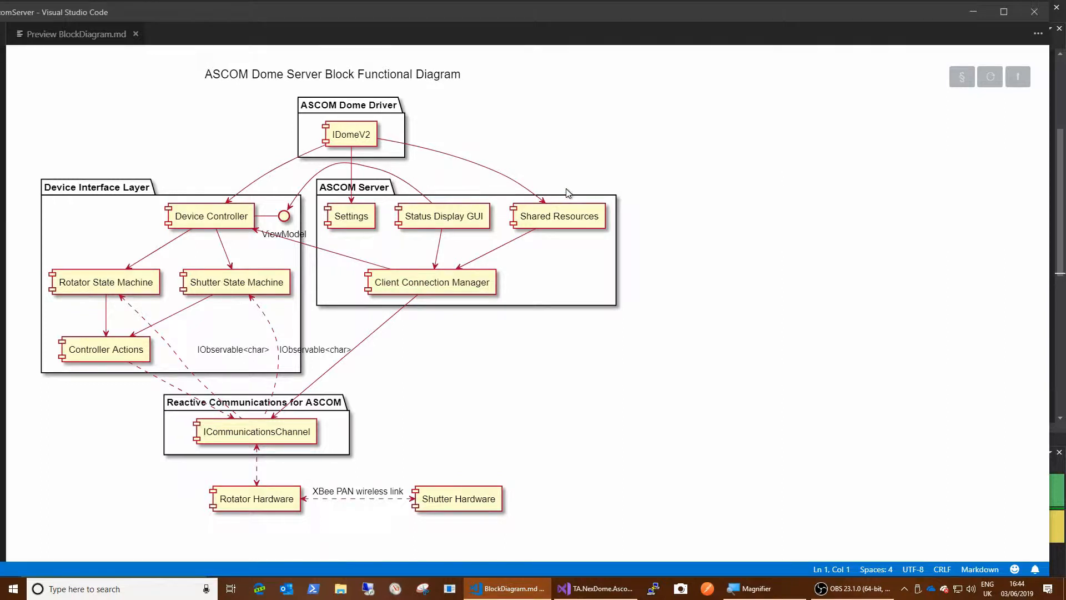
{"action": "mouse_move", "coordinate": [180, 219]}
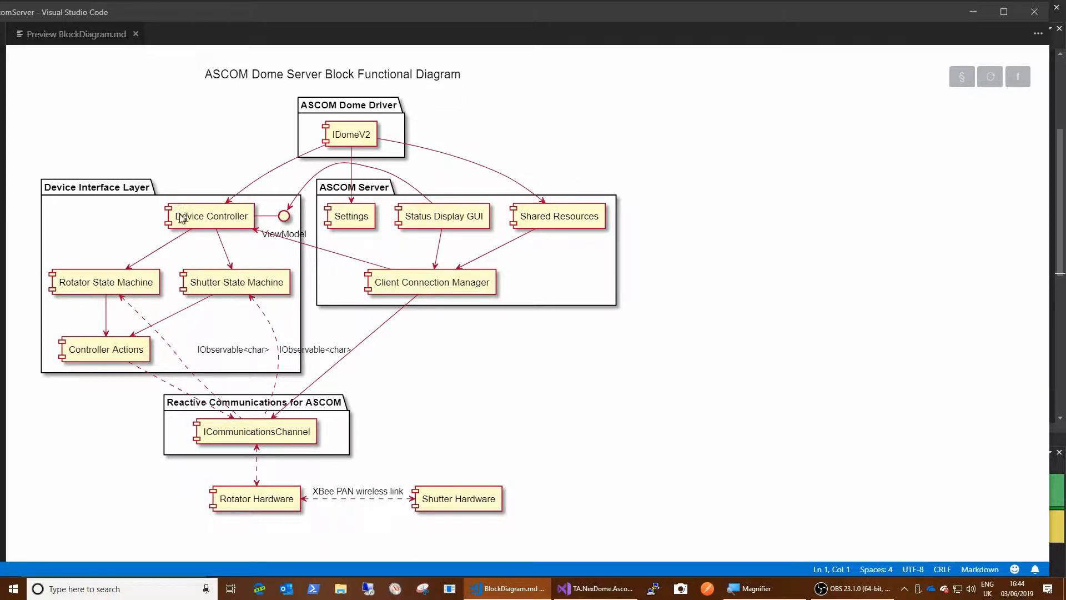
{"action": "mouse_move", "coordinate": [296, 104]}
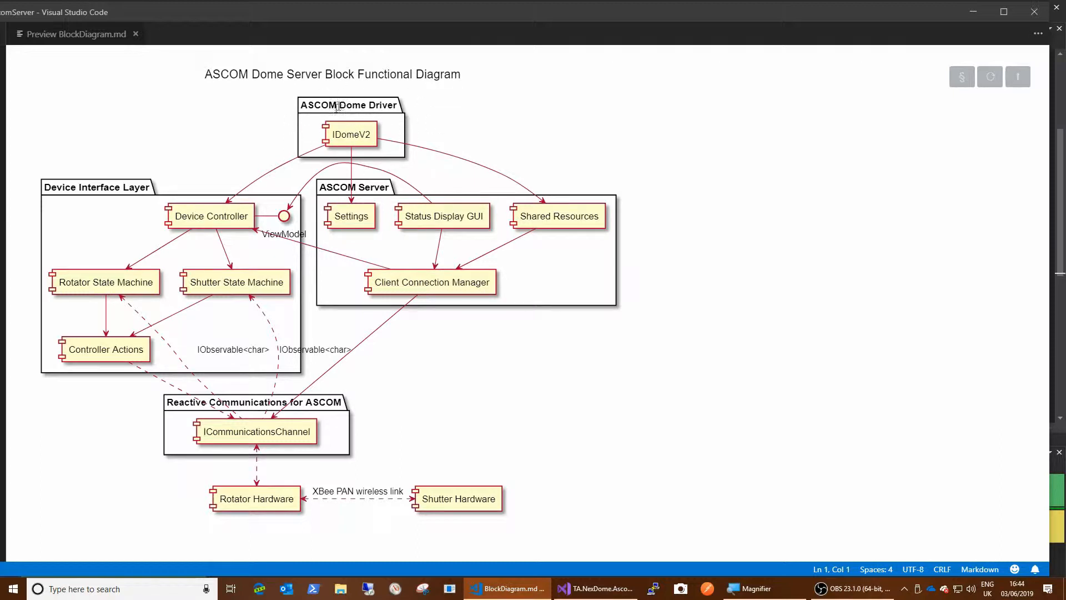
{"action": "mouse_move", "coordinate": [371, 120]}
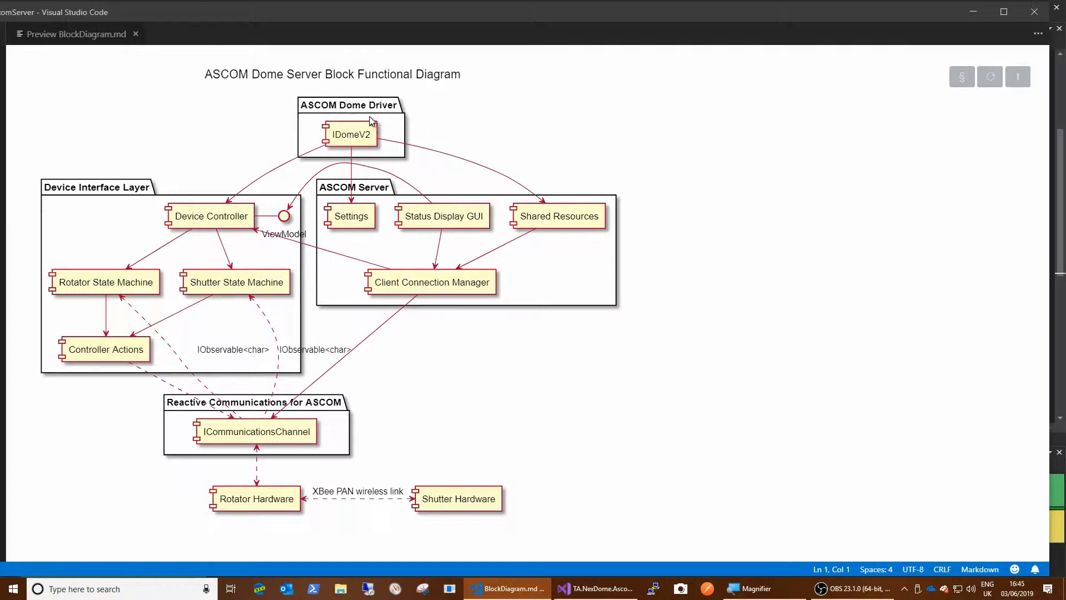
{"action": "mouse_move", "coordinate": [487, 228]}
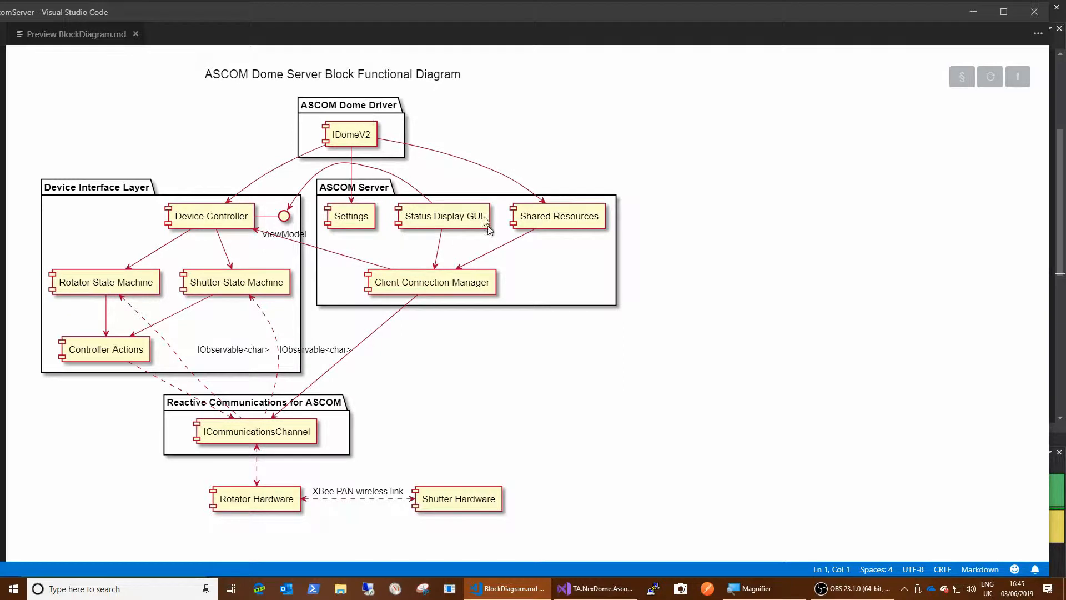
{"action": "mouse_move", "coordinate": [378, 442]}
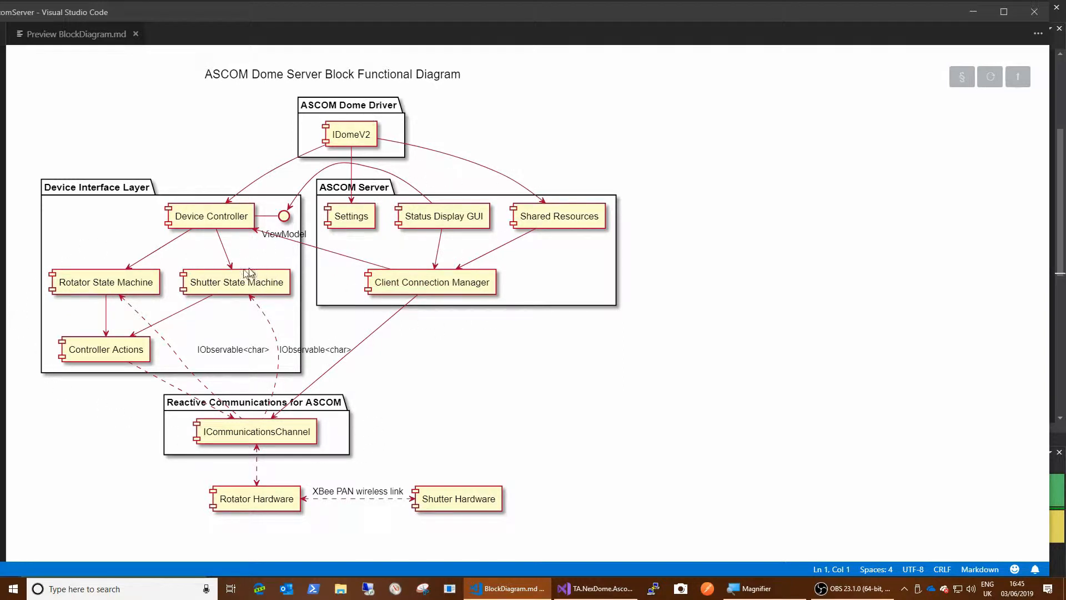
{"action": "mouse_move", "coordinate": [365, 353]}
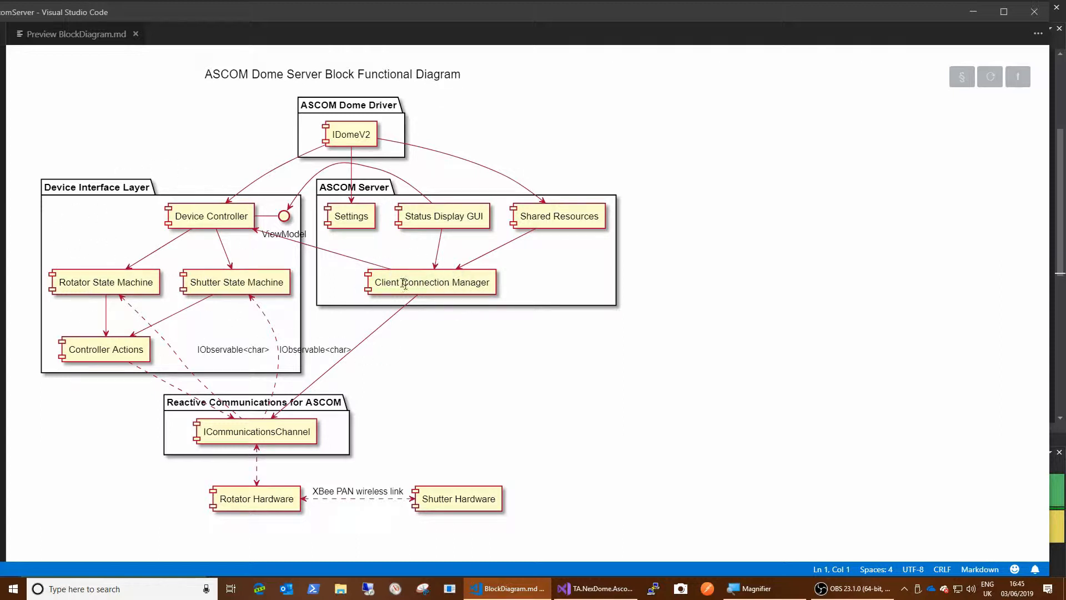
{"action": "mouse_move", "coordinate": [360, 152]}
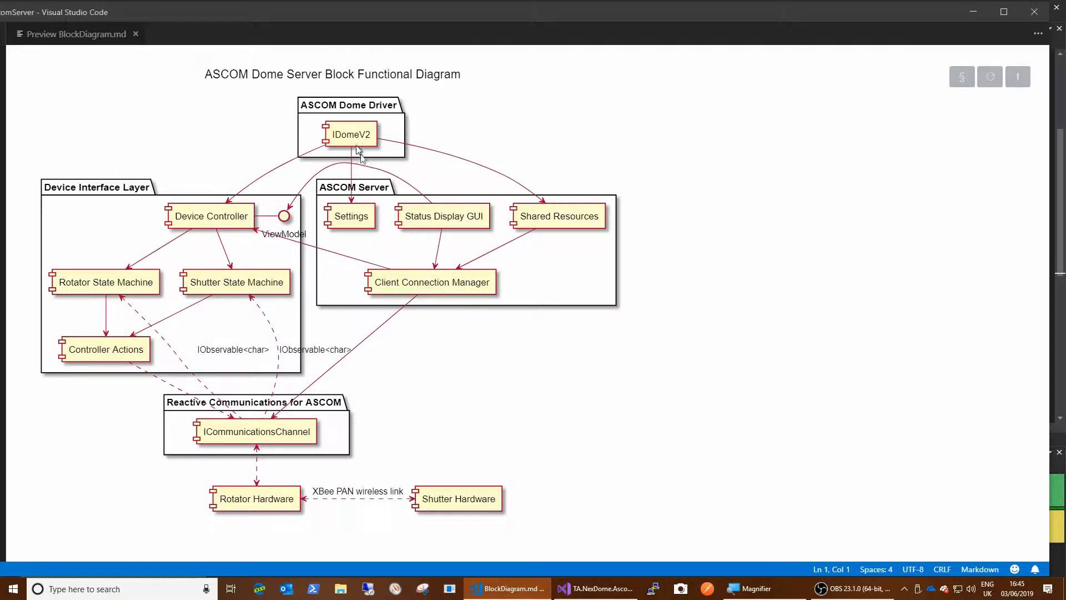
{"action": "mouse_move", "coordinate": [367, 161]}
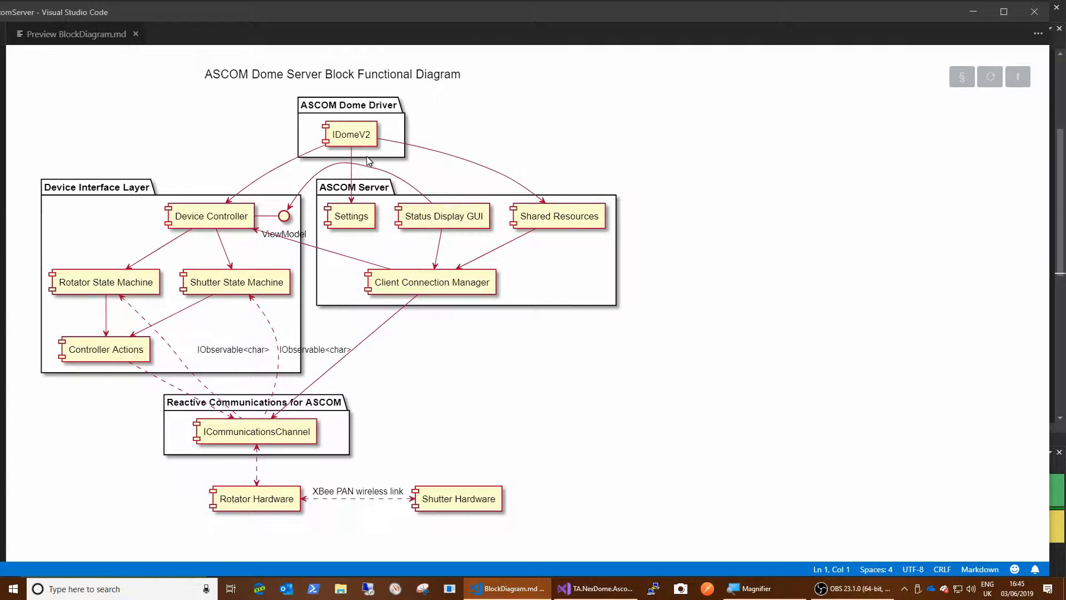
{"action": "mouse_move", "coordinate": [499, 204]}
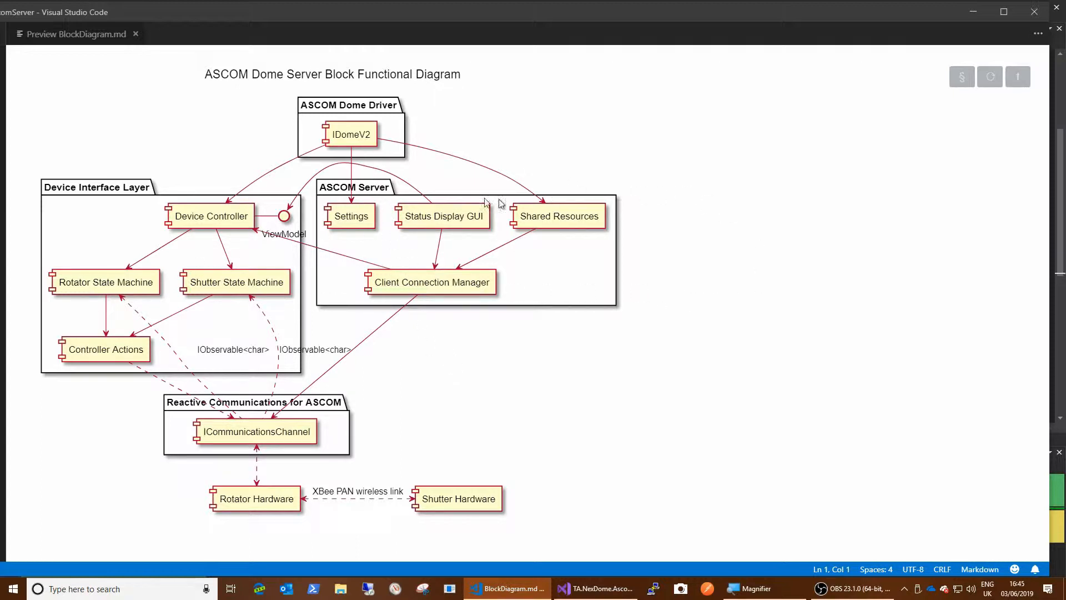
{"action": "mouse_move", "coordinate": [382, 297]}
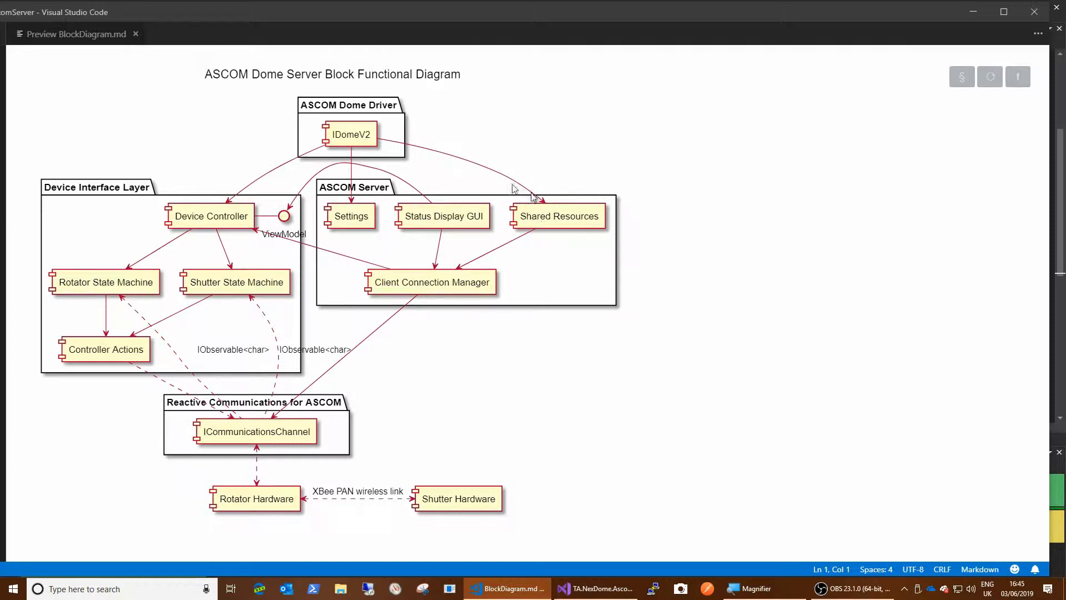
{"action": "mouse_move", "coordinate": [308, 129]}
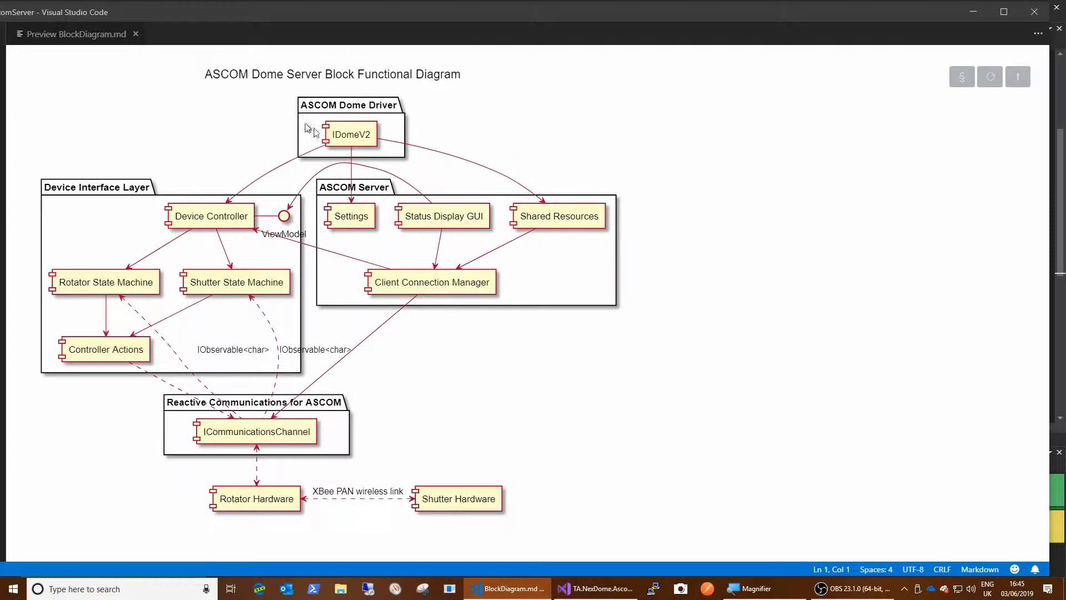
{"action": "mouse_move", "coordinate": [120, 363]}
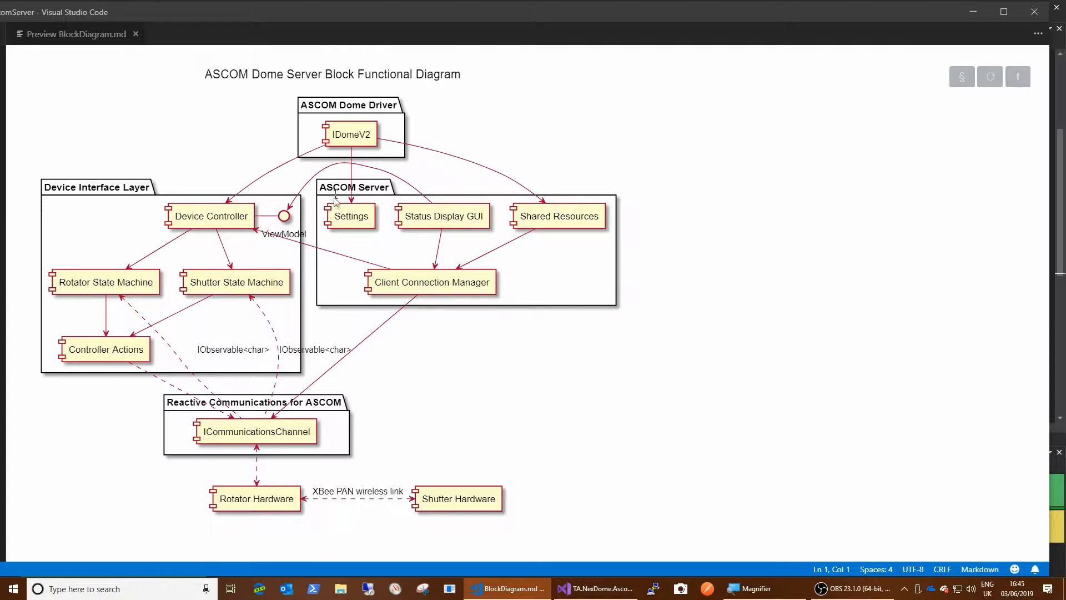
{"action": "mouse_move", "coordinate": [512, 214]}
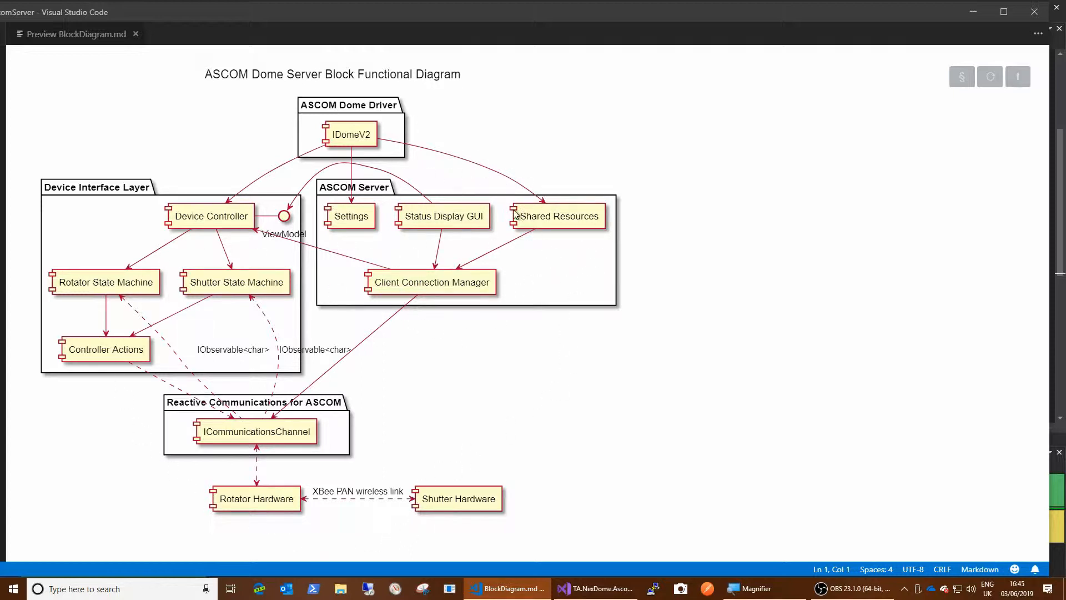
{"action": "mouse_move", "coordinate": [531, 292]}
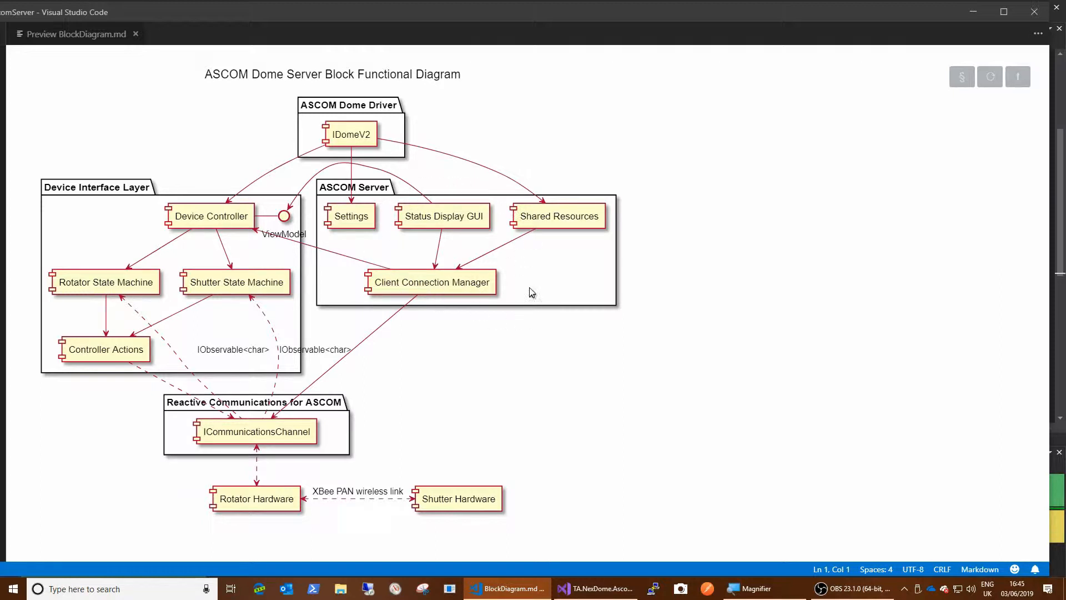
{"action": "mouse_move", "coordinate": [458, 211]}
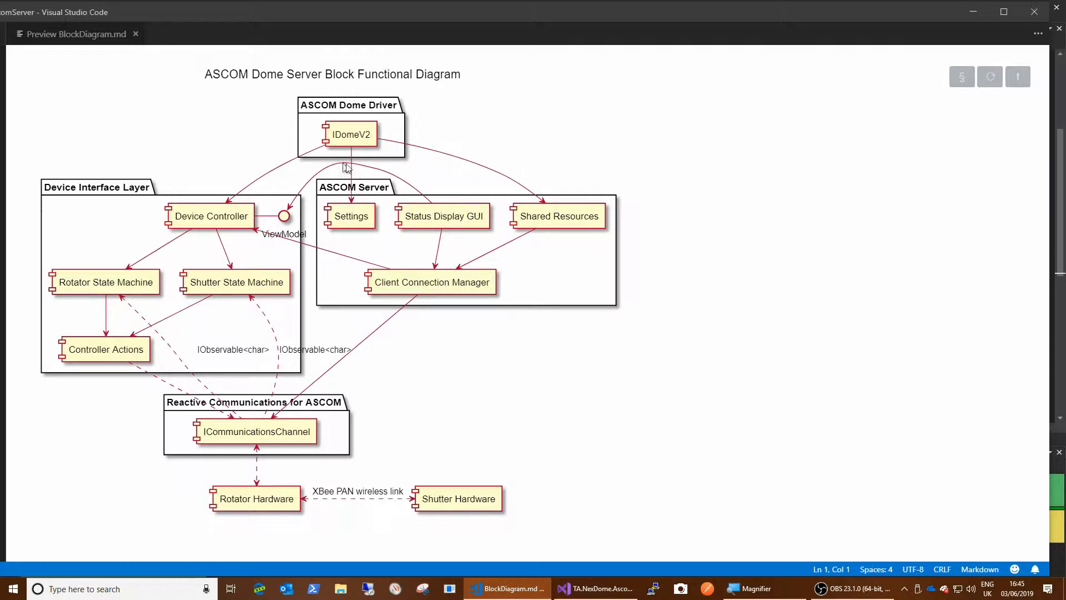
{"action": "mouse_move", "coordinate": [366, 101]}
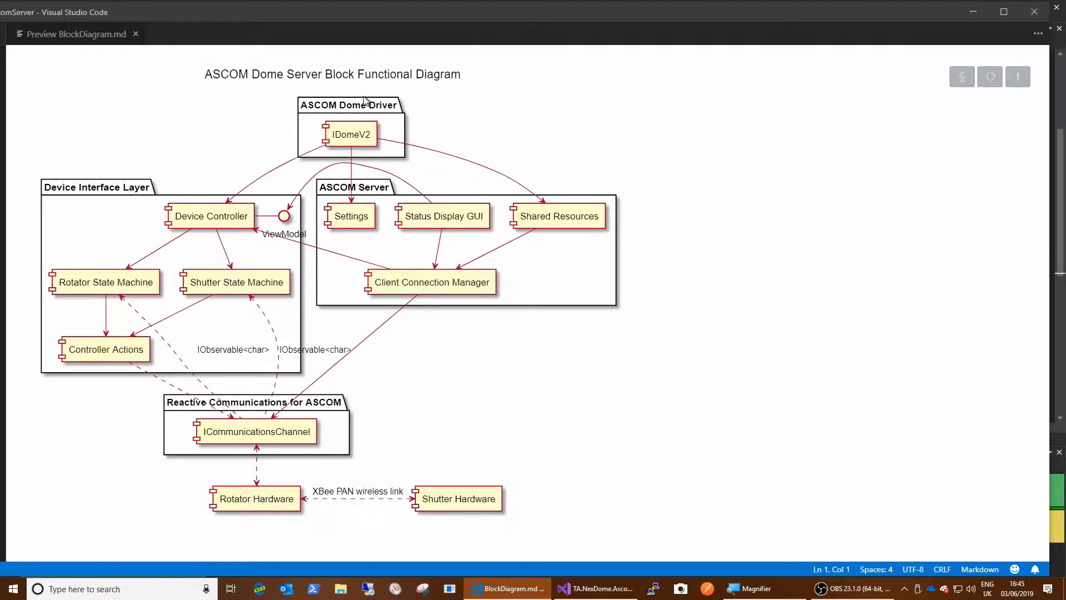
{"action": "mouse_move", "coordinate": [347, 122]}
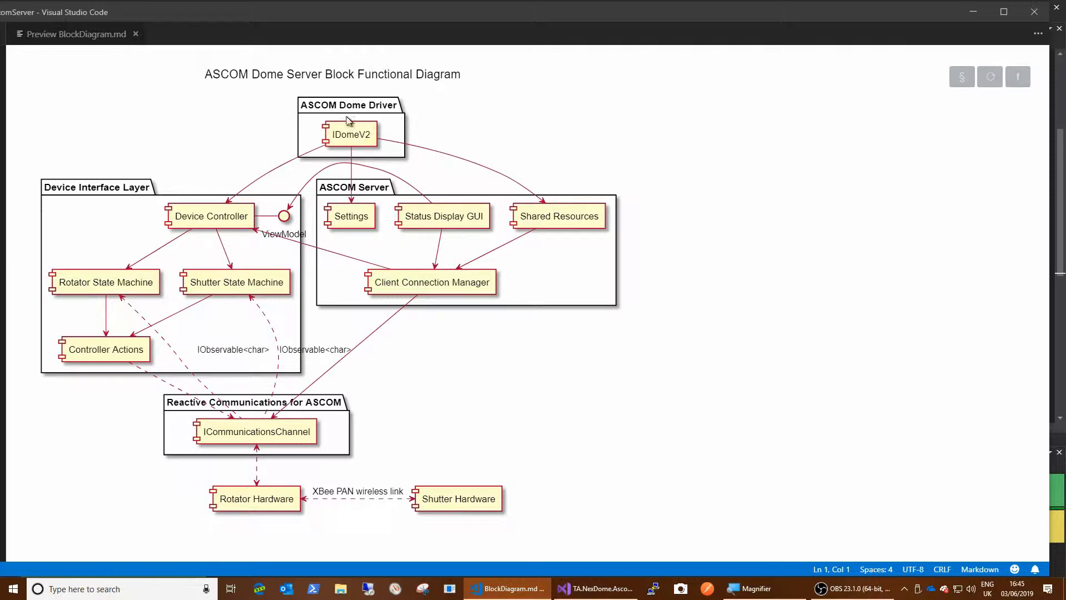
{"action": "mouse_move", "coordinate": [353, 128]}
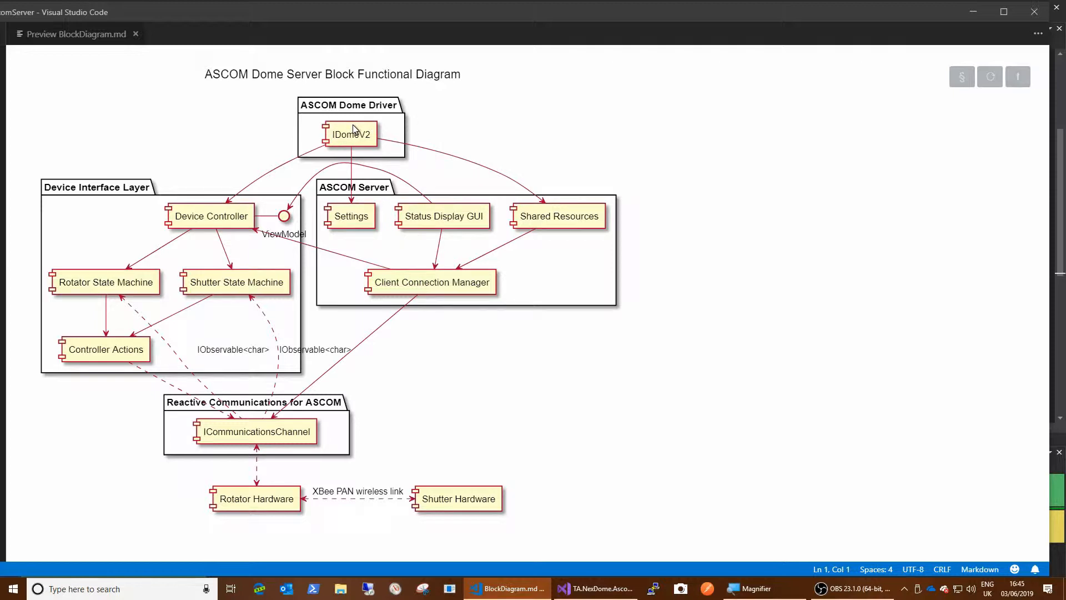
{"action": "mouse_move", "coordinate": [460, 181]}
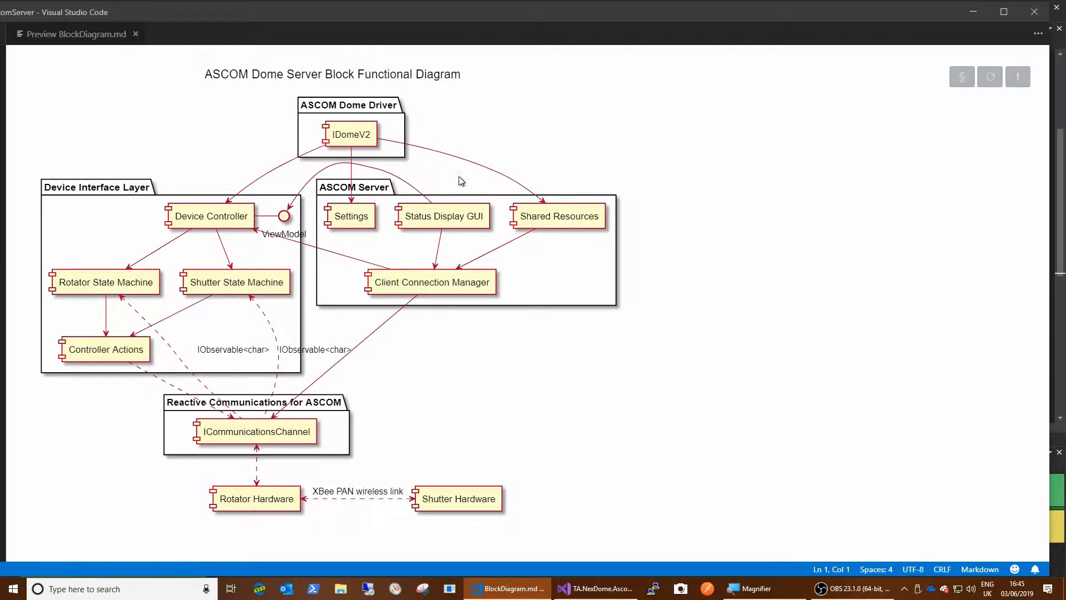
{"action": "mouse_move", "coordinate": [401, 134]}
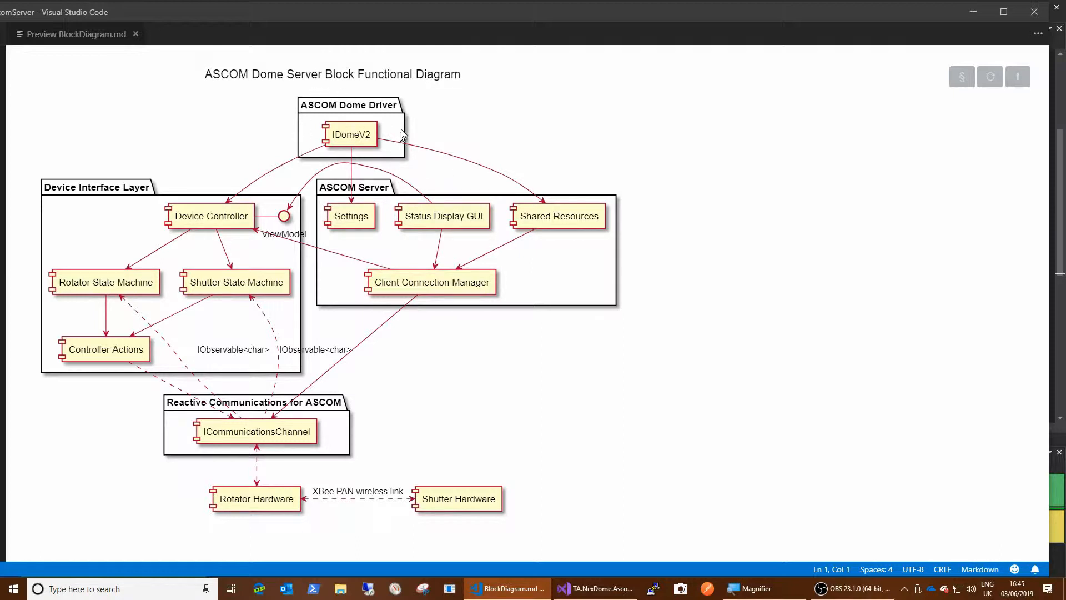
{"action": "mouse_move", "coordinate": [313, 153]}
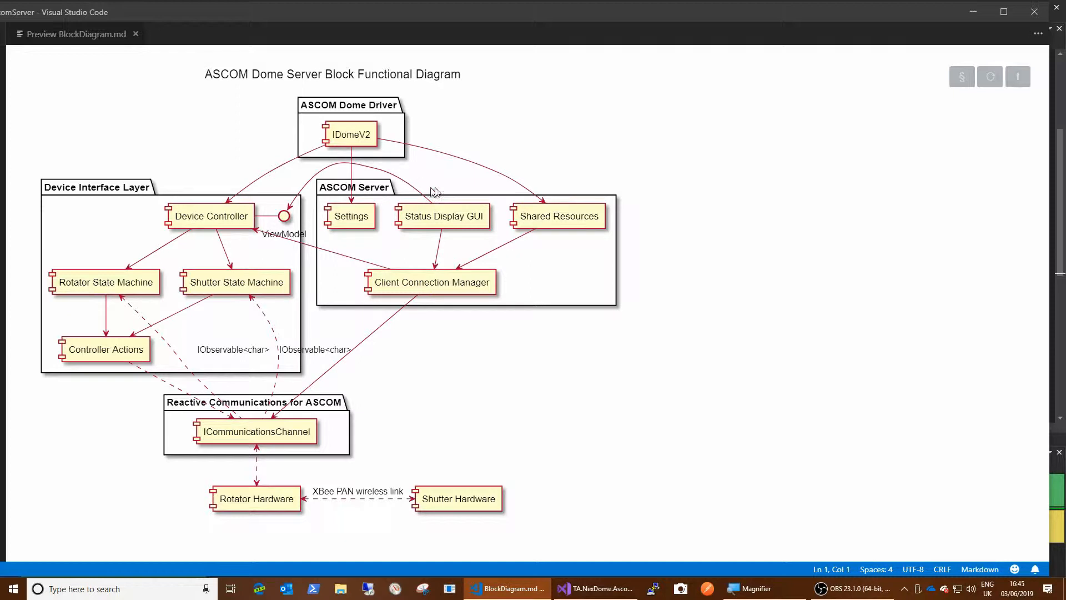
{"action": "mouse_move", "coordinate": [361, 174]}
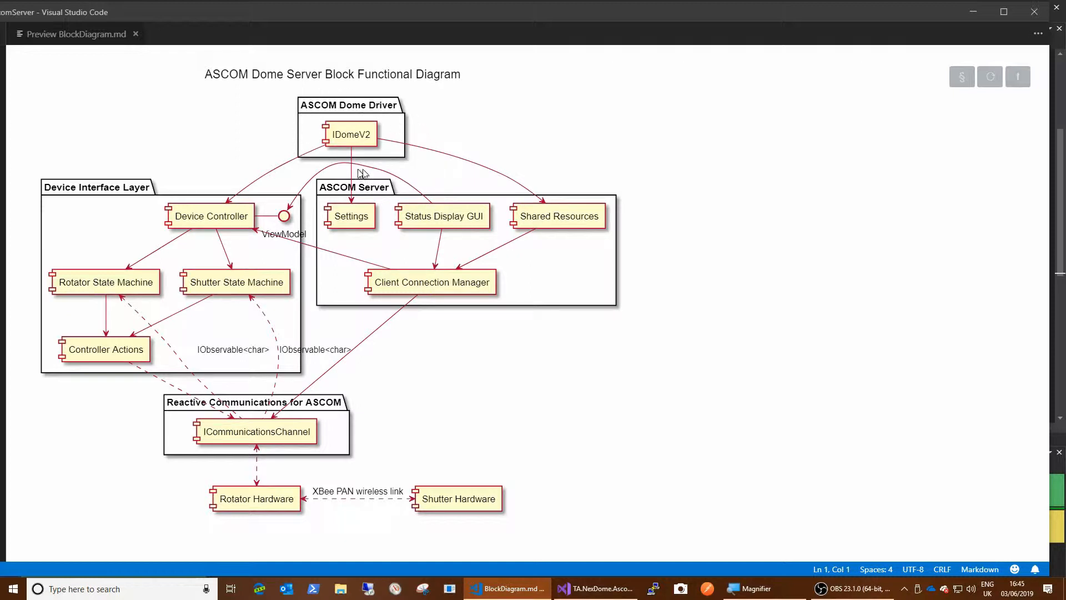
{"action": "mouse_move", "coordinate": [356, 91]}
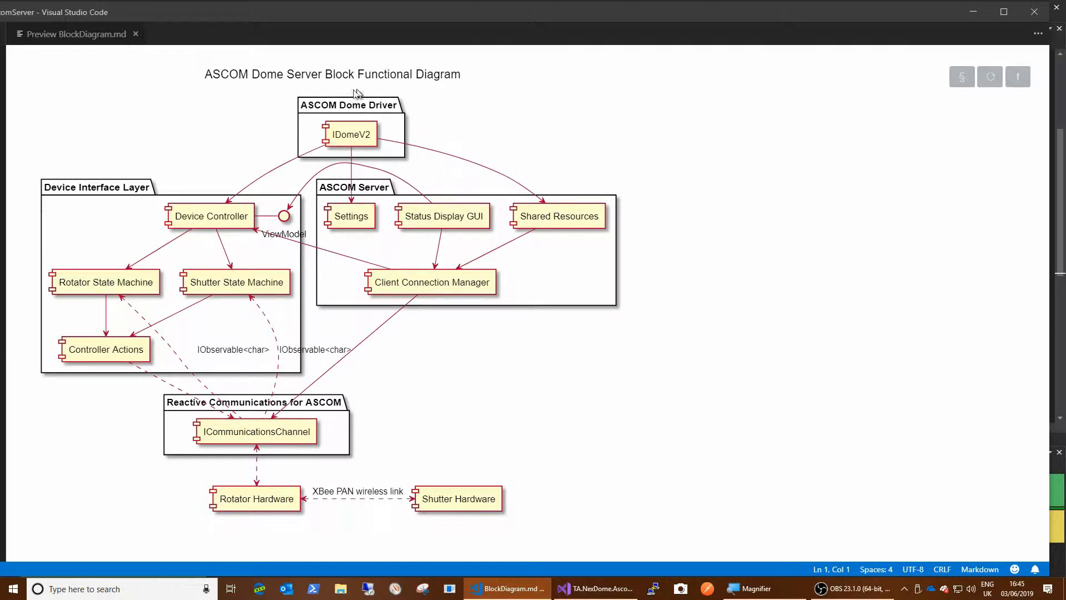
{"action": "mouse_move", "coordinate": [297, 120]}
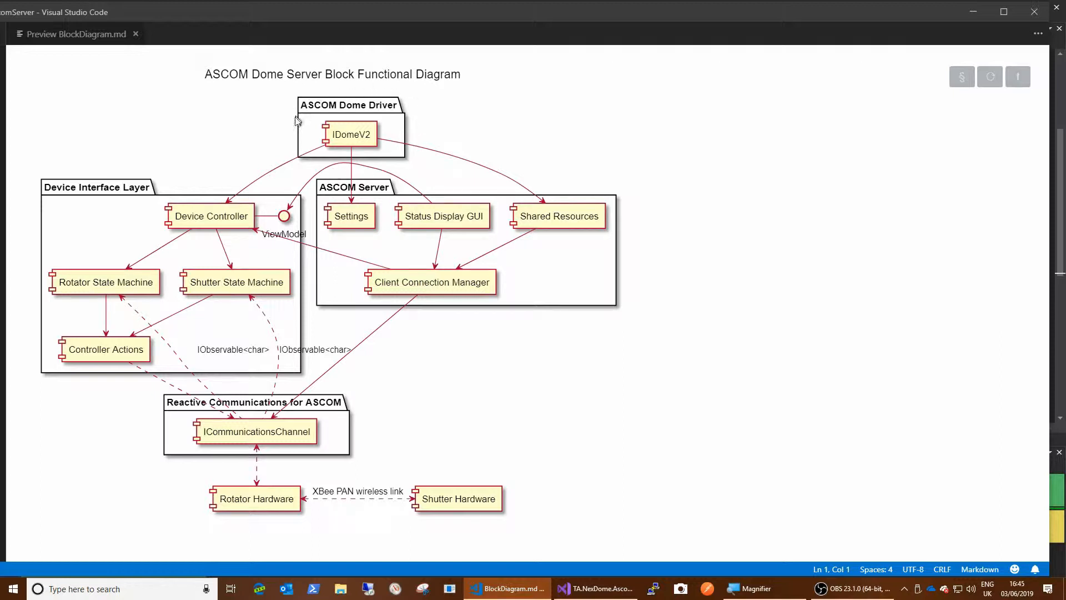
{"action": "mouse_move", "coordinate": [388, 113]}
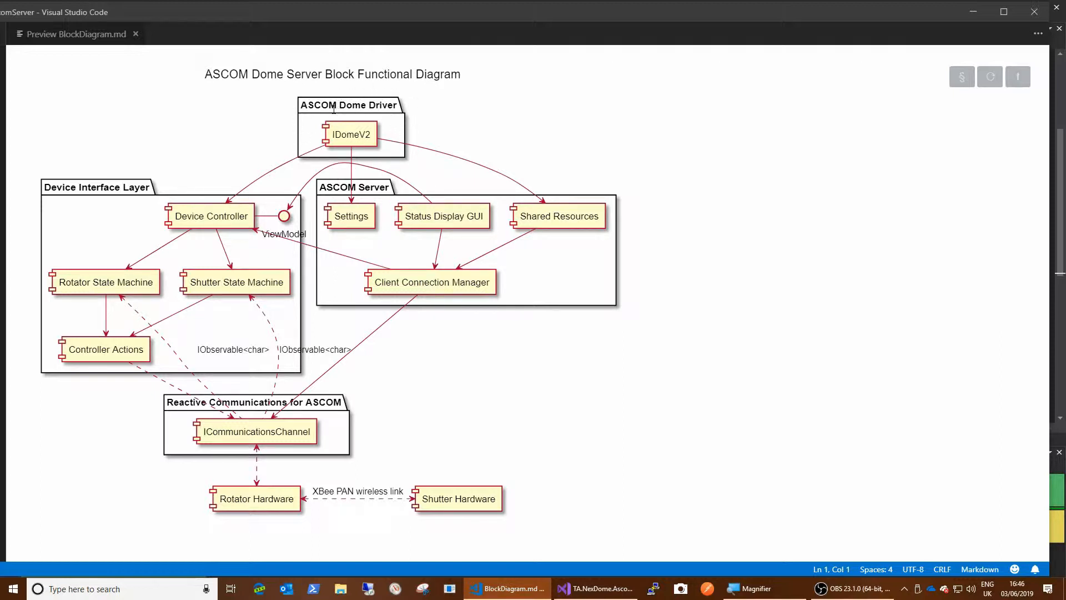
{"action": "mouse_move", "coordinate": [328, 232]}
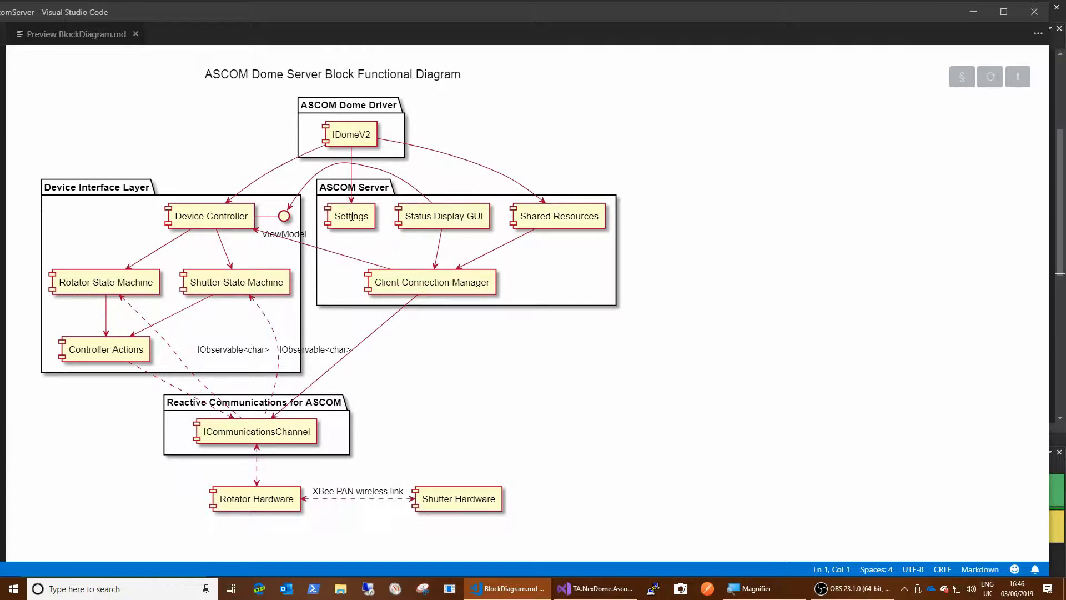
{"action": "mouse_move", "coordinate": [337, 132]}
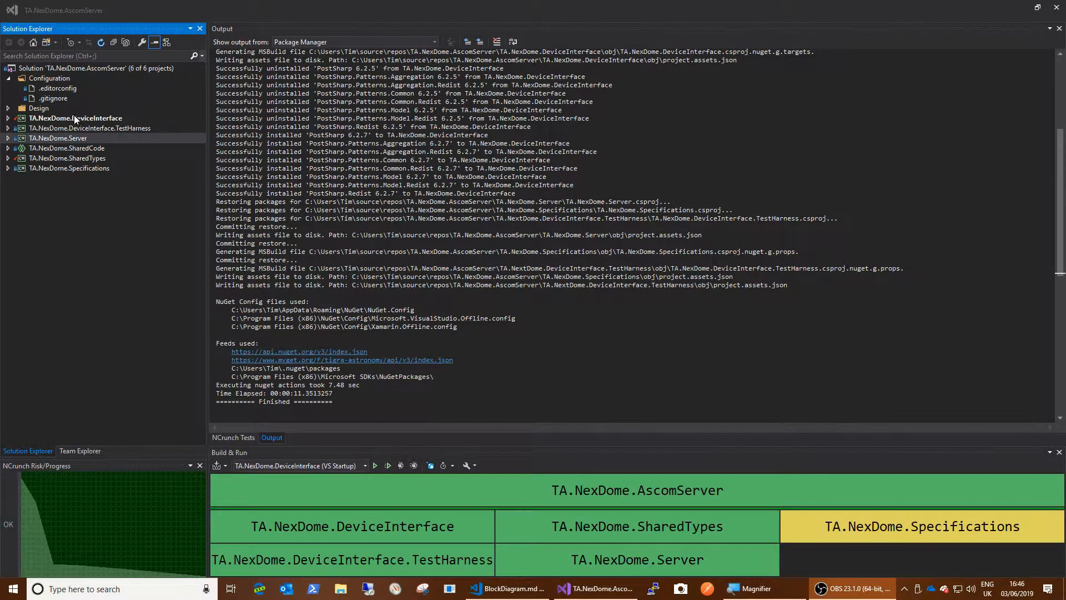
Review the DeviceInterface, Server, SharedTypes and Specifications projects, then start adding a new project to the solution.
{"action": "left_click", "coordinate": [75, 118]}
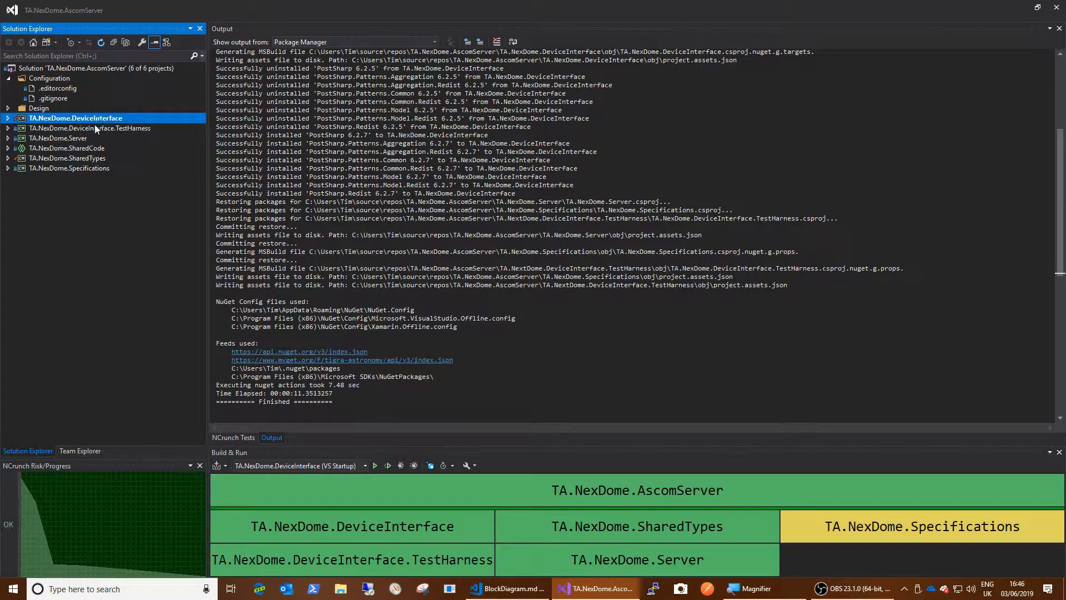
{"action": "left_click", "coordinate": [55, 138]}
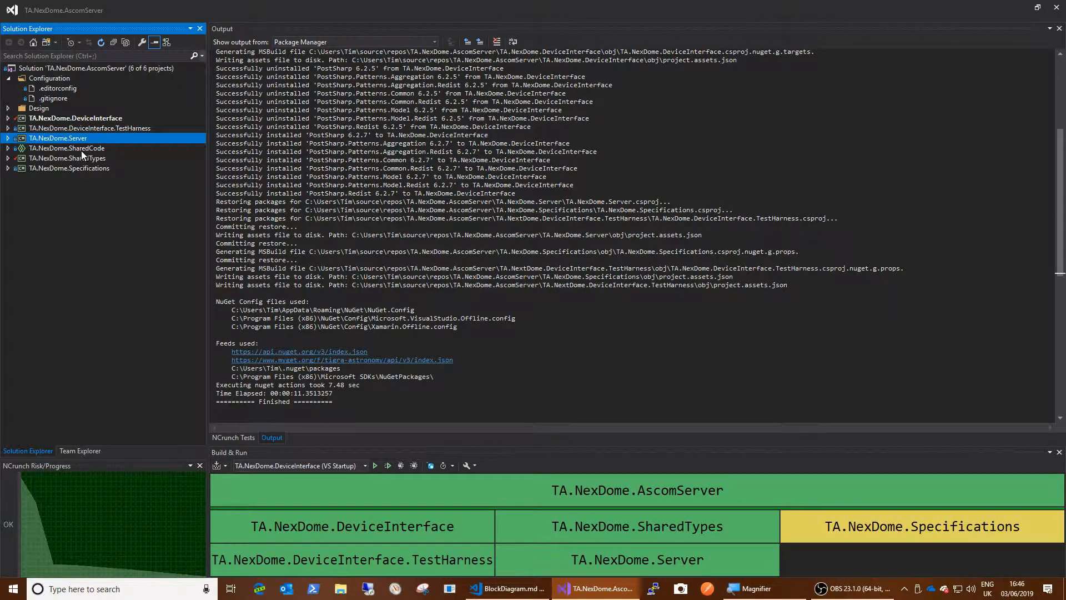
{"action": "left_click", "coordinate": [67, 158]}
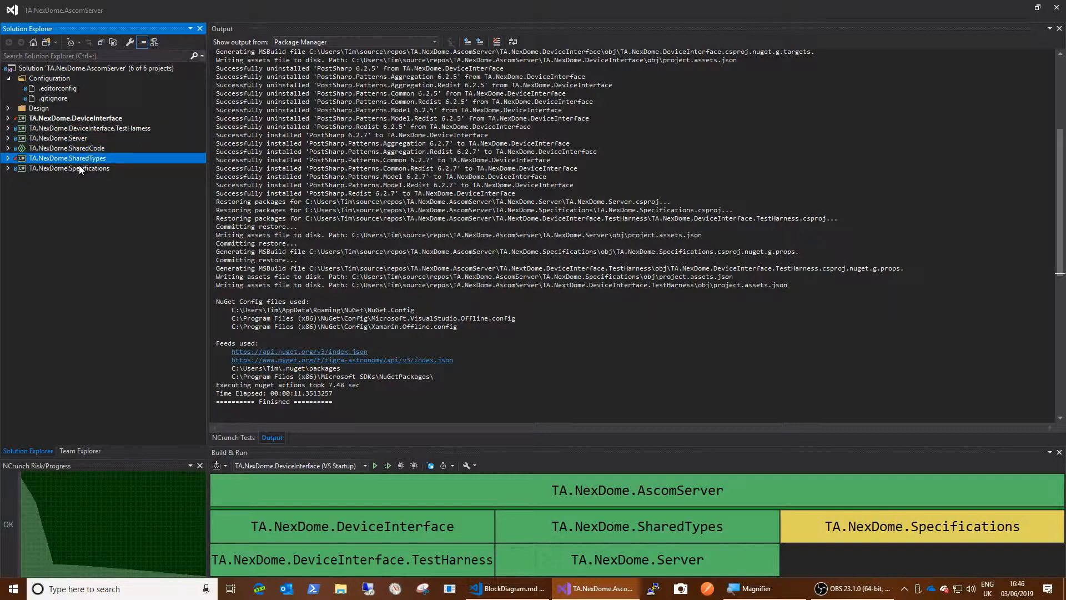
{"action": "left_click", "coordinate": [68, 167]}
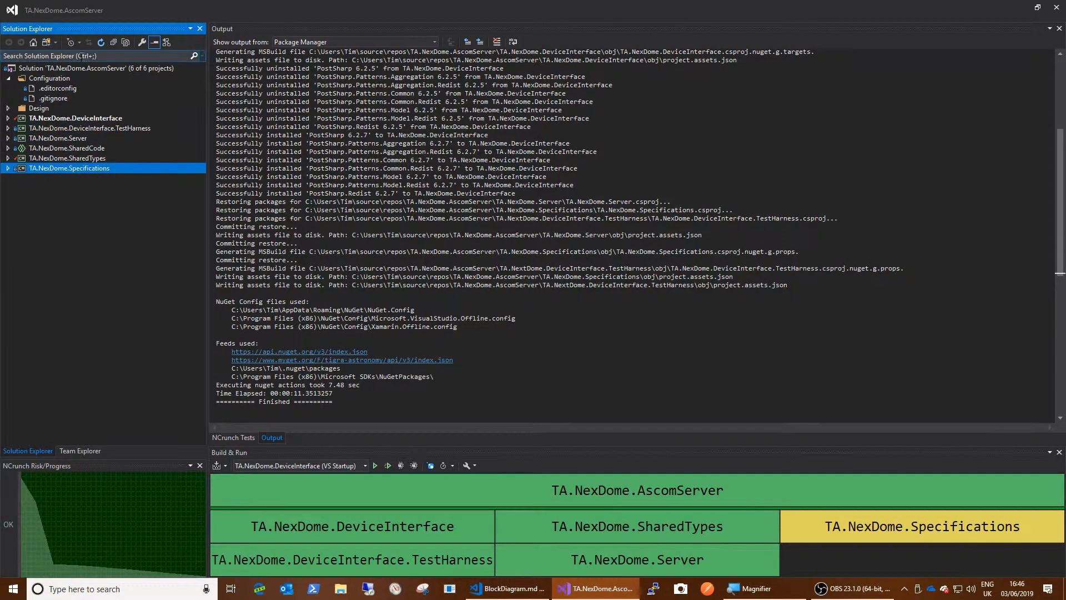
{"action": "right_click", "coordinate": [72, 68]}
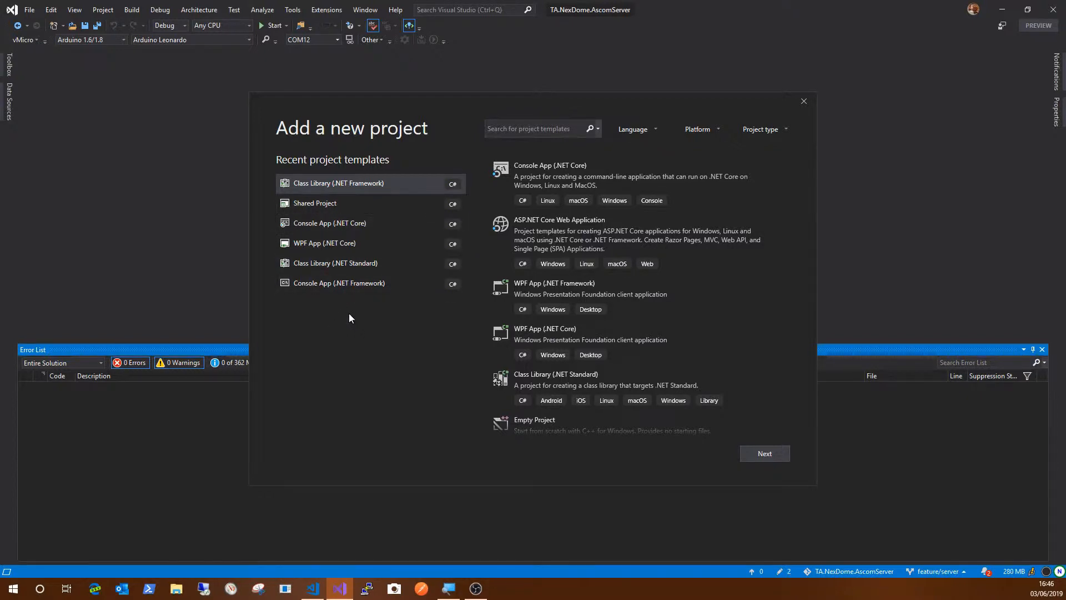
{"action": "mouse_move", "coordinate": [315, 309]}
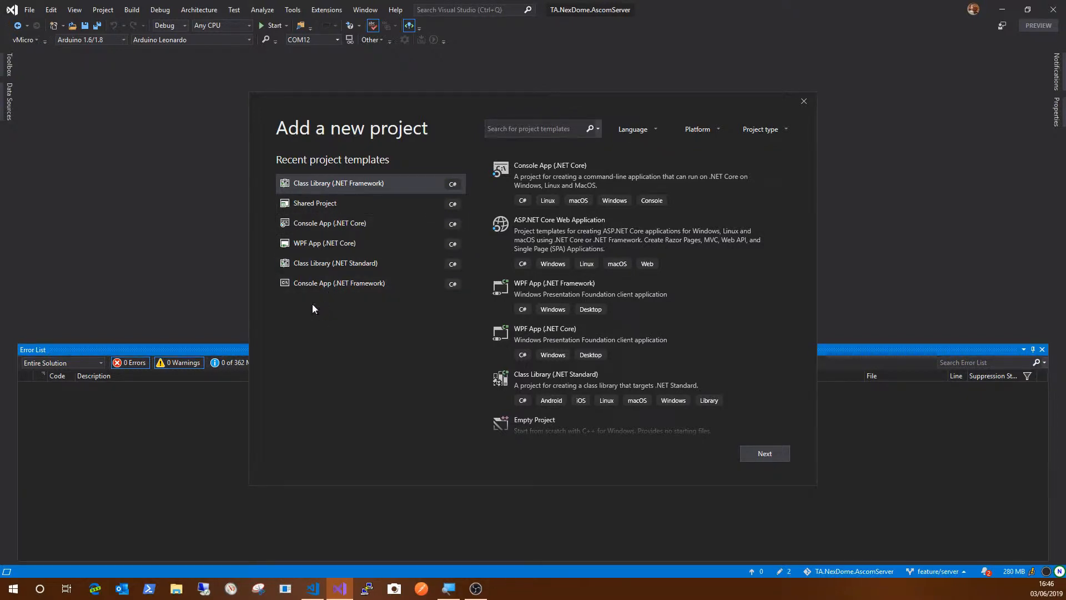
Filter the project templates by 'class' to find the Class Library (.NET Framework) template.
{"action": "left_click", "coordinate": [538, 129]}
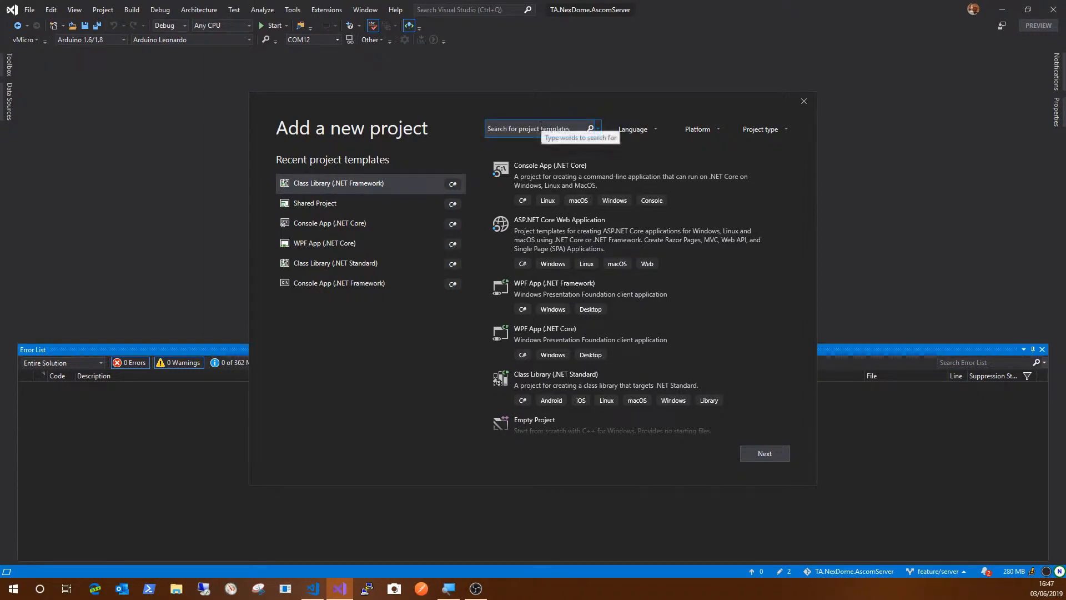
{"action": "type", "text": "class"}
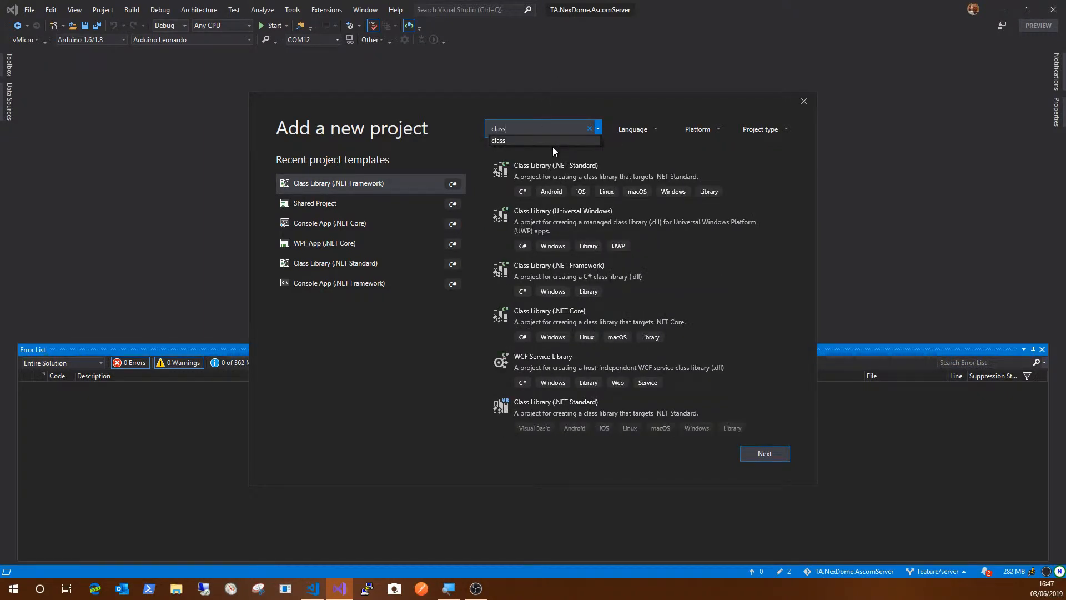
{"action": "mouse_move", "coordinate": [551, 224]}
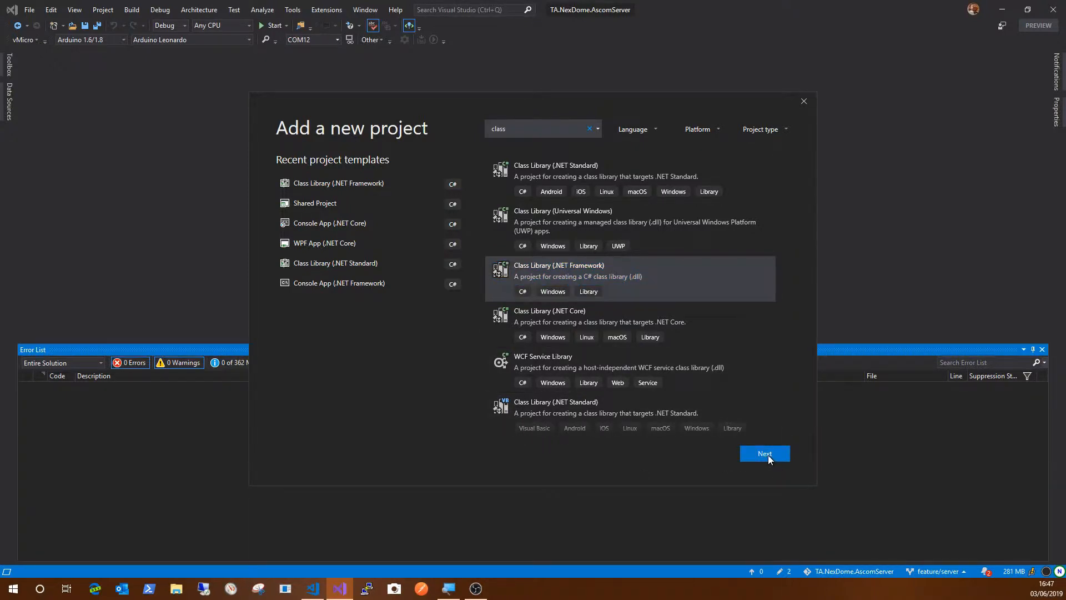
Name the class library TA.NexDome.AscomDome, target .NET Framework 4.7.2 and create it.
{"action": "left_click", "coordinate": [763, 453]}
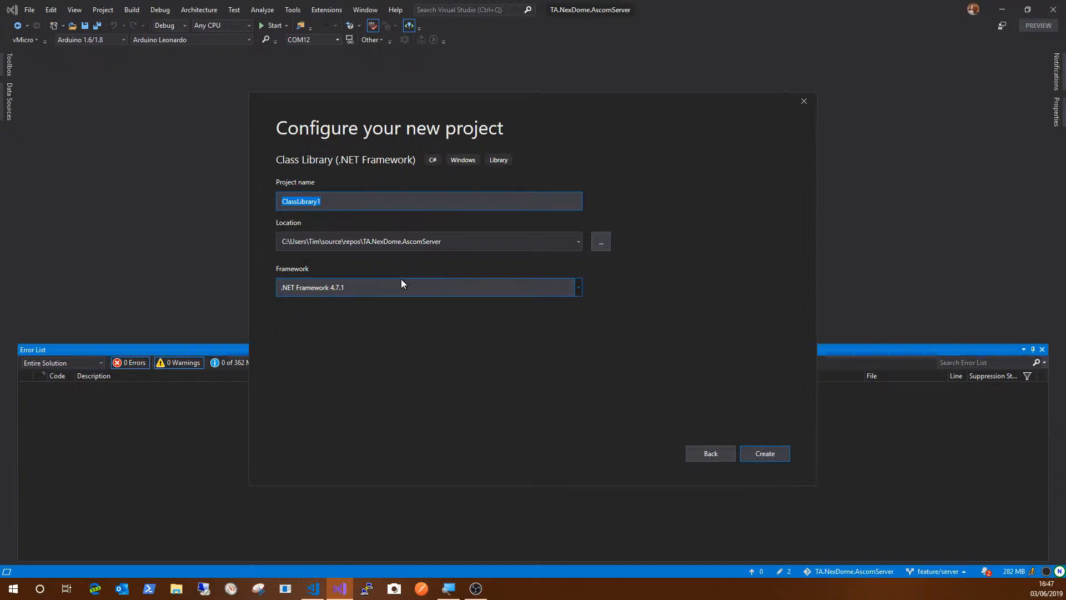
{"action": "left_click", "coordinate": [577, 287]}
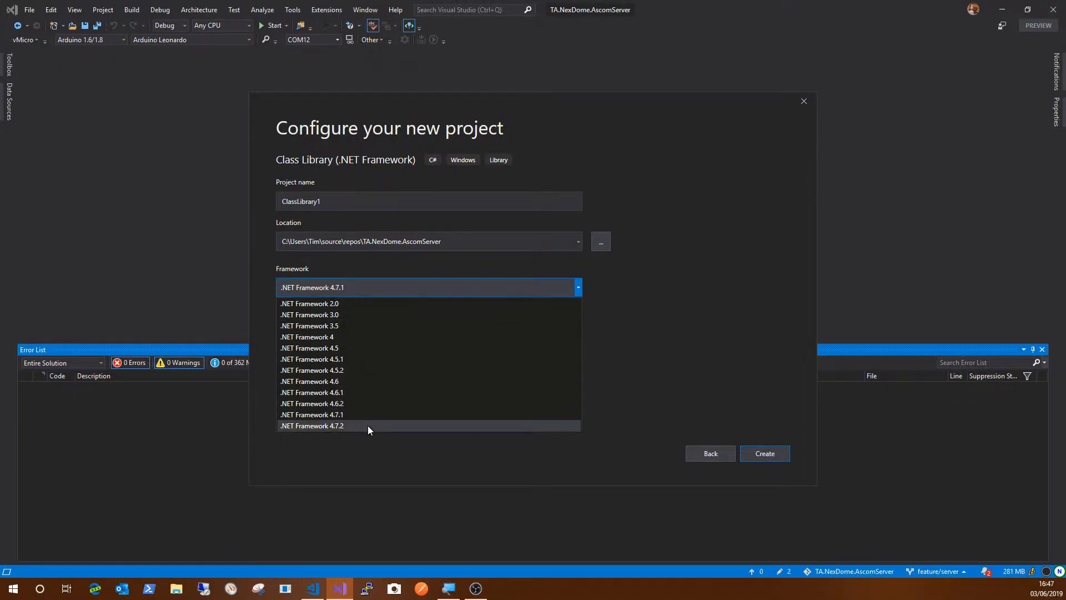
{"action": "left_click", "coordinate": [335, 426]}
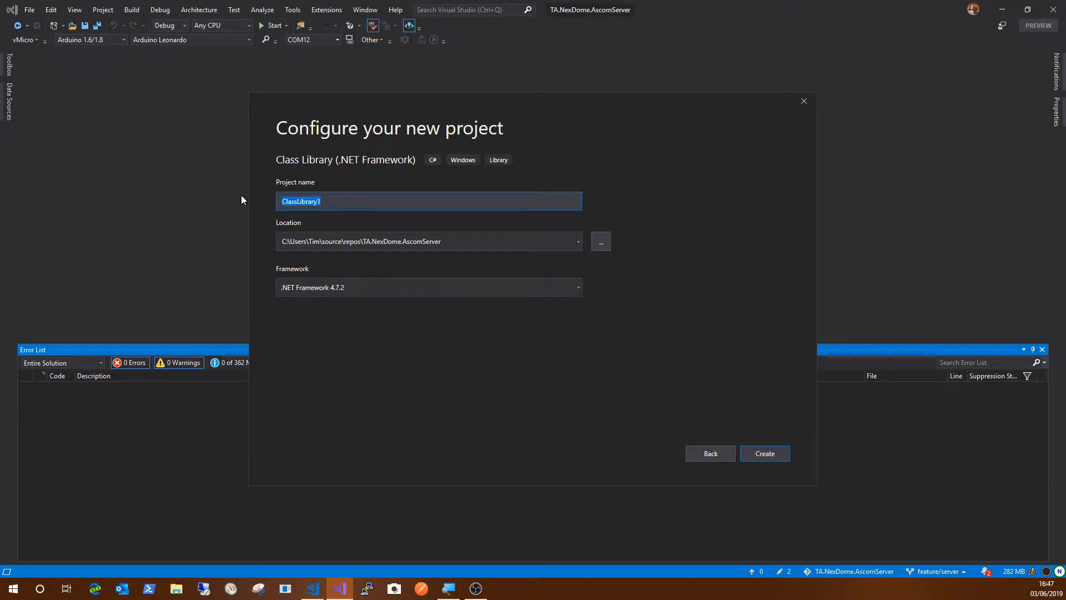
{"action": "type", "text": "TA.NexDome"}
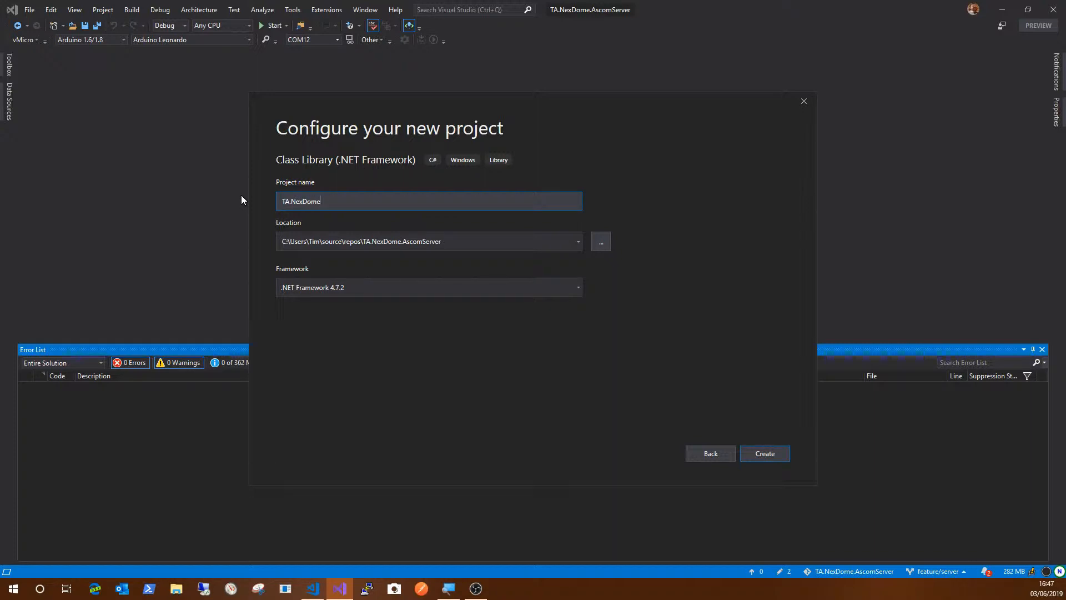
{"action": "type", "text": "."}
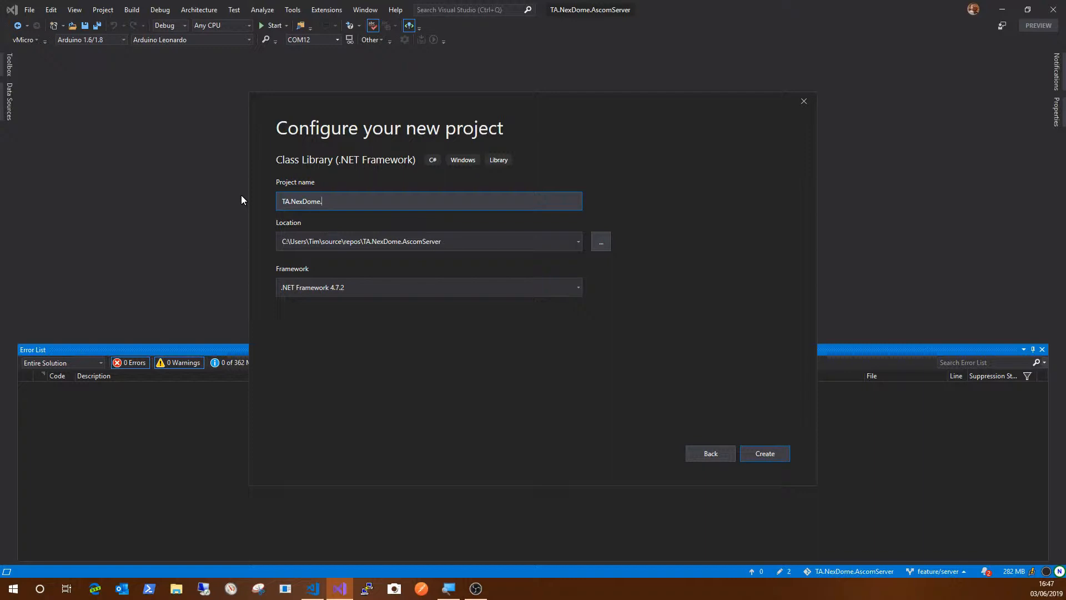
{"action": "type", "text": "AscomDome"}
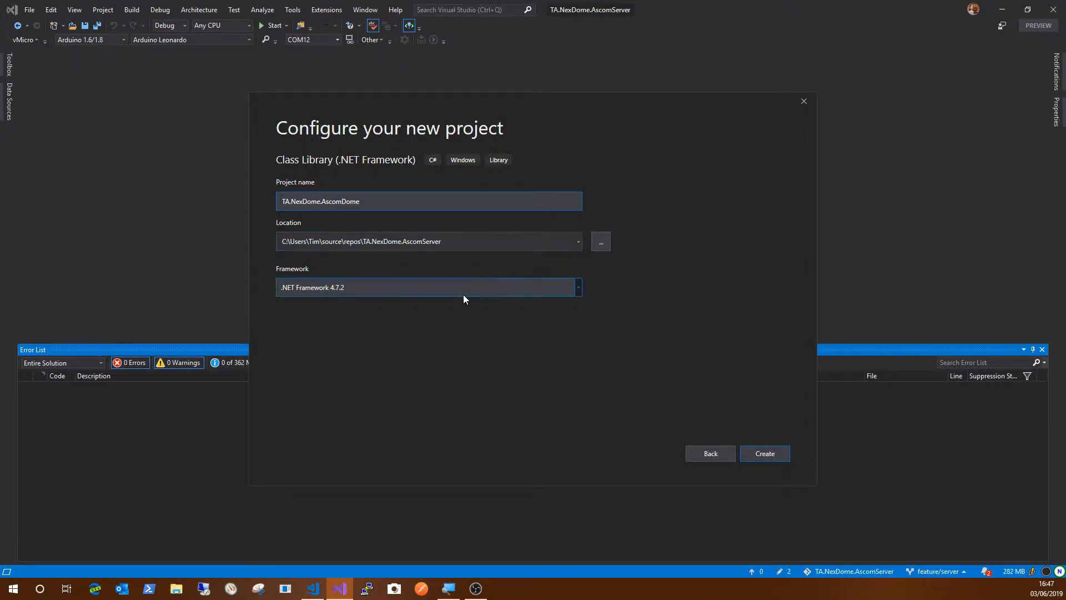
{"action": "mouse_move", "coordinate": [771, 458]}
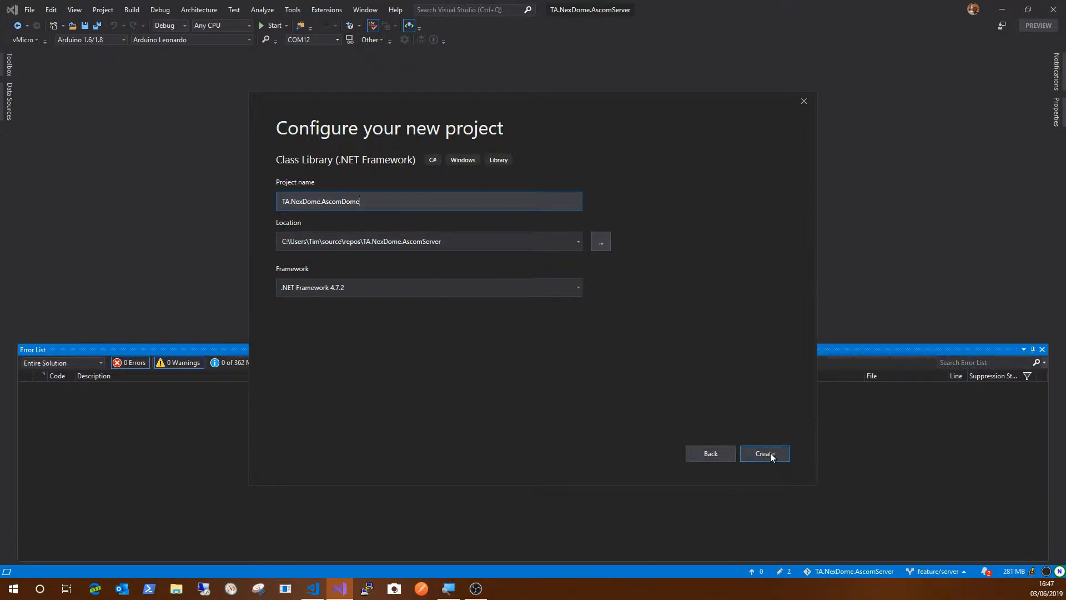
{"action": "left_click", "coordinate": [765, 453]}
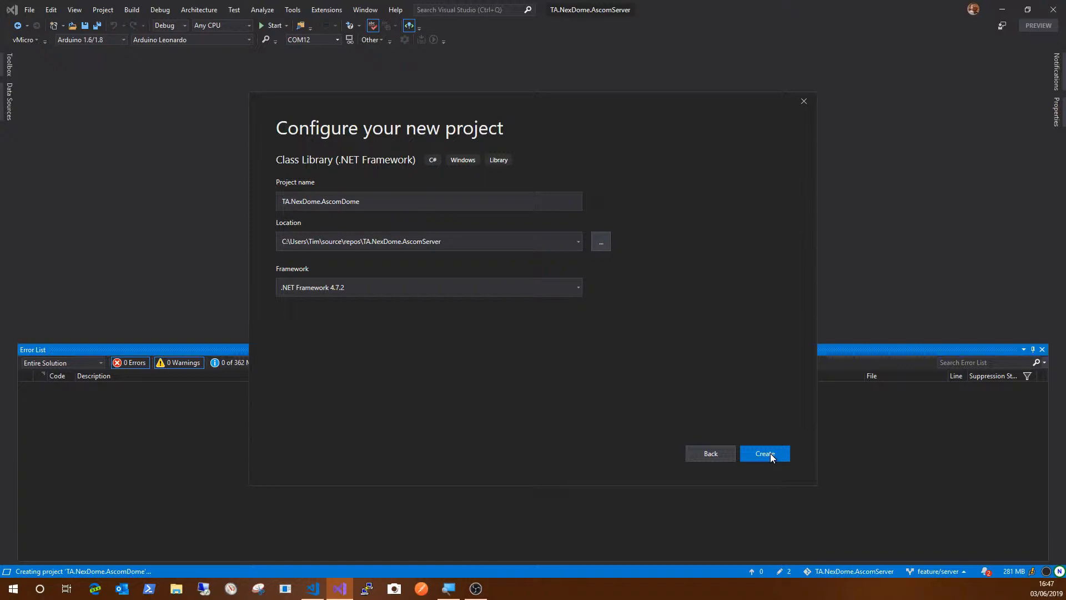
{"action": "left_click", "coordinate": [765, 453]}
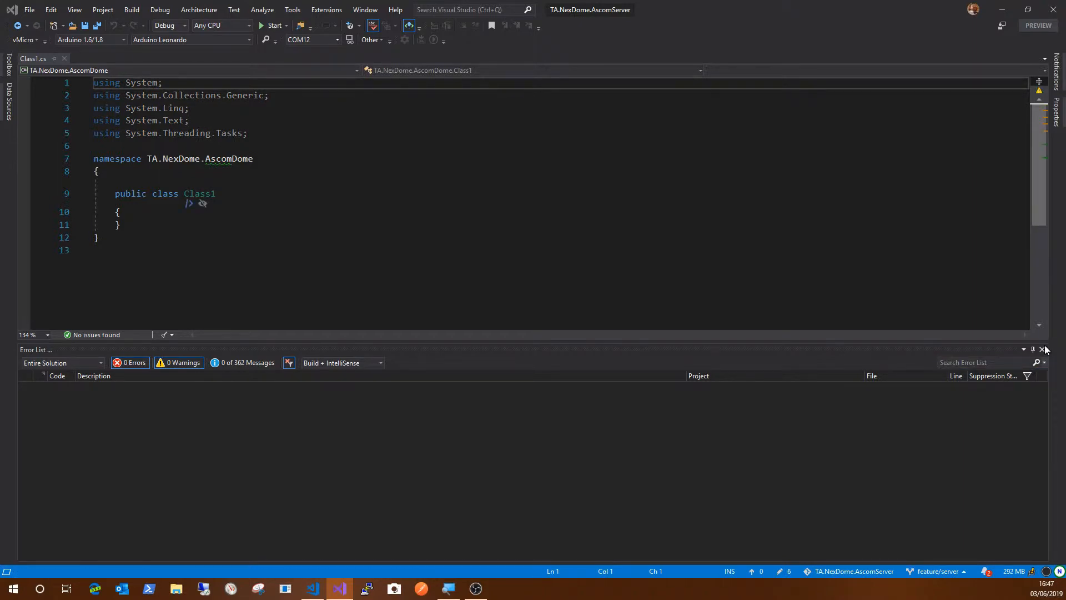
Place the caret in the generated Class1.cs editor of the new project.
{"action": "left_click", "coordinate": [268, 241]}
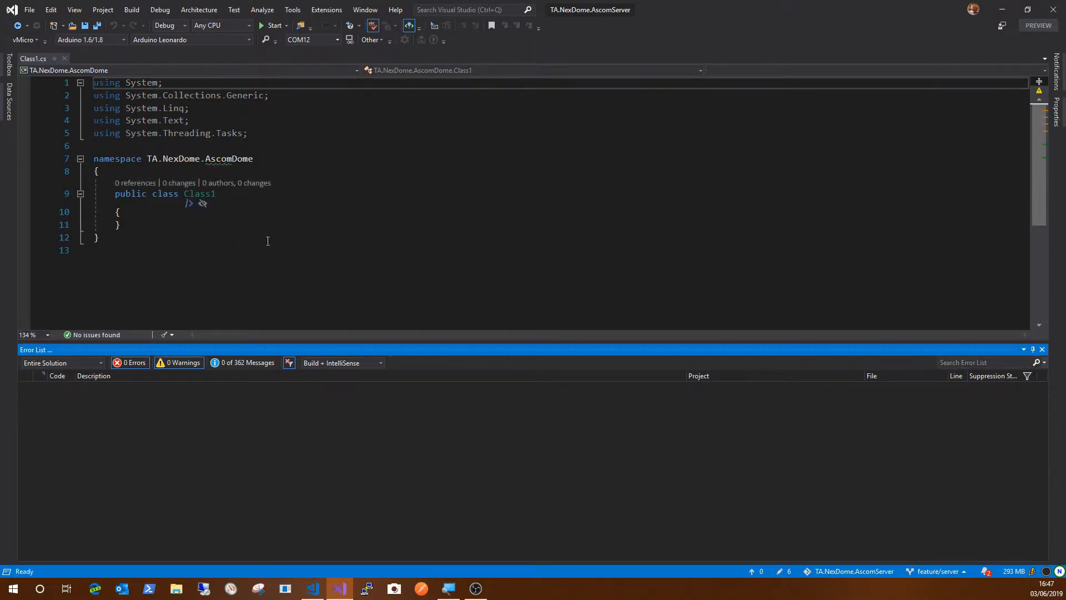
{"action": "mouse_move", "coordinate": [384, 187]}
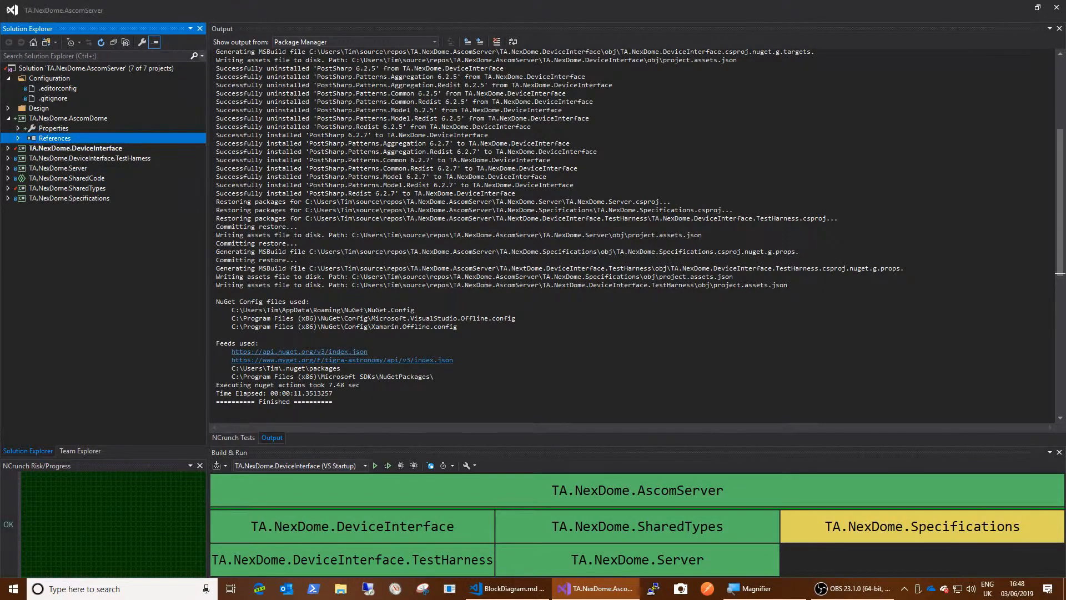
Select the TA.NexDome.AscomDome project and bring up its Add menu for a new class.
{"action": "left_click", "coordinate": [50, 128]}
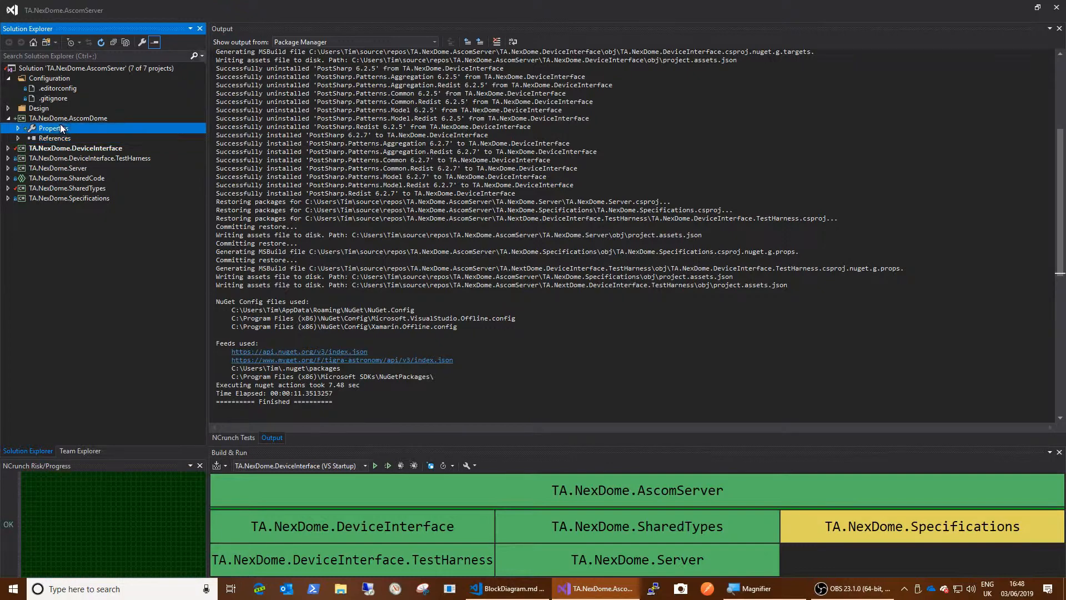
{"action": "left_click", "coordinate": [69, 118]}
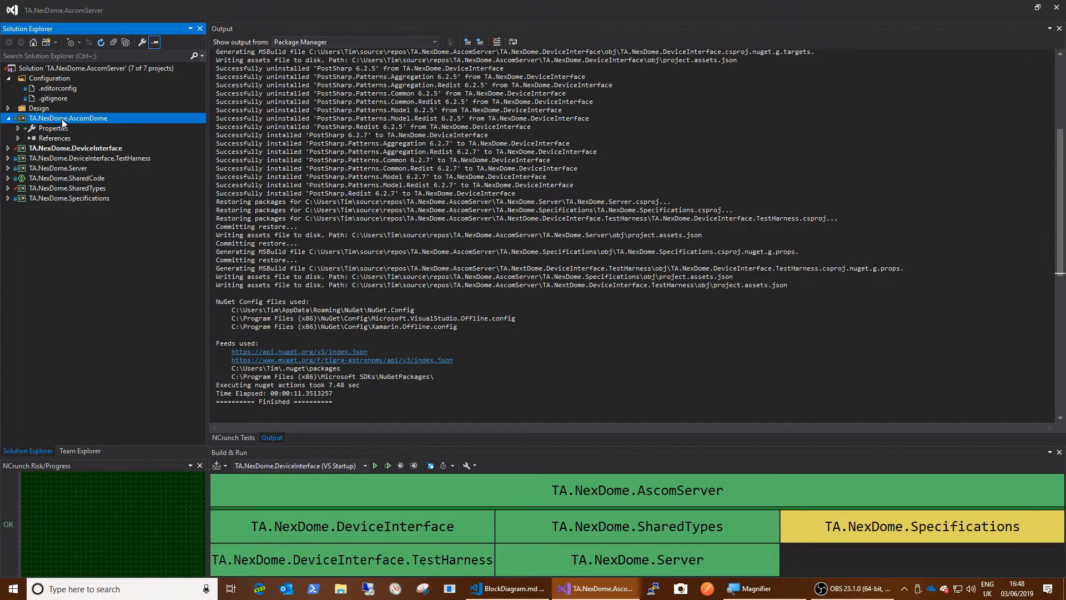
{"action": "right_click", "coordinate": [69, 118]}
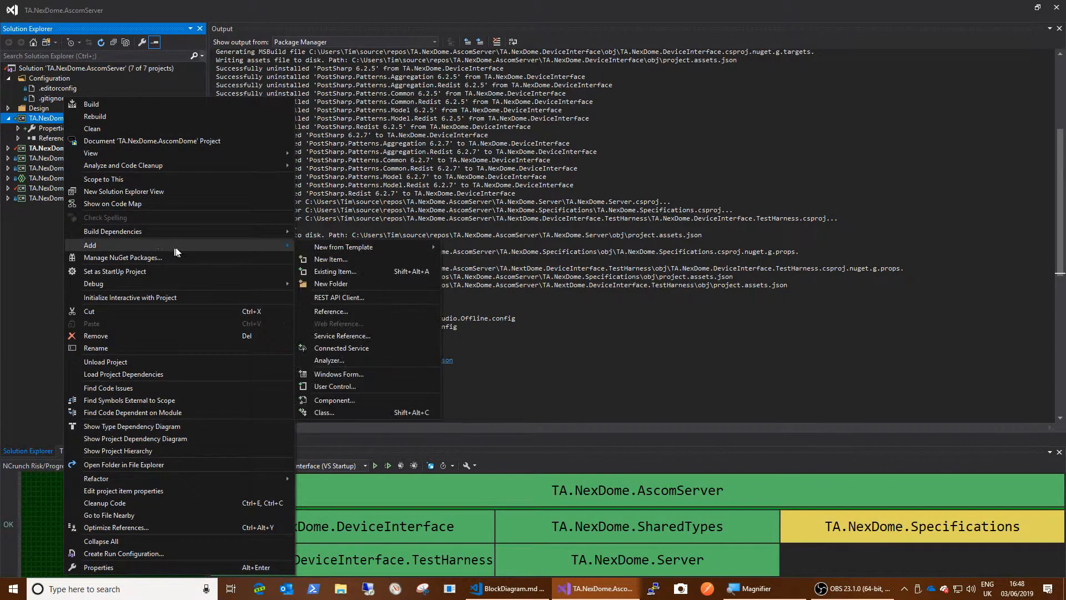
{"action": "mouse_move", "coordinate": [330, 399]}
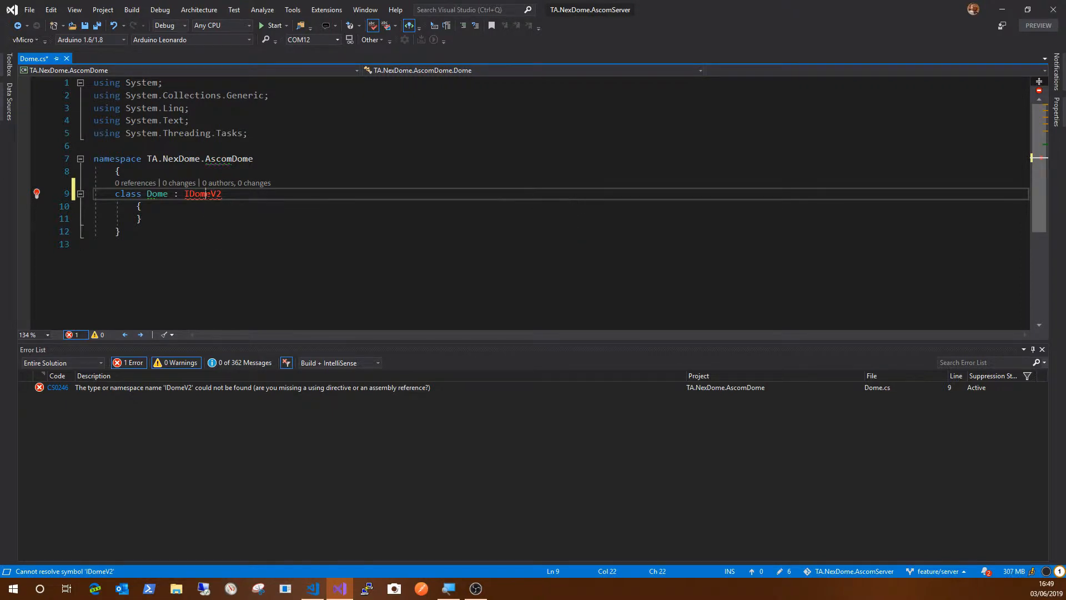
{"action": "mouse_move", "coordinate": [203, 193]}
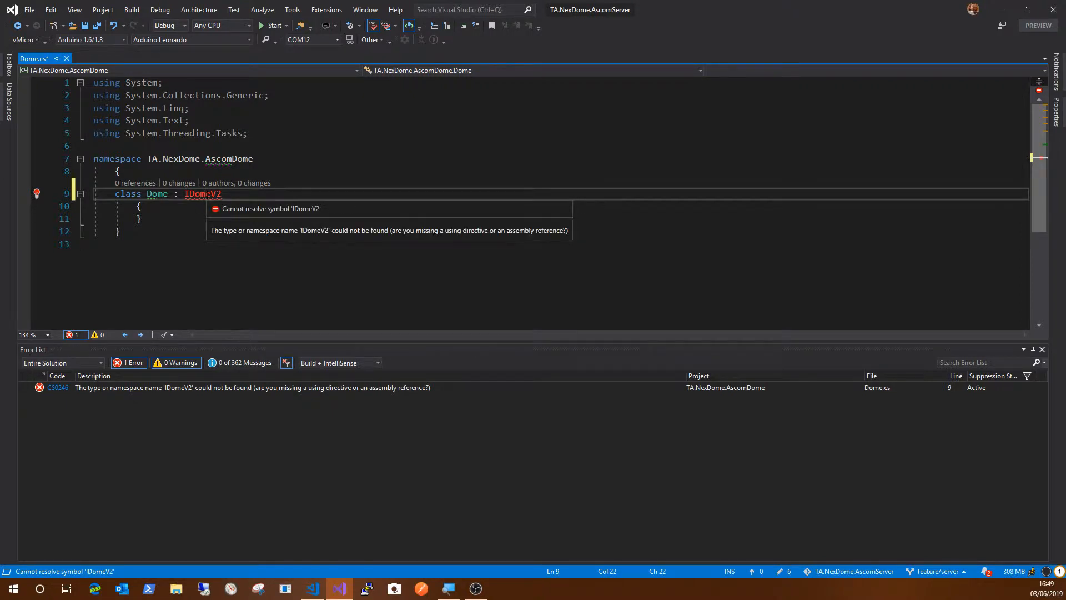
Show the quick-fix suggestions for the unresolved IDomeV2 base type on class Dome.
{"action": "left_click", "coordinate": [21, 193]}
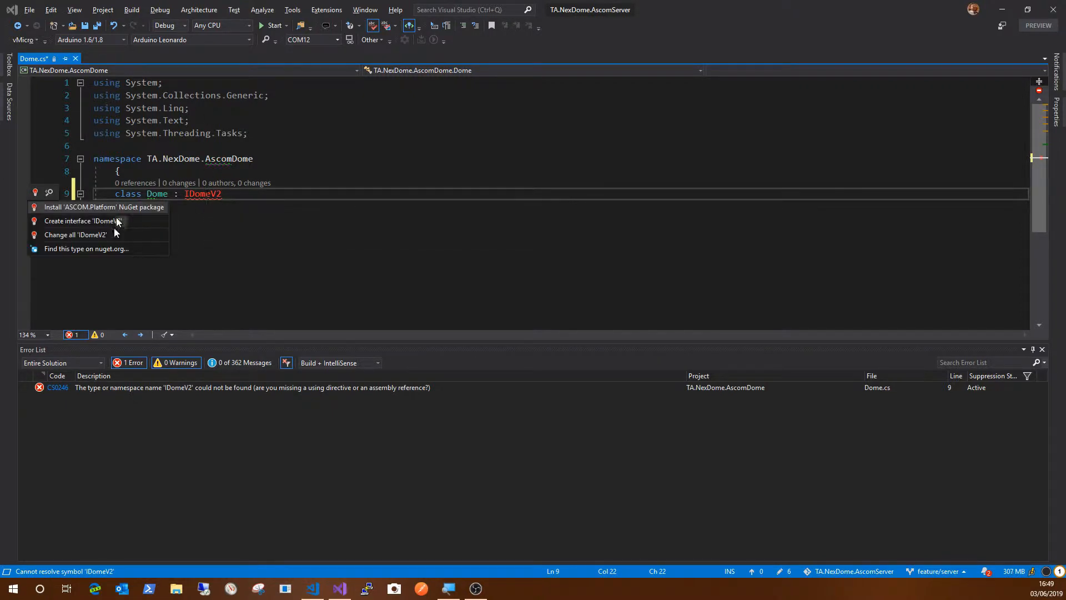
{"action": "mouse_move", "coordinate": [98, 220]}
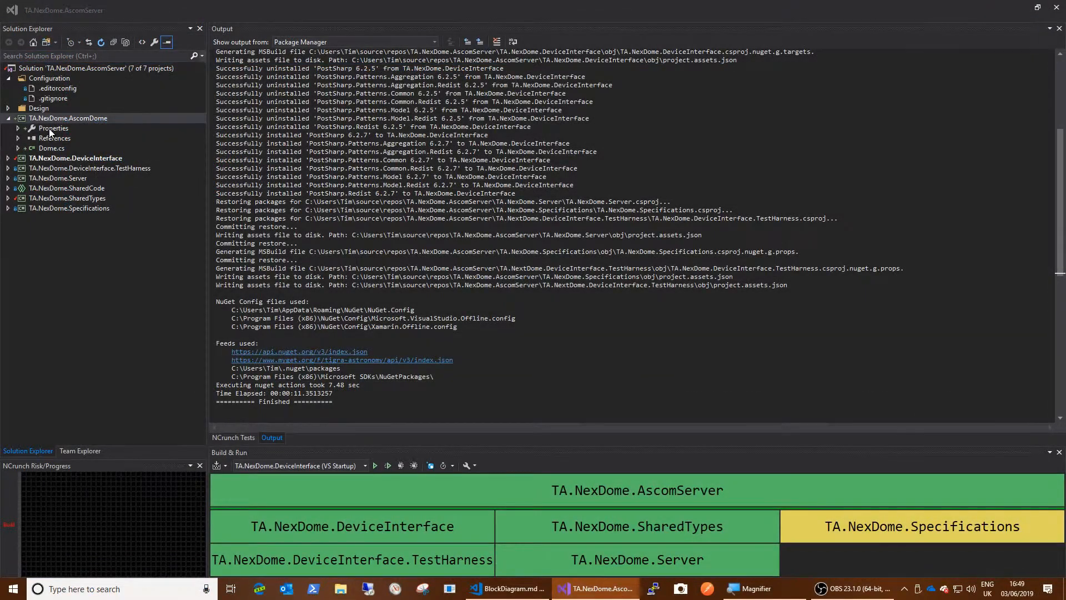
In Reference Manager under Assemblies > Extensions, tick ASCOM Device Interfaces for the AscomDome project.
{"action": "right_click", "coordinate": [53, 137]}
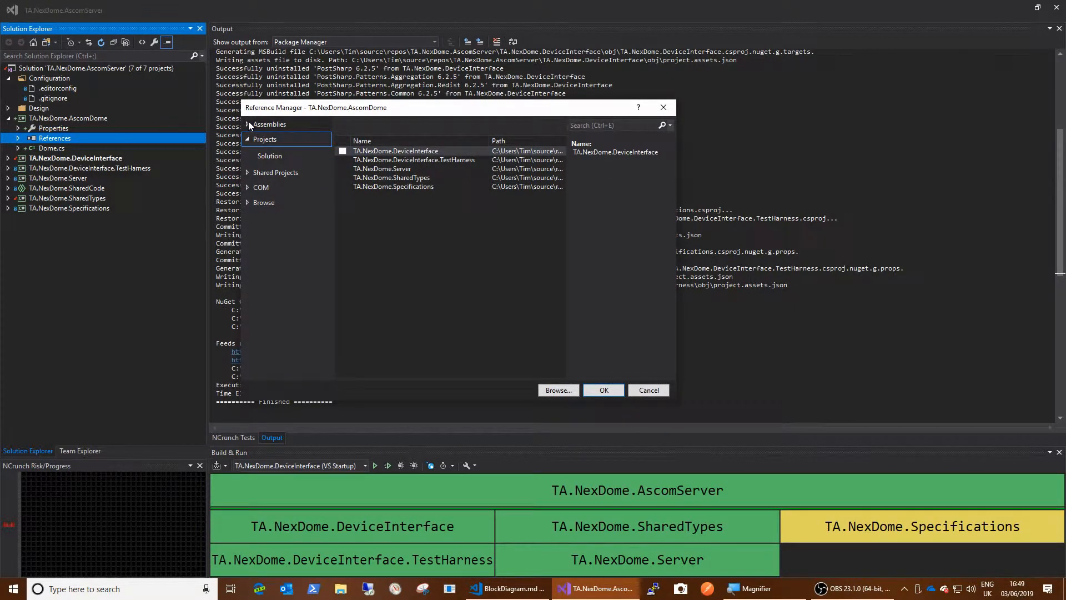
{"action": "left_click", "coordinate": [271, 124]}
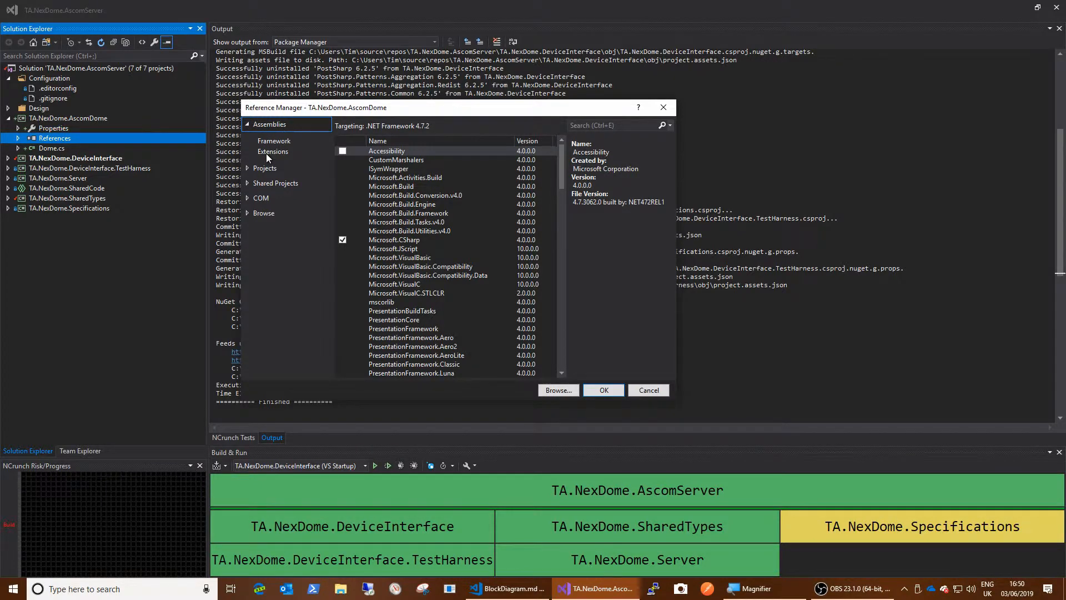
{"action": "left_click", "coordinate": [272, 151]}
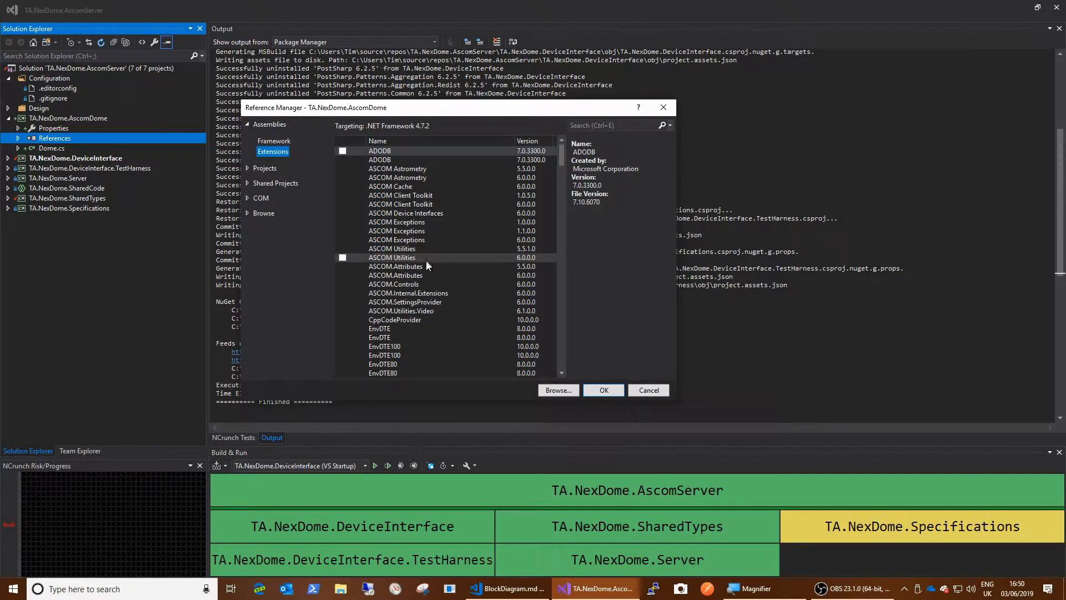
{"action": "mouse_move", "coordinate": [433, 289]}
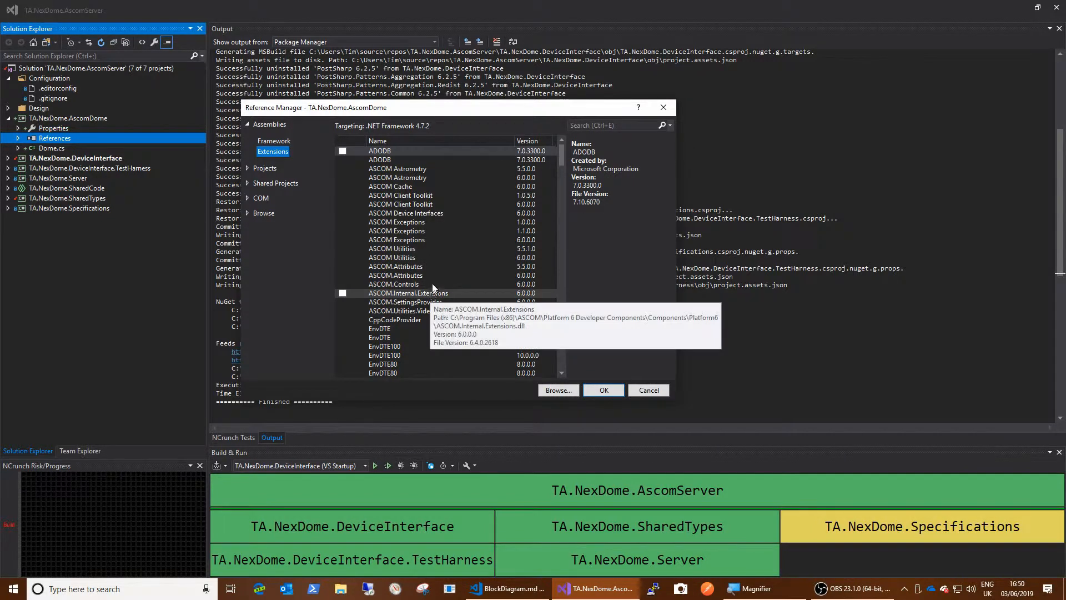
{"action": "left_click", "coordinate": [406, 212]}
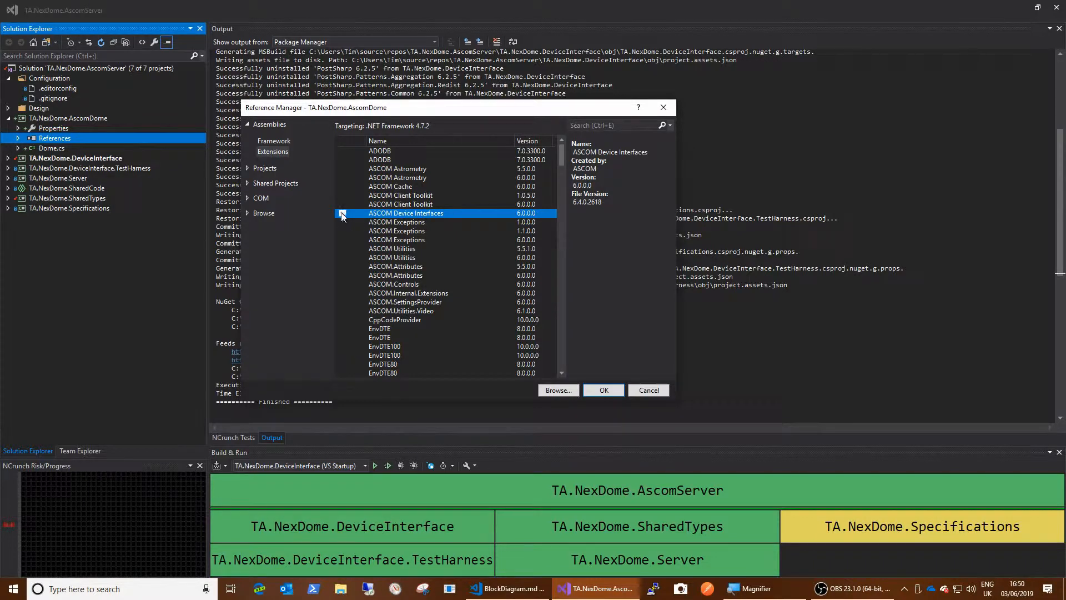
{"action": "left_click", "coordinate": [342, 213]}
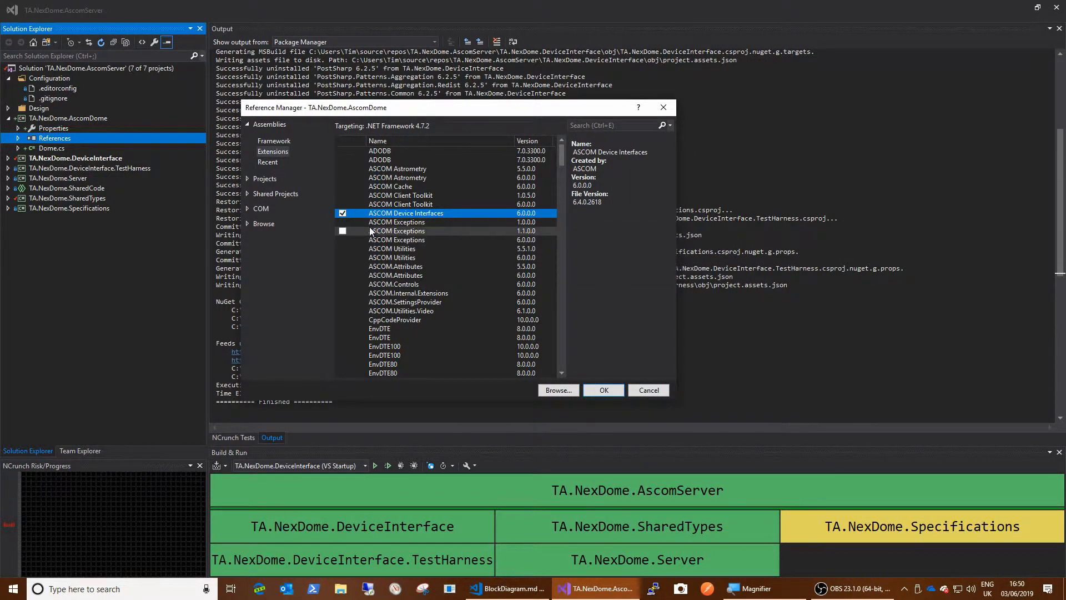
{"action": "mouse_move", "coordinate": [405, 212]}
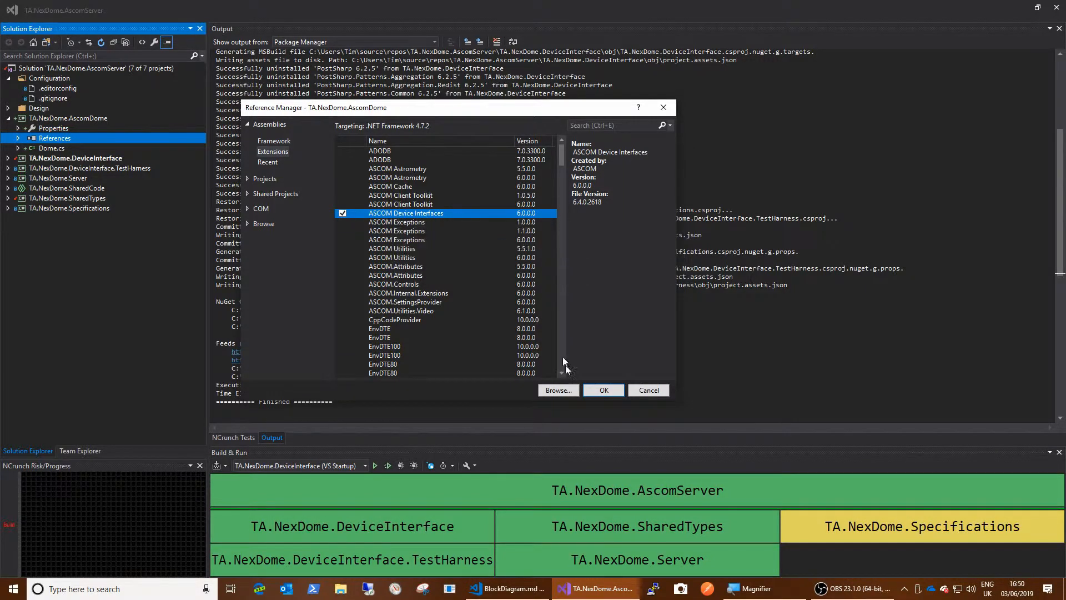
{"action": "mouse_move", "coordinate": [648, 389]}
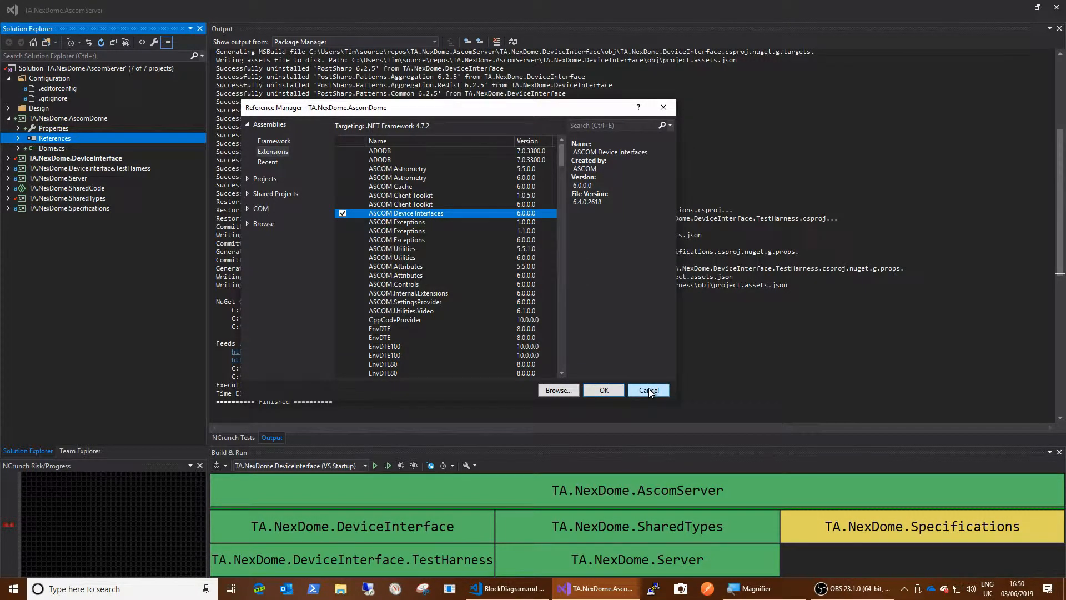
Cancel the Reference Manager and expand References to confirm ASCOM.DeviceInterfaces and DriverAccess are referenced.
{"action": "left_click", "coordinate": [648, 389]}
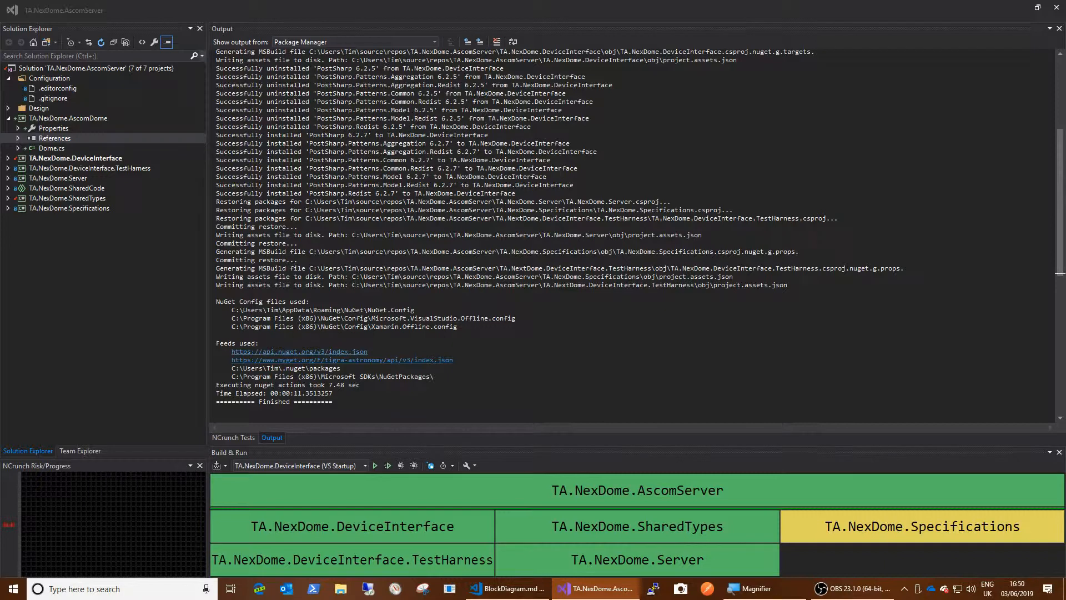
{"action": "left_click", "coordinate": [18, 138]}
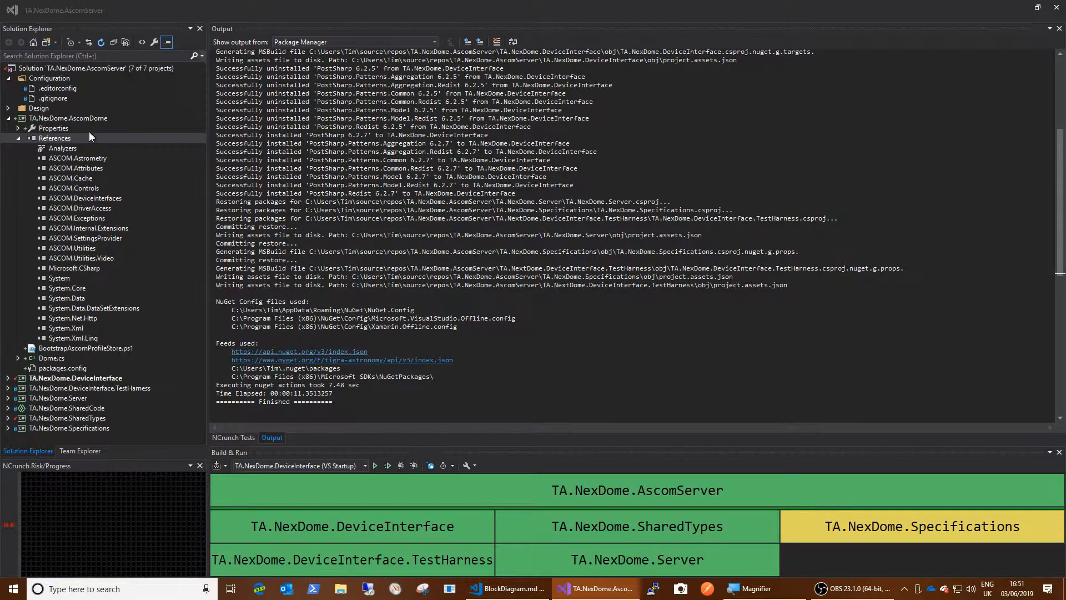
{"action": "mouse_move", "coordinate": [85, 238]}
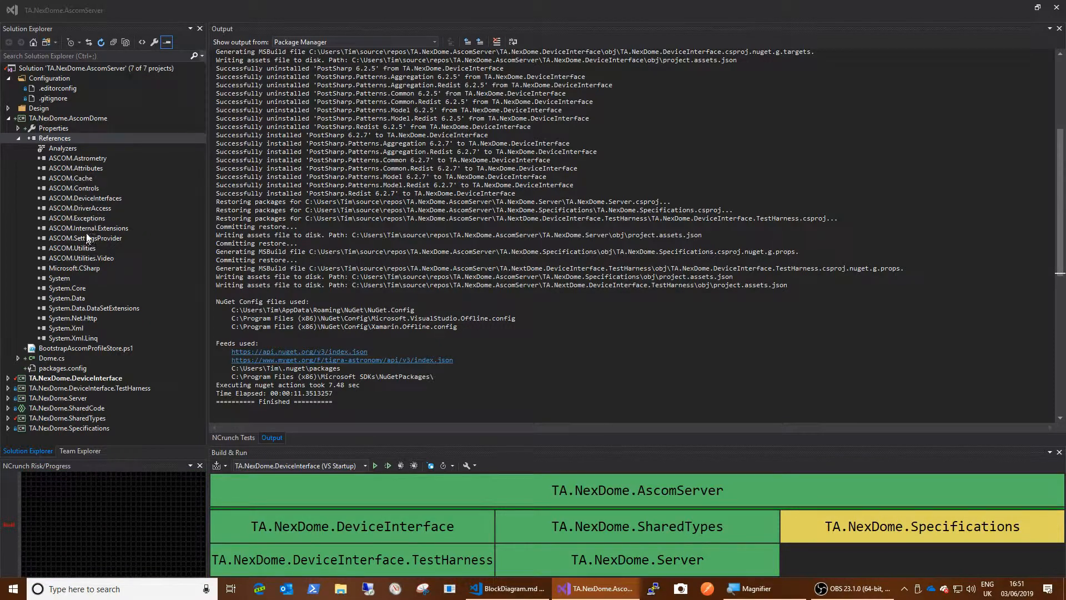
{"action": "mouse_move", "coordinate": [80, 208]}
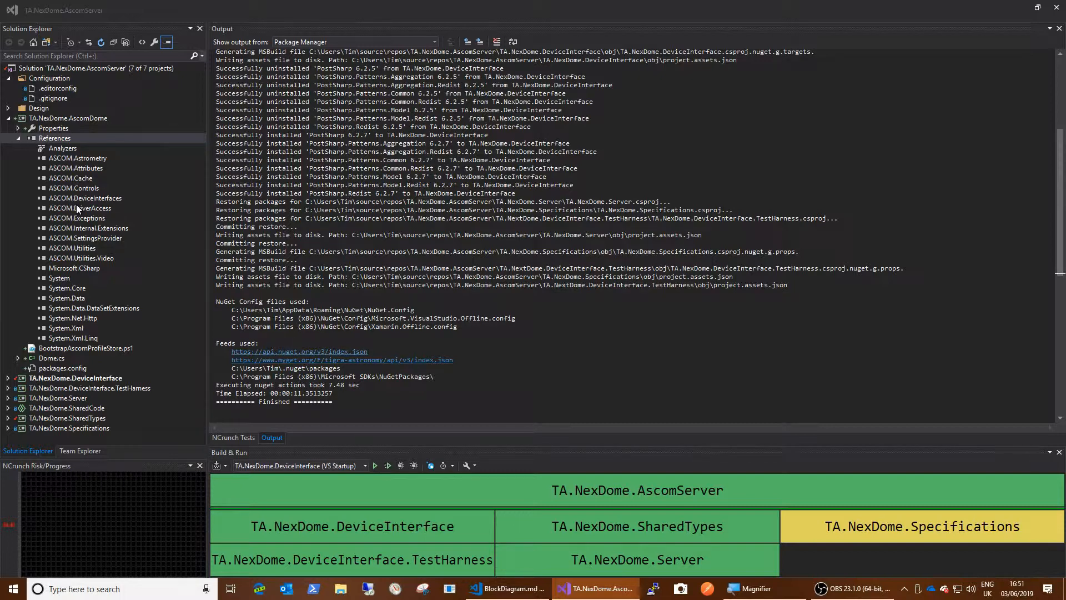
{"action": "mouse_move", "coordinate": [91, 207]}
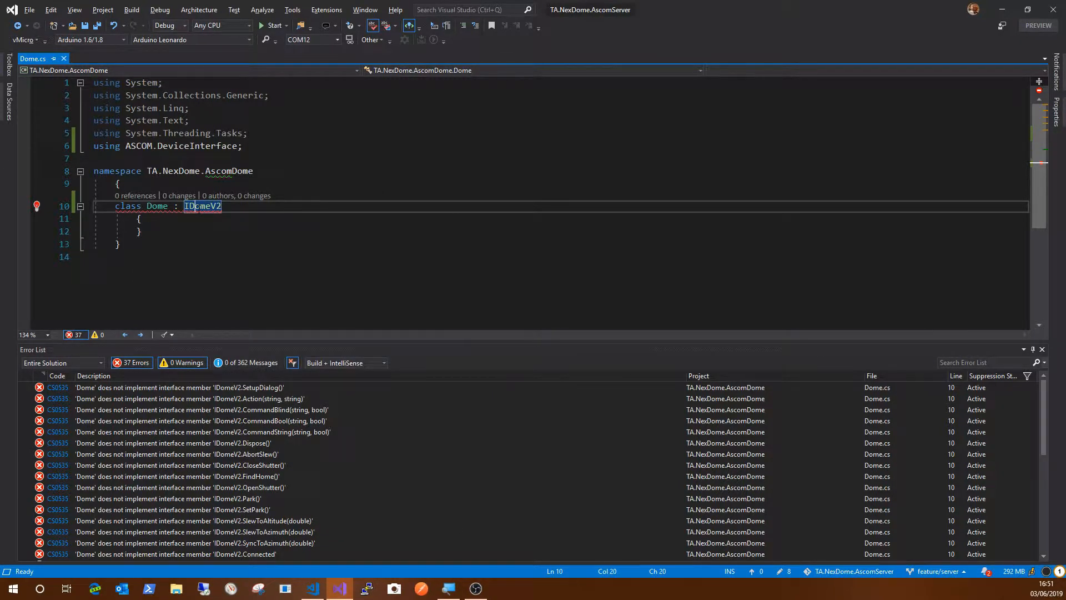
Implement all missing IDomeV2 members in Dome as public members with automatic properties.
{"action": "left_click", "coordinate": [36, 205]}
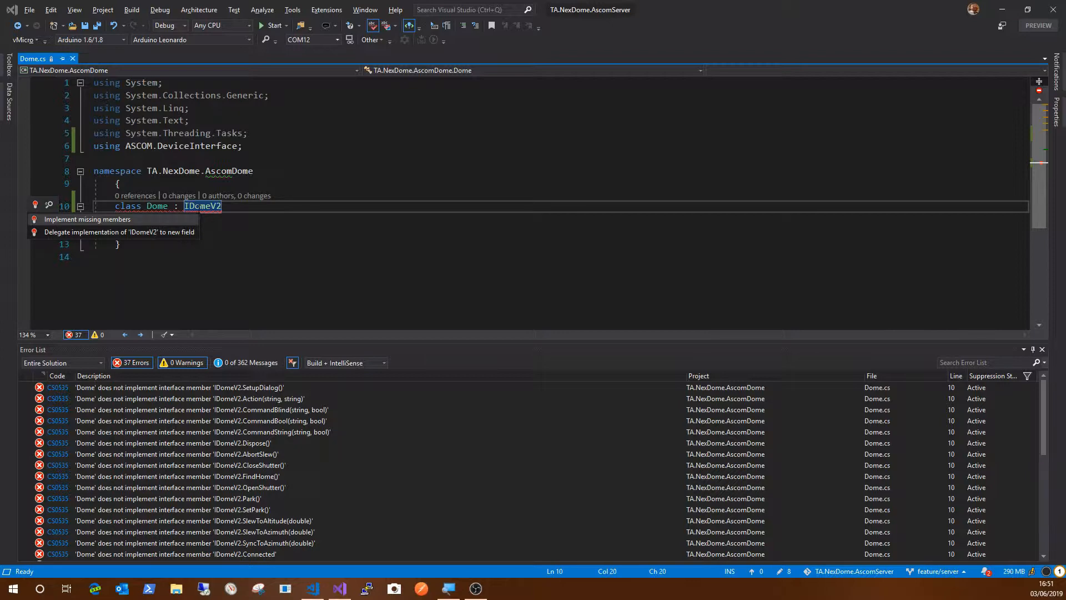
{"action": "left_click", "coordinate": [86, 219]}
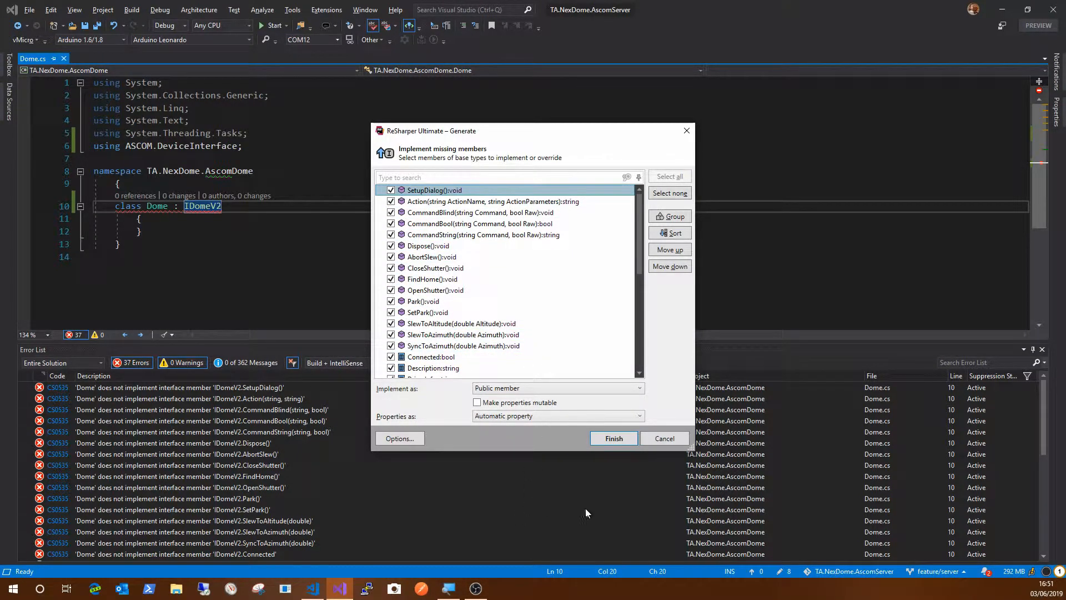
{"action": "mouse_move", "coordinate": [562, 432]}
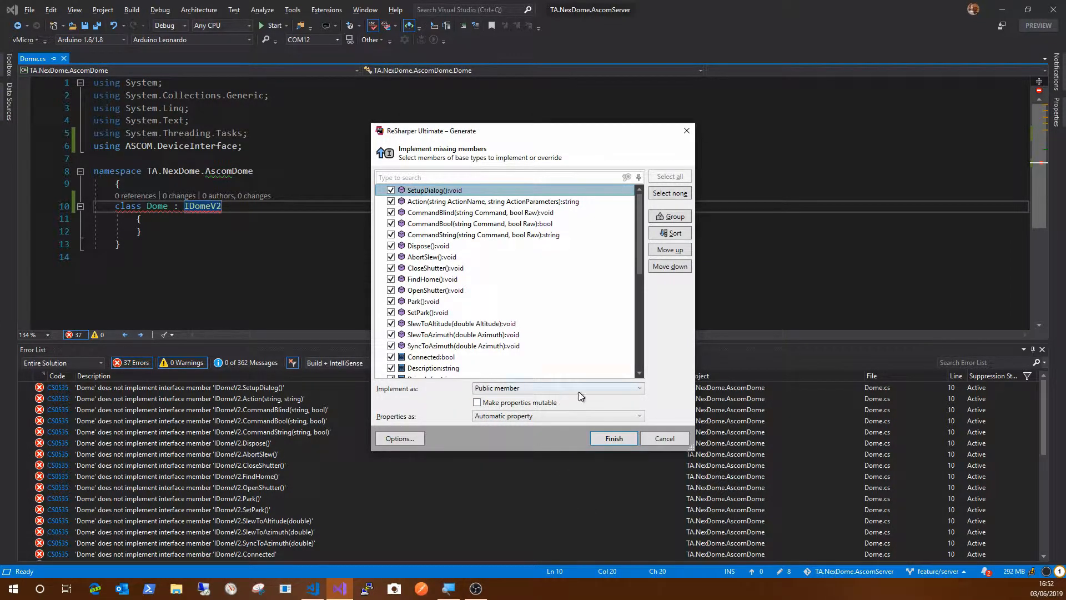
{"action": "left_click", "coordinate": [558, 388]}
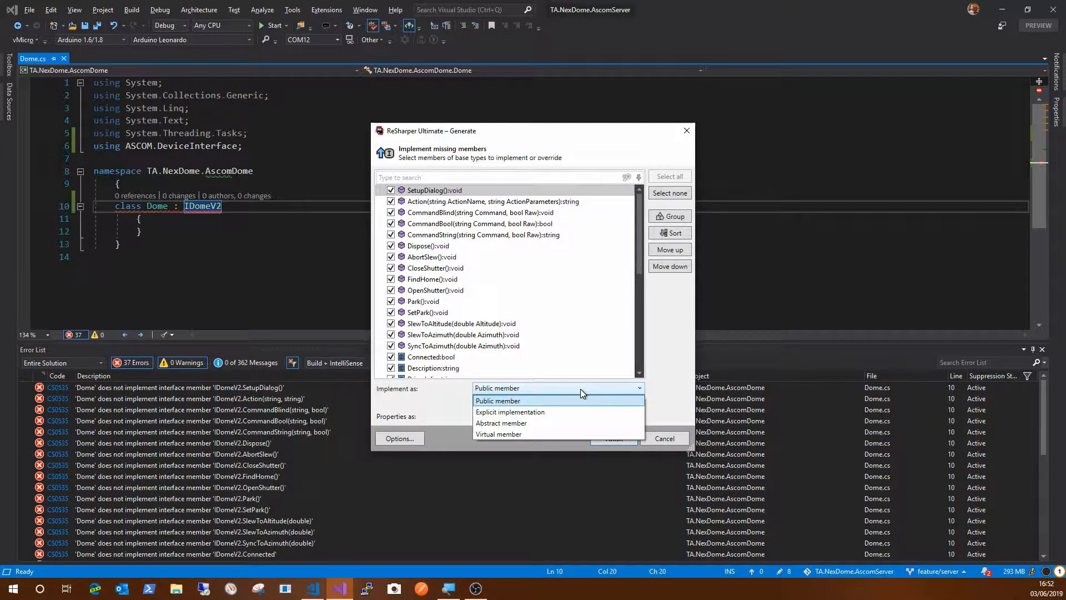
{"action": "left_click", "coordinate": [498, 400]}
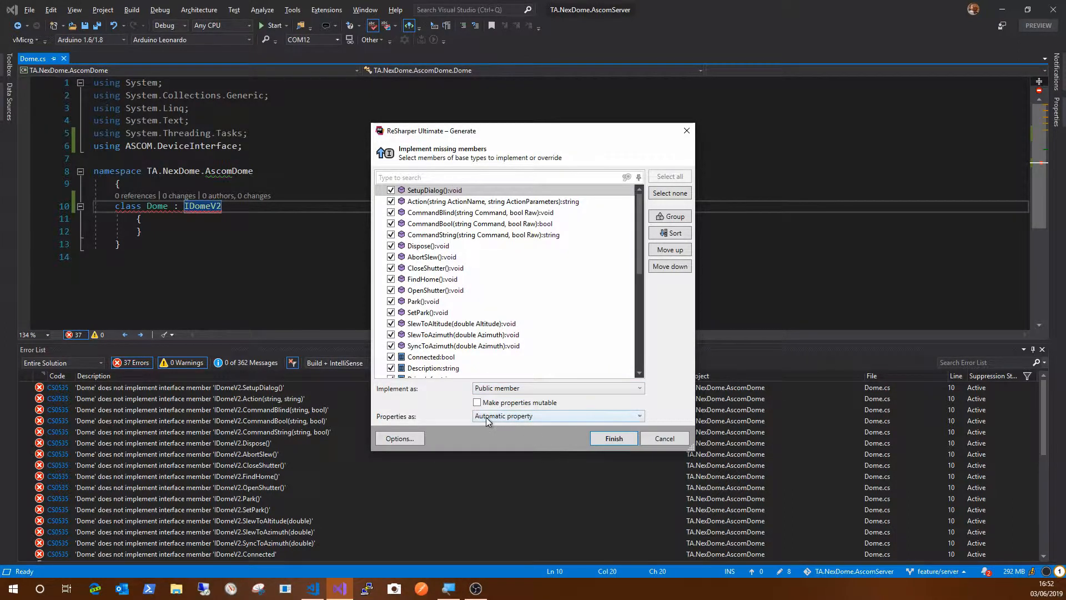
{"action": "left_click", "coordinate": [612, 439]}
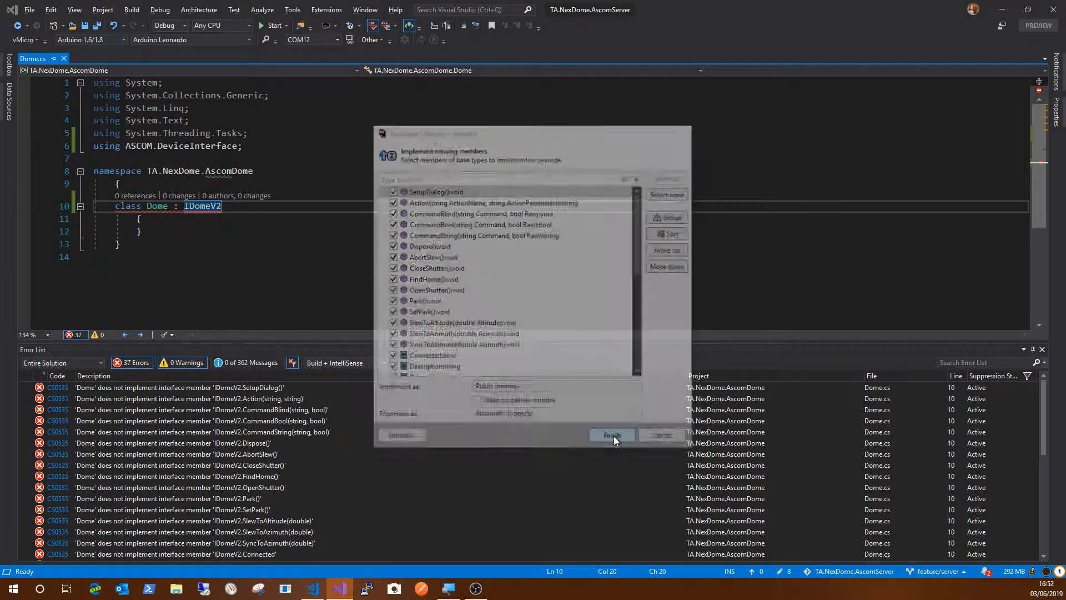
{"action": "left_click", "coordinate": [611, 435]}
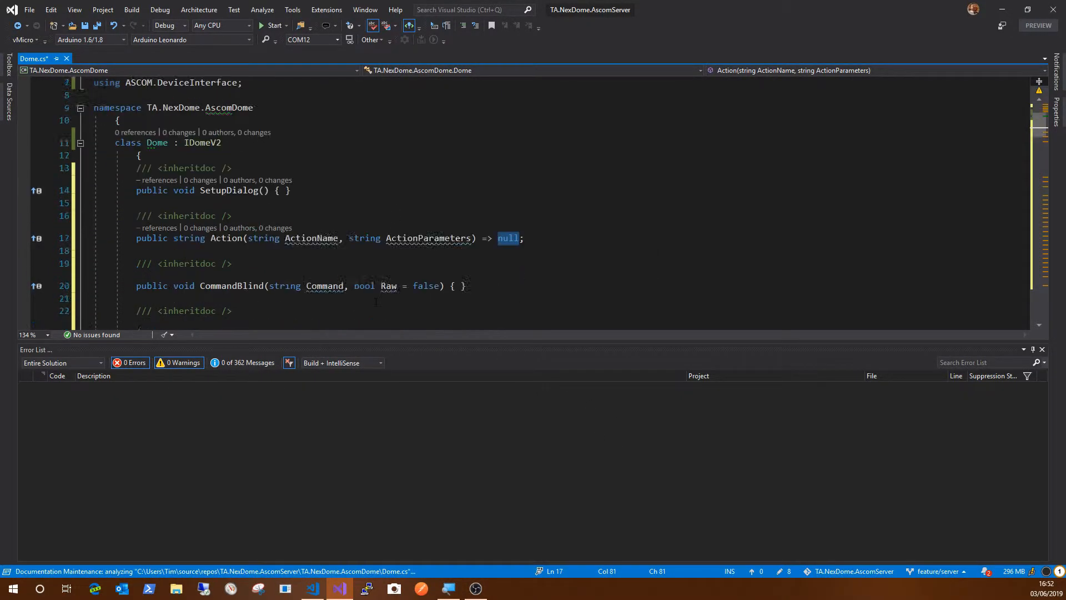
Scroll the Dome class and select the IDomeV2 interface name in the declaration.
{"action": "scroll", "scroll_direction": "down", "scroll_amount": 3}
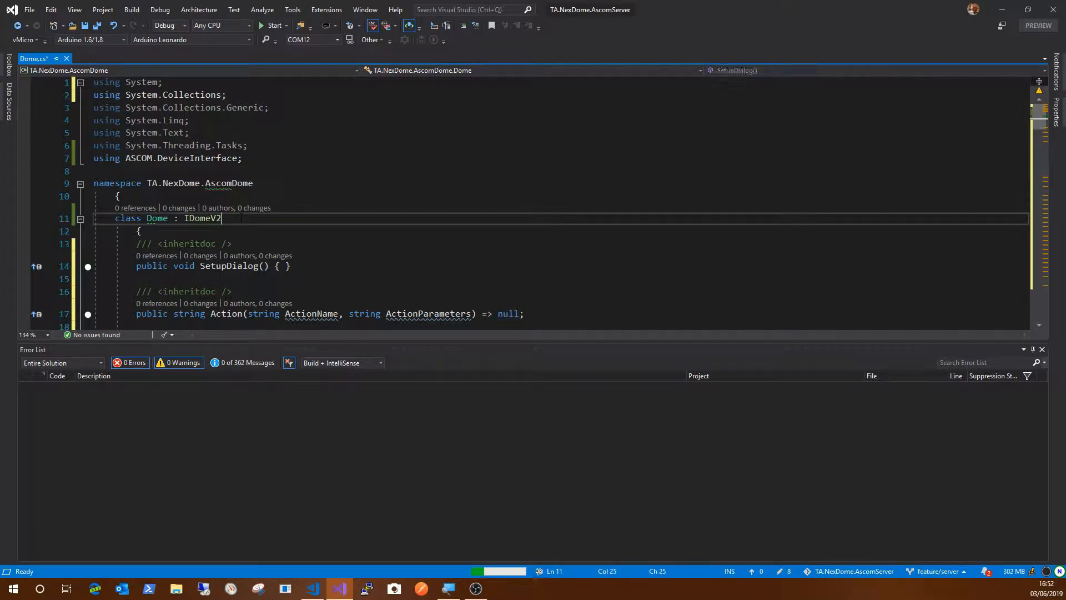
{"action": "double_click", "coordinate": [202, 218]}
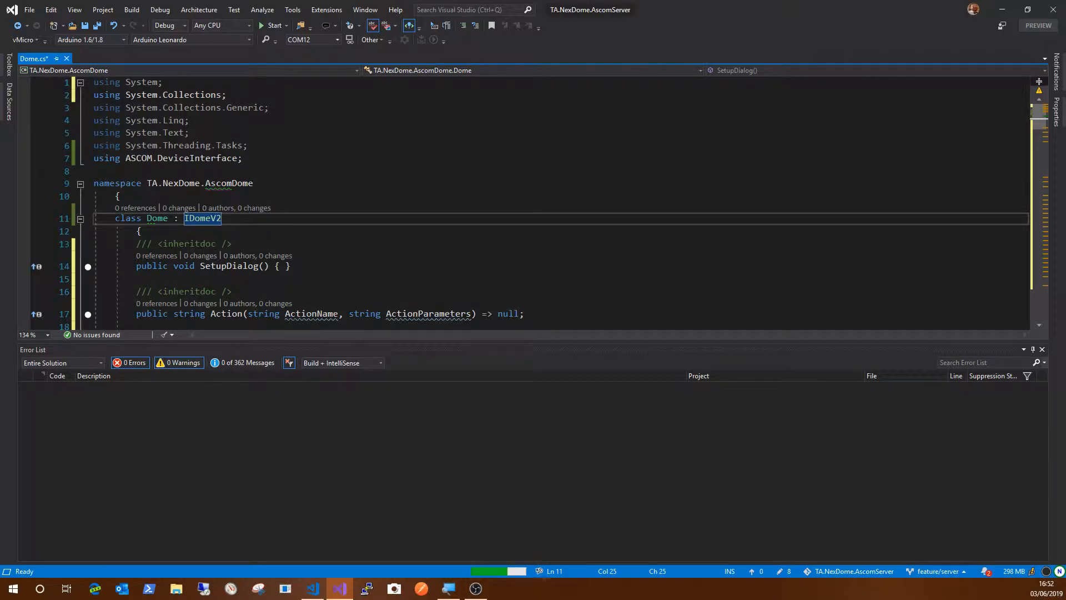
{"action": "left_click", "coordinate": [184, 217]}
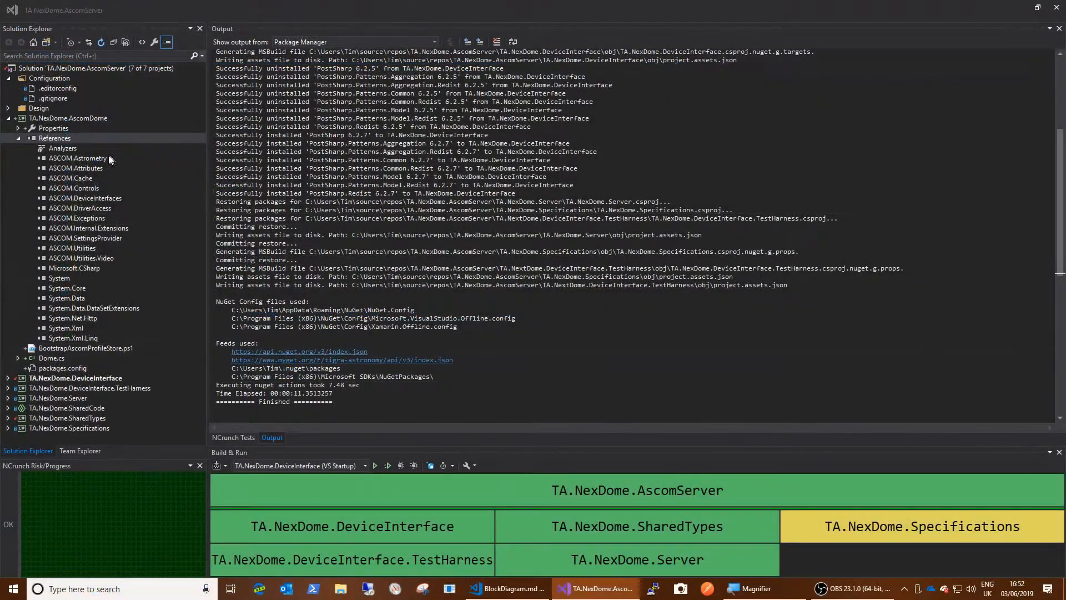
Add project references to TA.NexDome.Server and TA.NexDome.SharedTypes in AscomDome.
{"action": "right_click", "coordinate": [55, 138]}
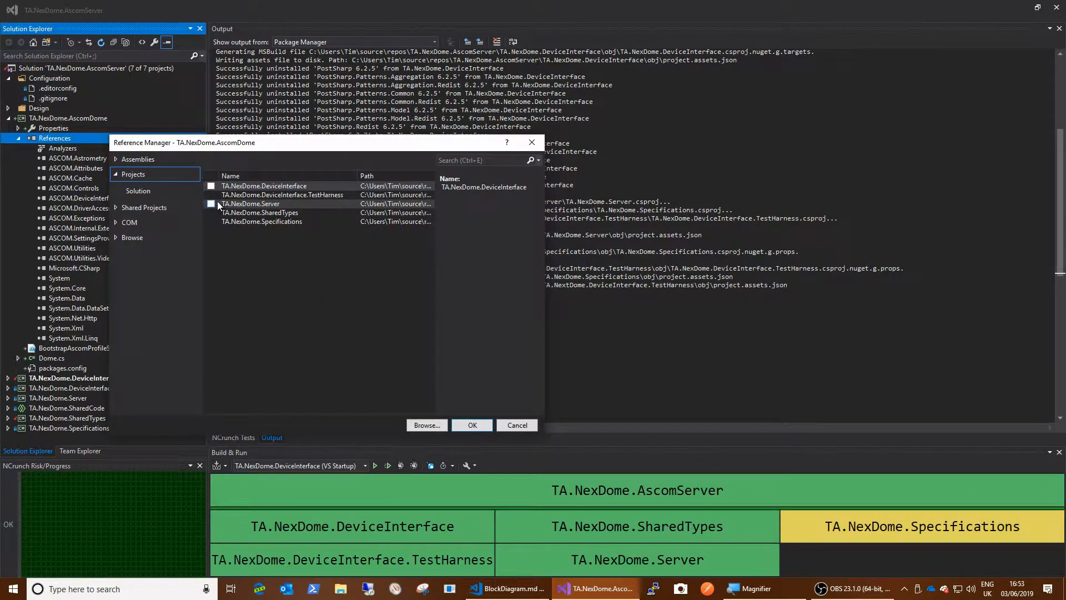
{"action": "left_click", "coordinate": [211, 204]}
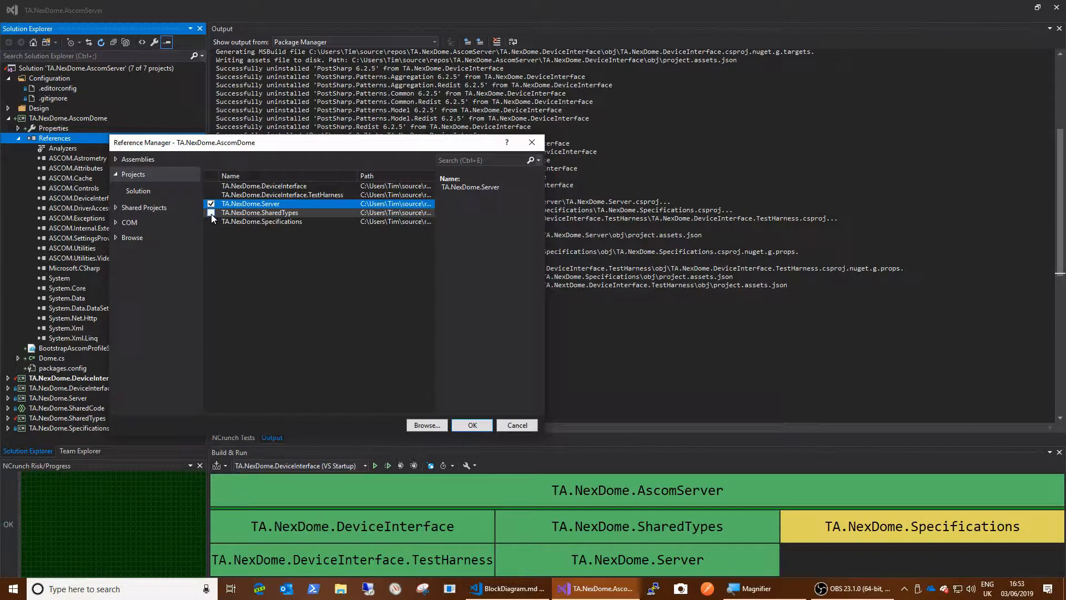
{"action": "left_click", "coordinate": [211, 213]}
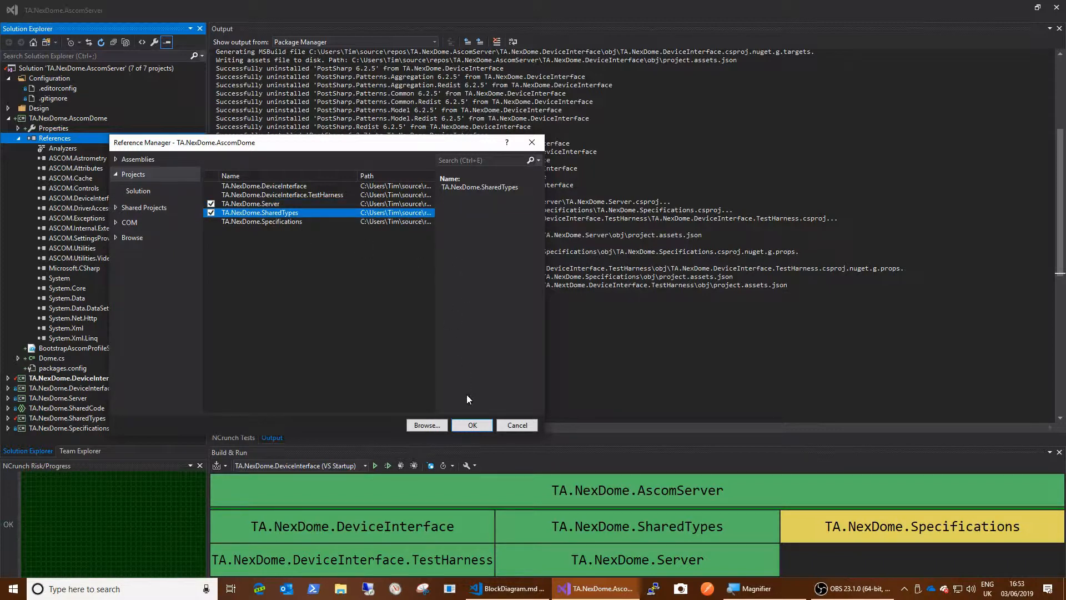
{"action": "left_click", "coordinate": [472, 424]}
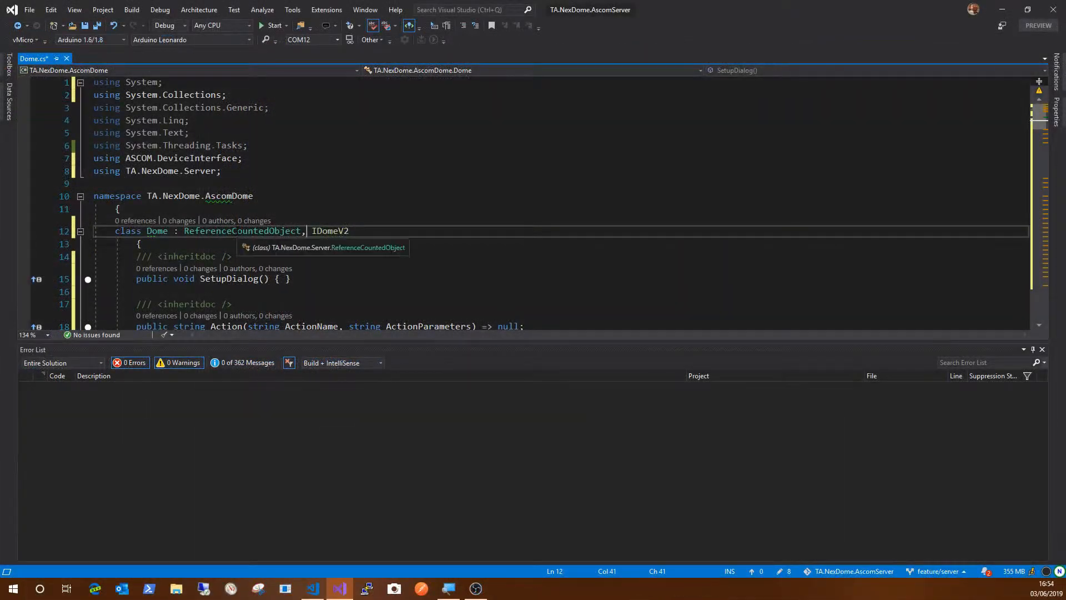
Review the AscomDome references list, then bring up its packages.config with ASCOM.Platform 6.4.2.
{"action": "double_click", "coordinate": [242, 231]}
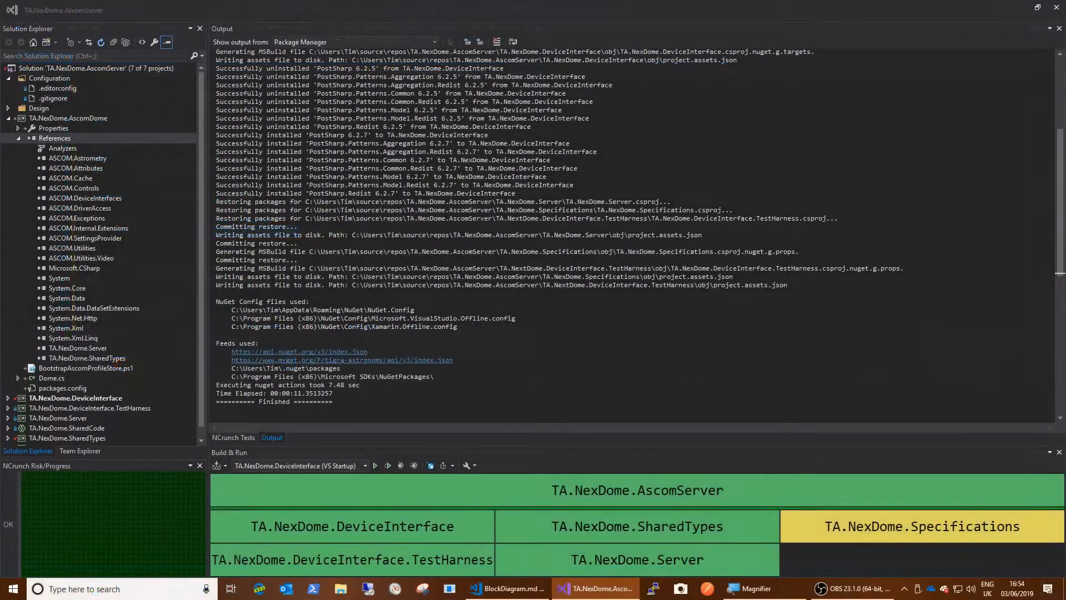
{"action": "left_click", "coordinate": [55, 138]}
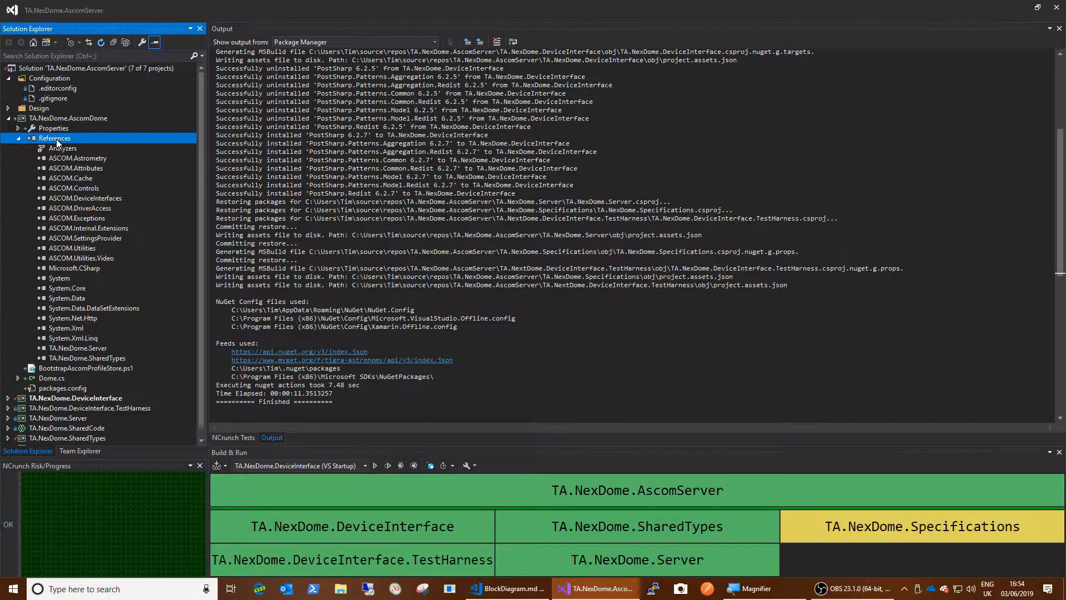
{"action": "mouse_move", "coordinate": [116, 165]}
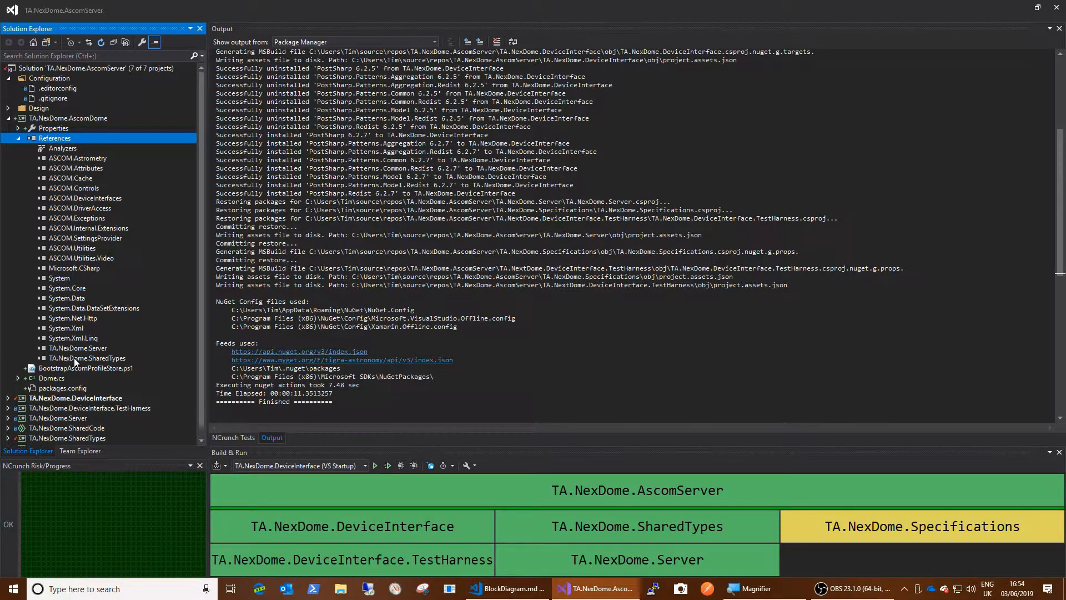
{"action": "mouse_move", "coordinate": [124, 286]}
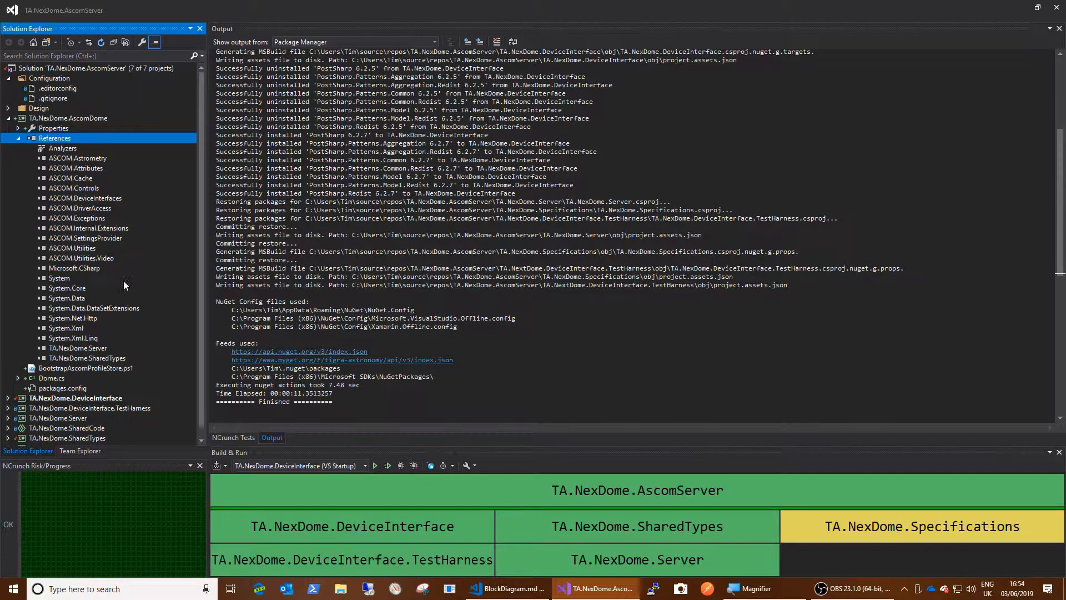
{"action": "left_click", "coordinate": [62, 387]}
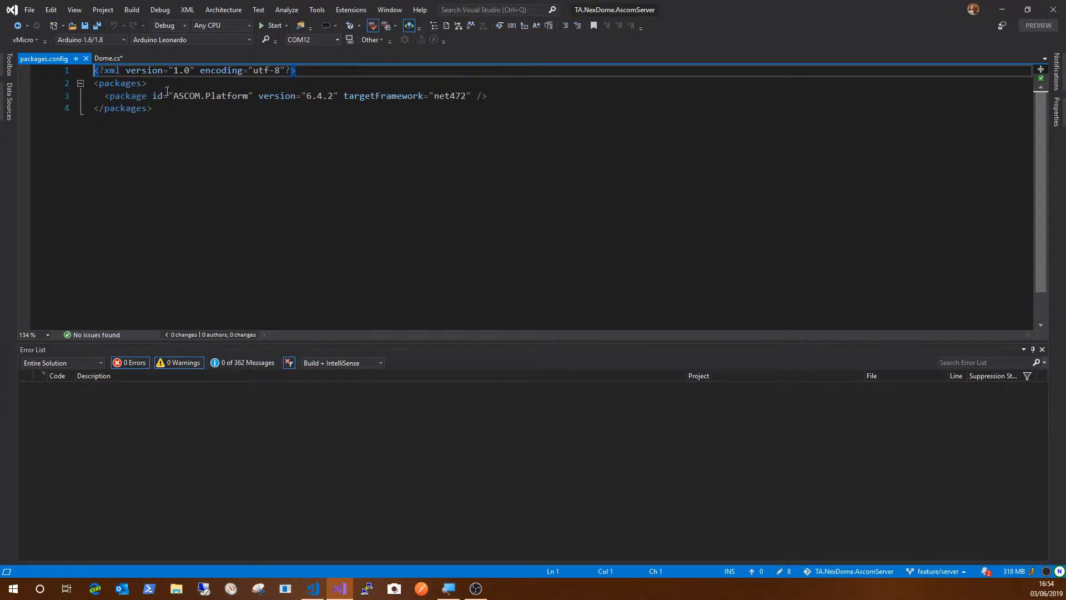
View packages.config listing only the ASCOM.Platform 6.4.2 package for net472.
{"action": "double_click", "coordinate": [208, 95]}
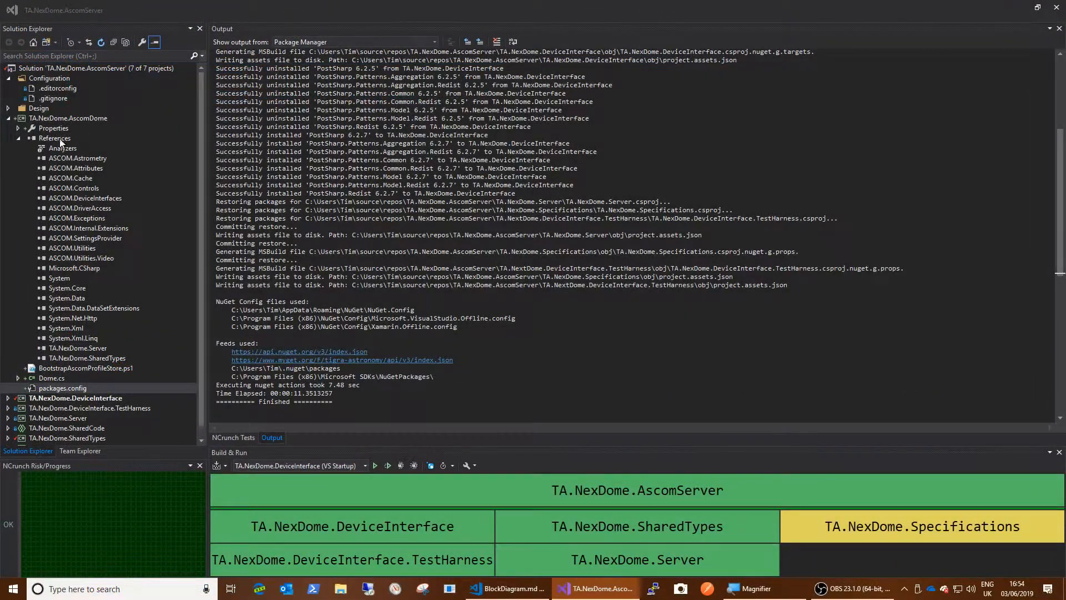
Migrate AscomDome from packages.config to PackageReference, keeping one ASCOM.Platform reference.
{"action": "right_click", "coordinate": [53, 138]}
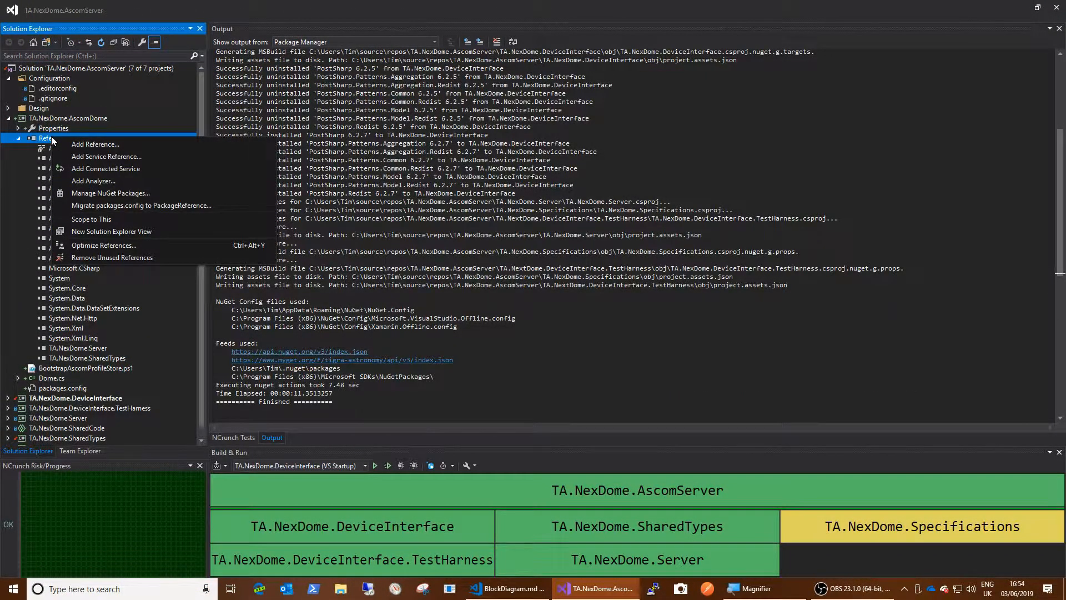
{"action": "mouse_move", "coordinate": [141, 205]}
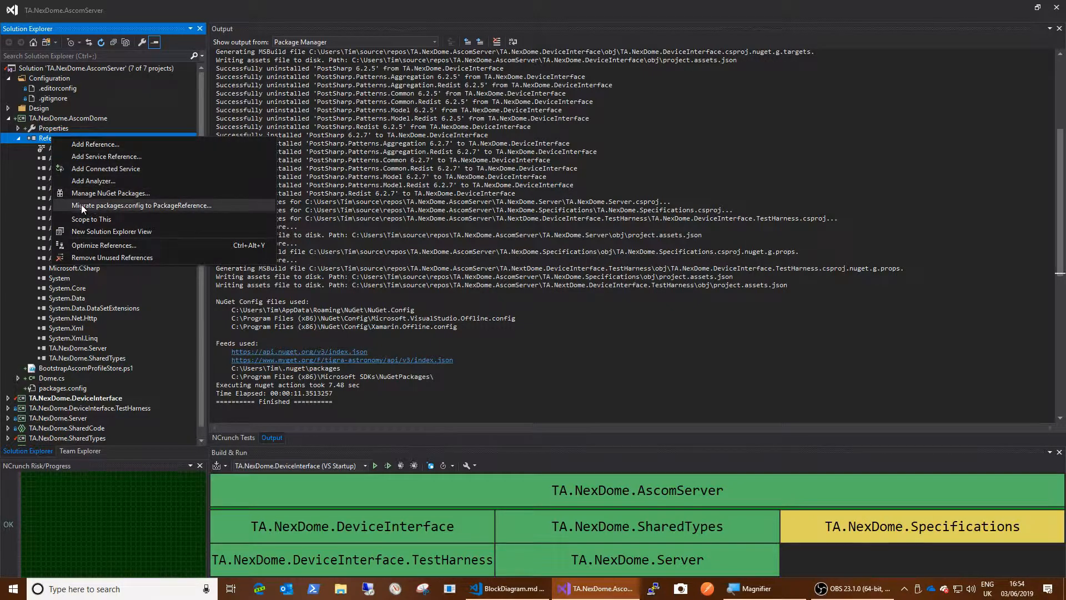
{"action": "mouse_move", "coordinate": [114, 218]}
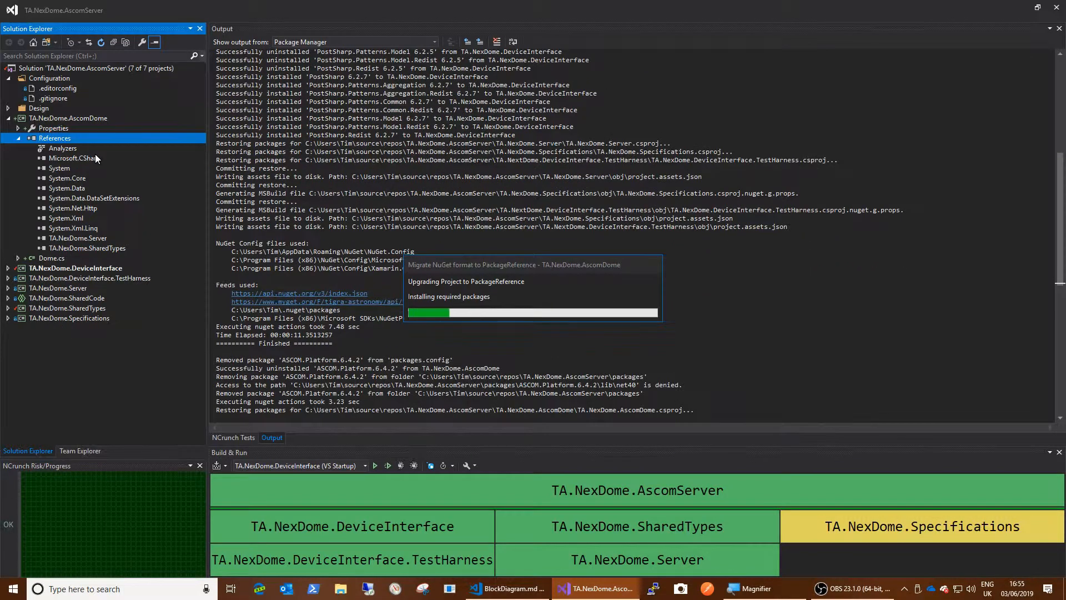
{"action": "mouse_move", "coordinate": [31, 287]}
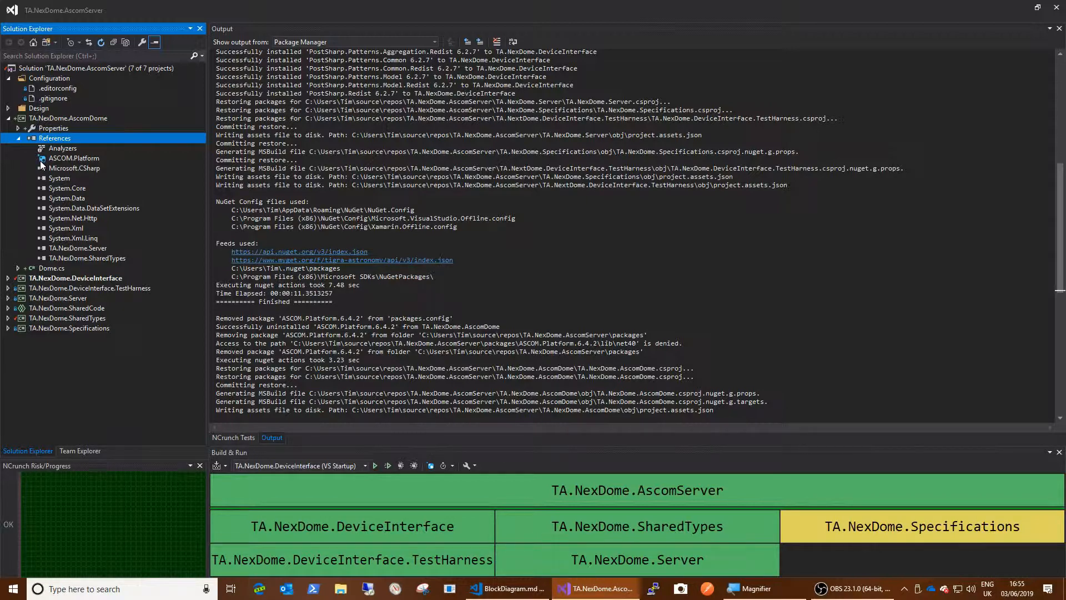
{"action": "mouse_move", "coordinate": [103, 175]}
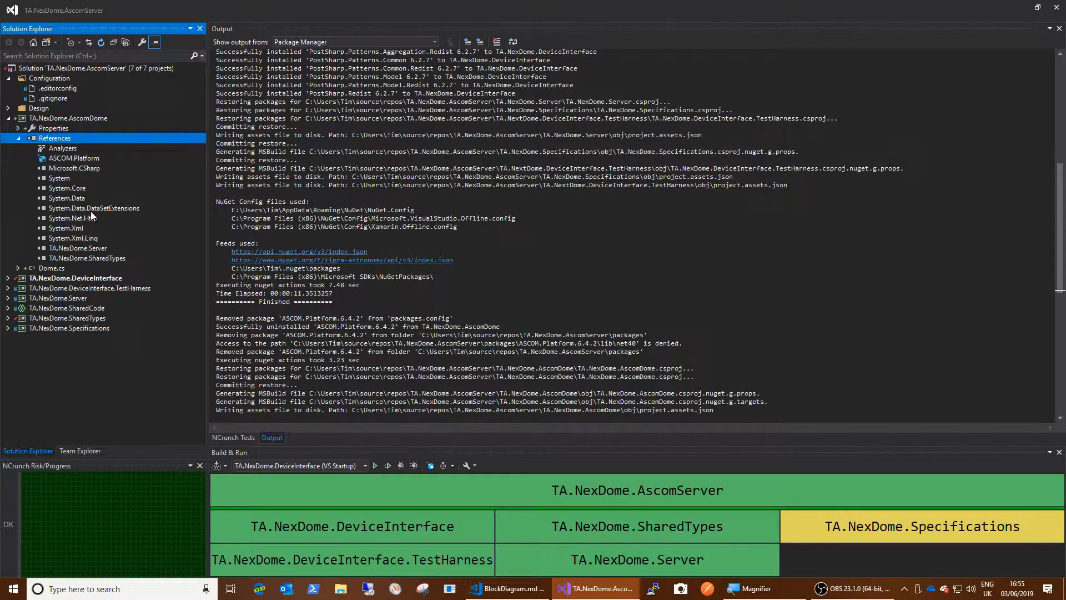
{"action": "mouse_move", "coordinate": [88, 204]}
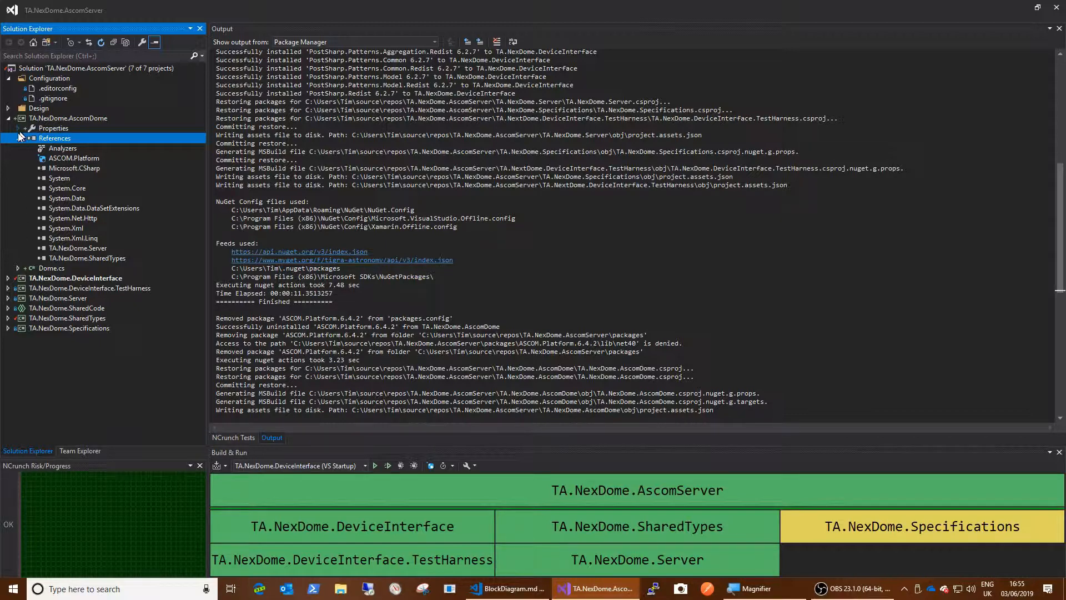
{"action": "left_click", "coordinate": [18, 138]}
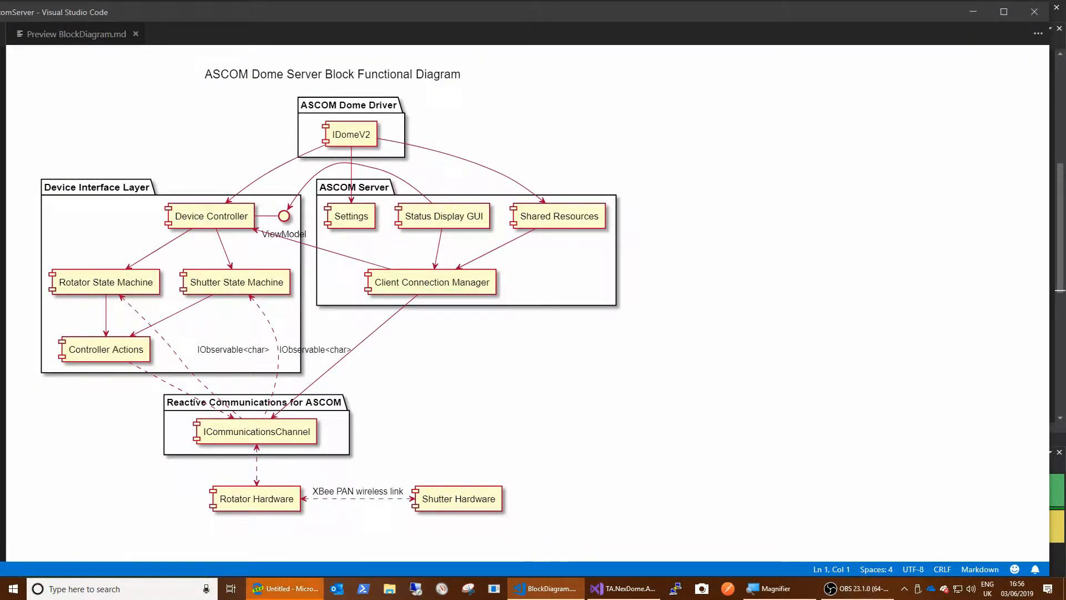
Close the BlockDiagram.md preview to reveal its PlantUML markdown source.
{"action": "left_click", "coordinate": [31, 10]}
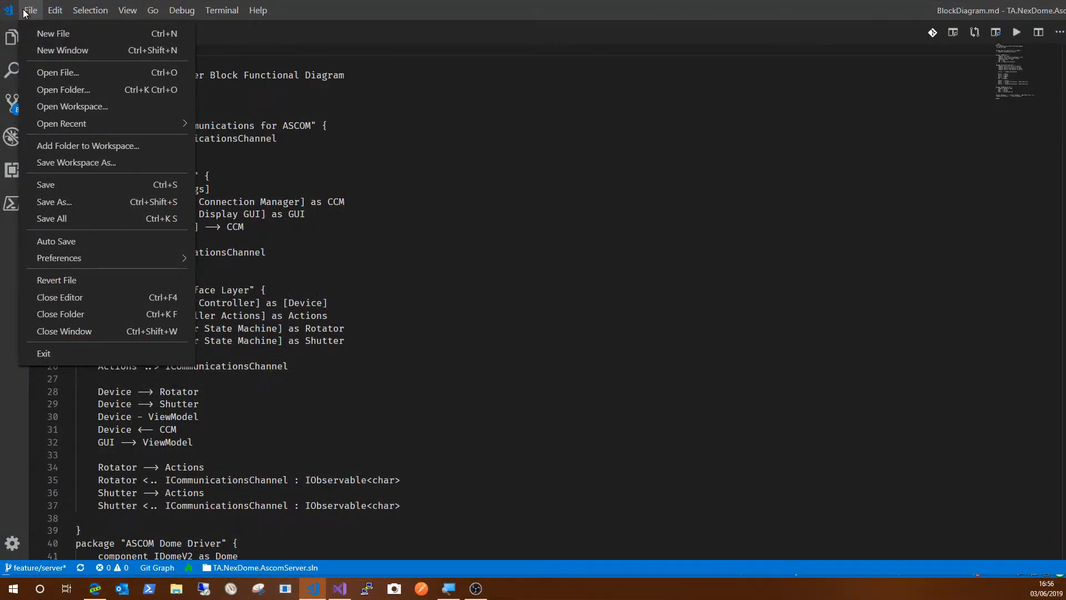
{"action": "mouse_move", "coordinate": [75, 93]}
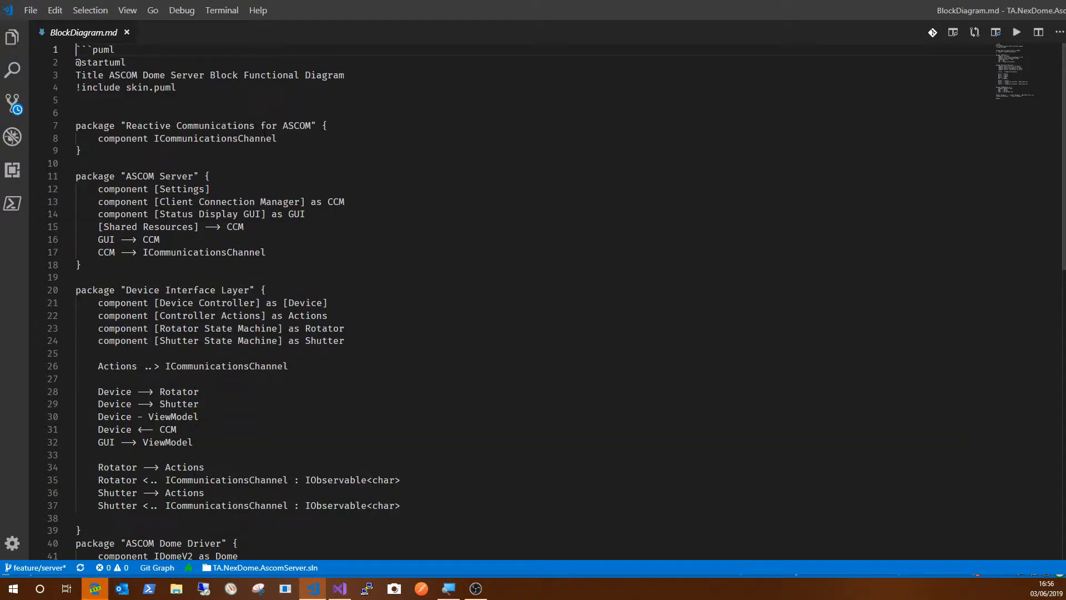
{"action": "mouse_move", "coordinate": [264, 138]}
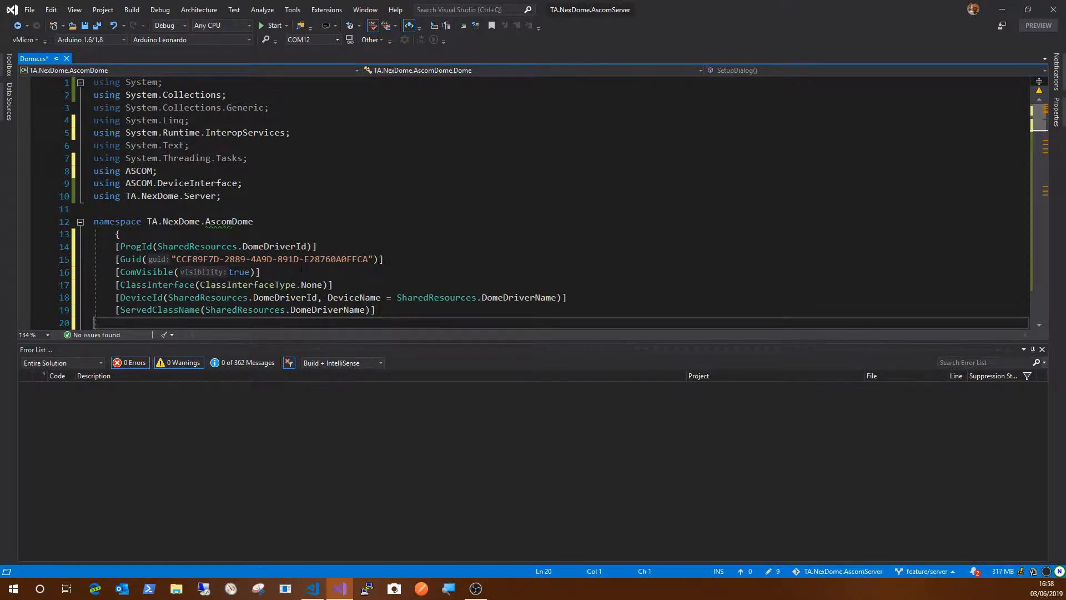
Replace Dome's old GUID with the generated 32F049D8-FAC4-45DF-84AF-077F01D0D4E1 via nguid.
{"action": "scroll", "scroll_direction": "down", "scroll_amount": 3}
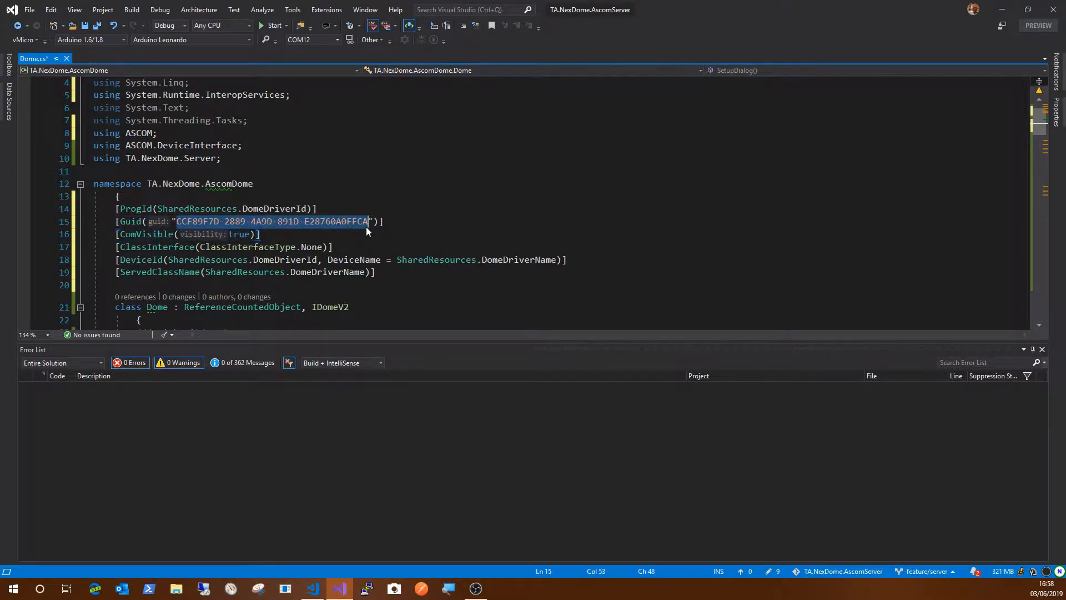
{"action": "key", "text": "Delete"}
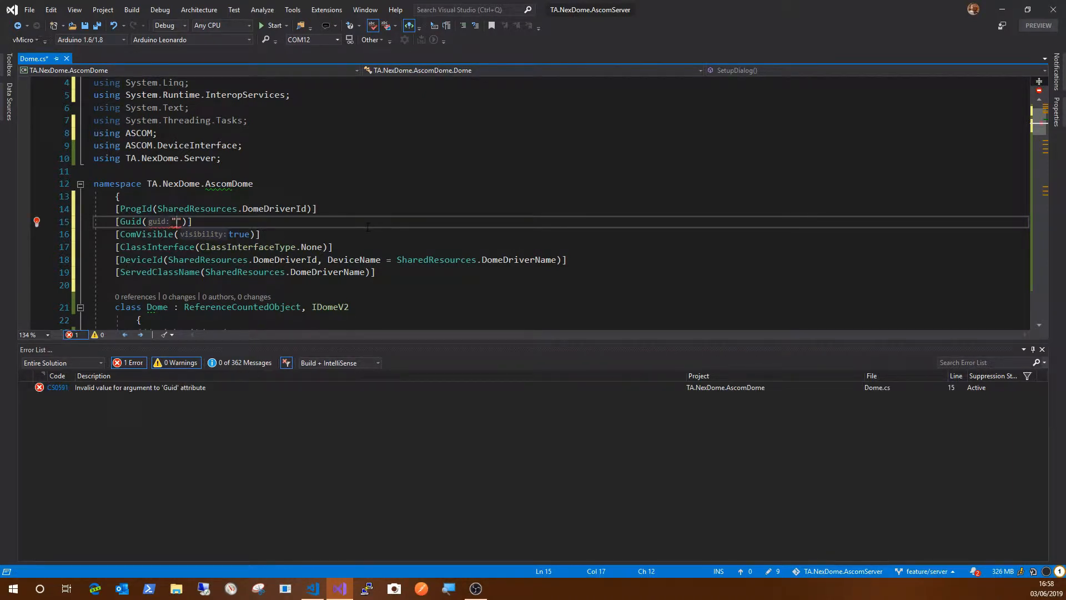
{"action": "type", "text": "nguid"}
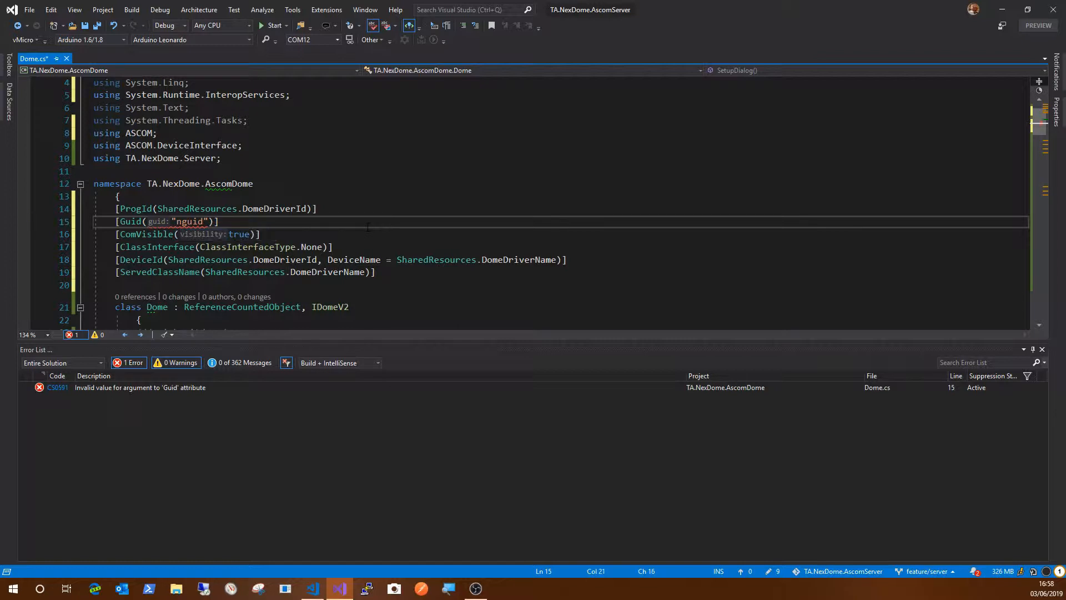
{"action": "type", "text": "32F049D8-FAC4-45DF-84AF-077F01D0D4E1"}
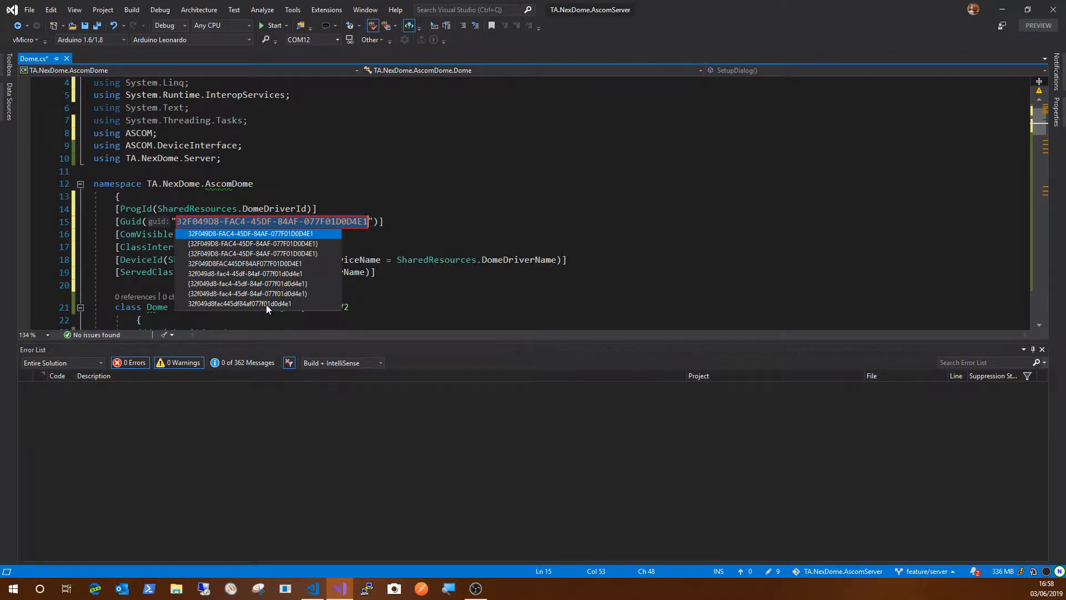
{"action": "mouse_move", "coordinate": [249, 275]}
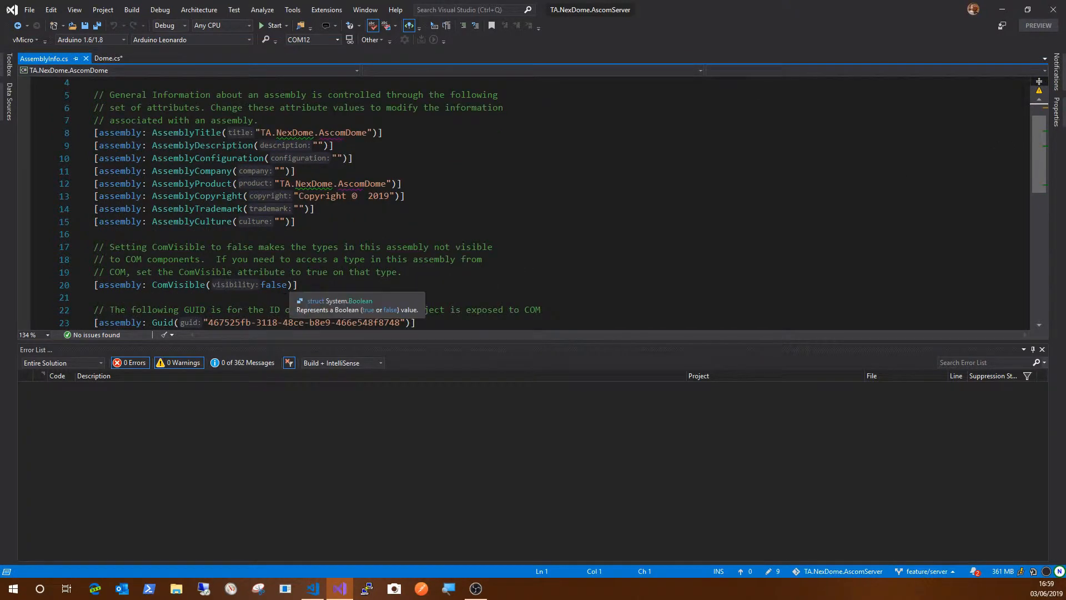
Delete AssemblyInfo's version comments plus AssemblyVersion and AssemblyFileVersion, dismissing the navigation message.
{"action": "scroll", "scroll_direction": "down", "scroll_amount": 3}
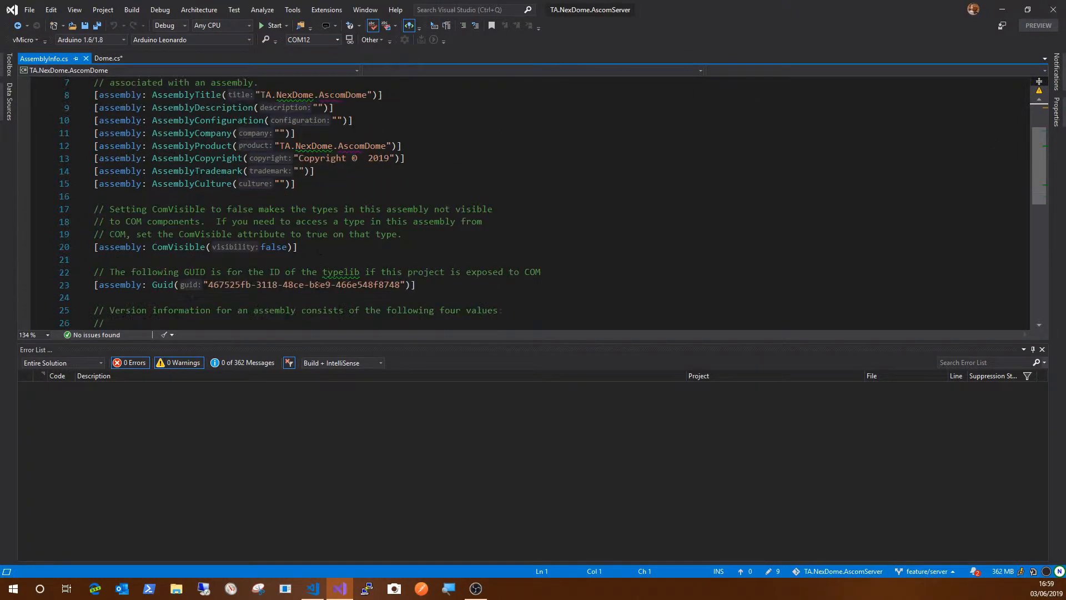
{"action": "scroll", "scroll_direction": "down", "scroll_amount": 3}
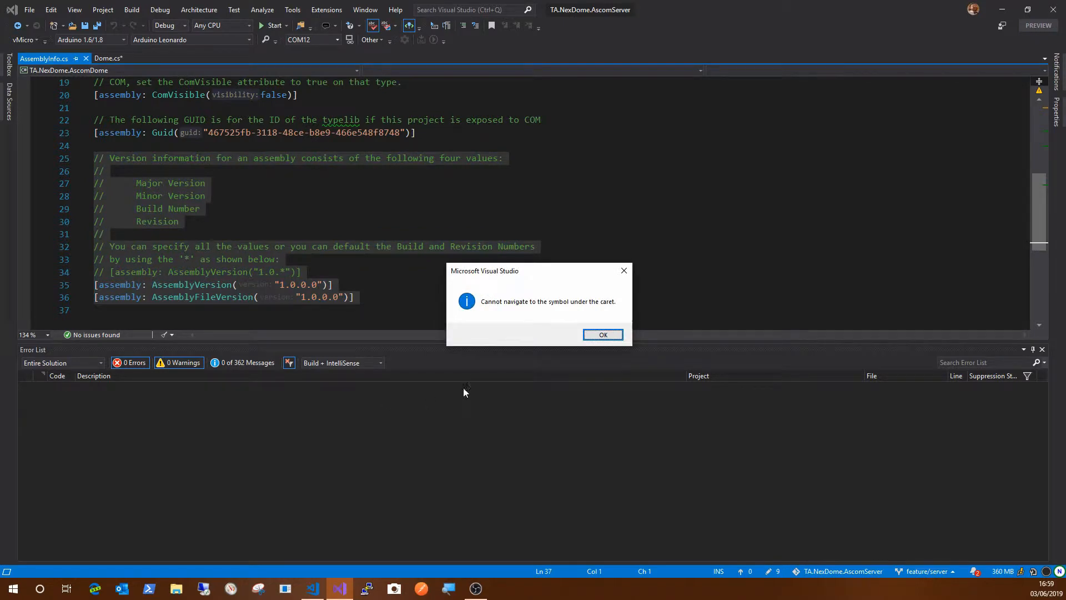
{"action": "left_click", "coordinate": [603, 334]}
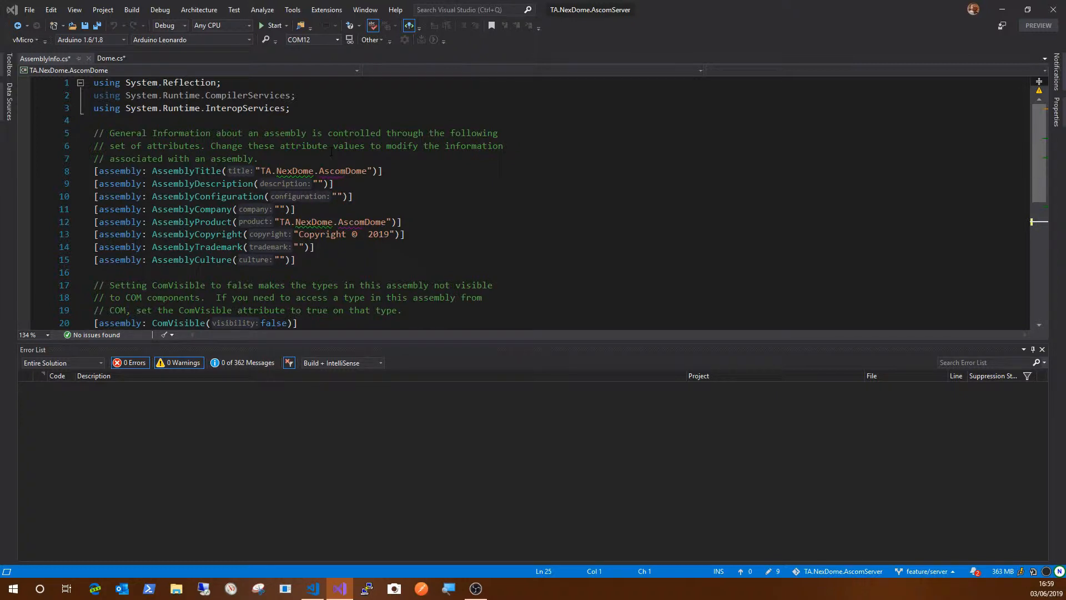
{"action": "scroll", "scroll_direction": "down", "scroll_amount": 3}
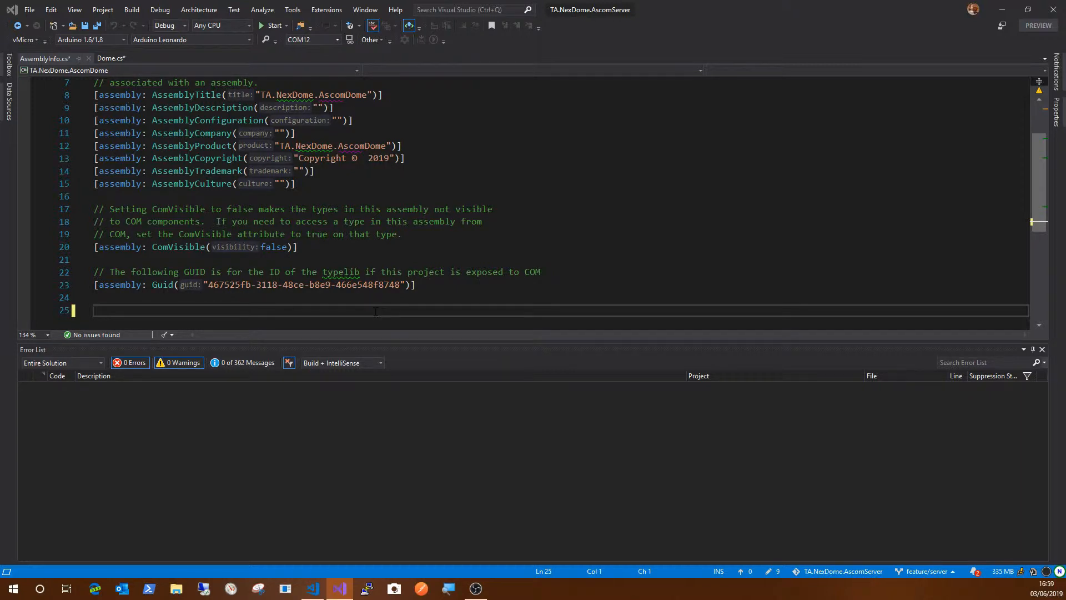
Remove the typelib Guid attribute and leftover comments so AssemblyInfo ends at ComVisible(false), then save.
{"action": "double_click", "coordinate": [229, 284]}
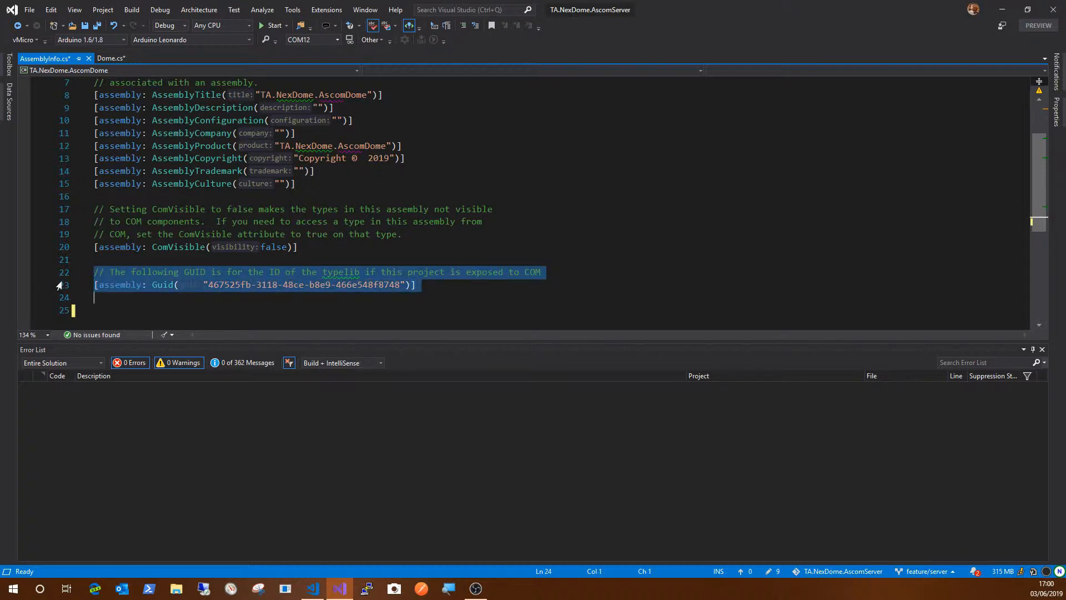
{"action": "key", "text": "Delete"}
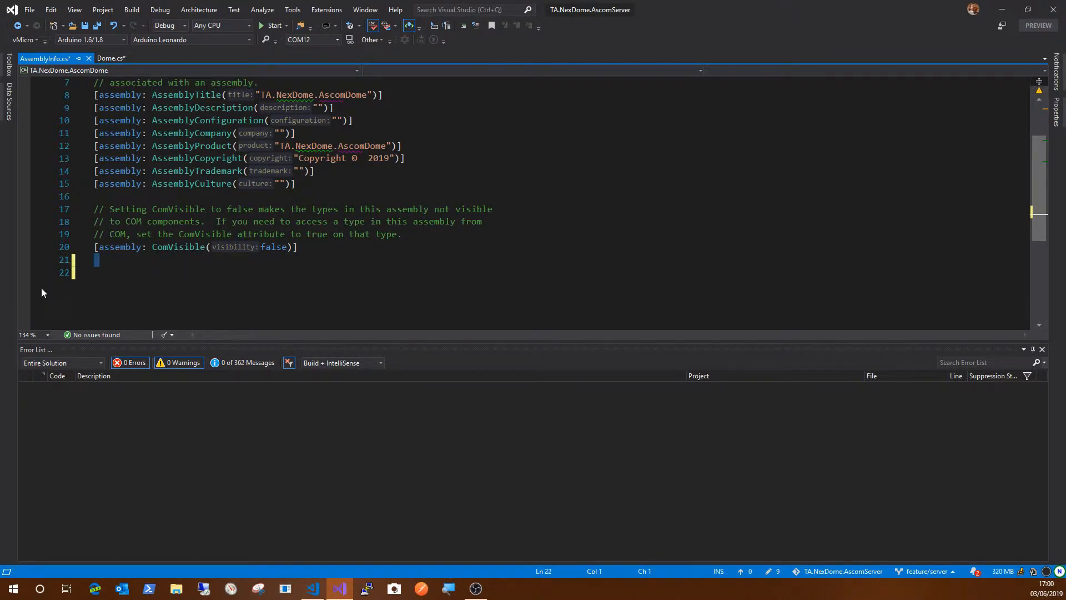
{"action": "key", "text": "Backspace"}
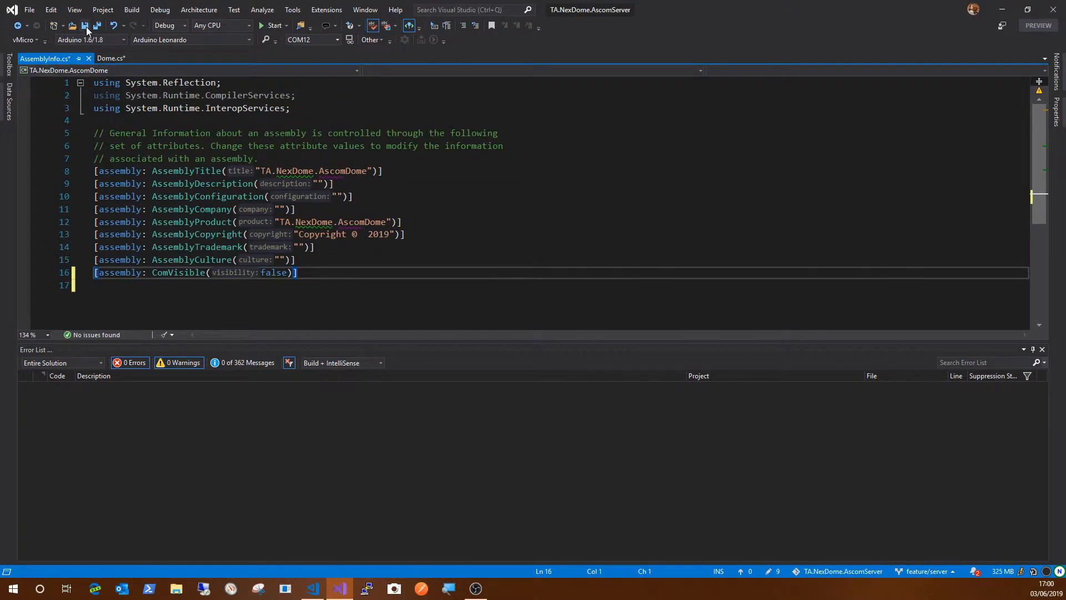
{"action": "left_click", "coordinate": [116, 58]}
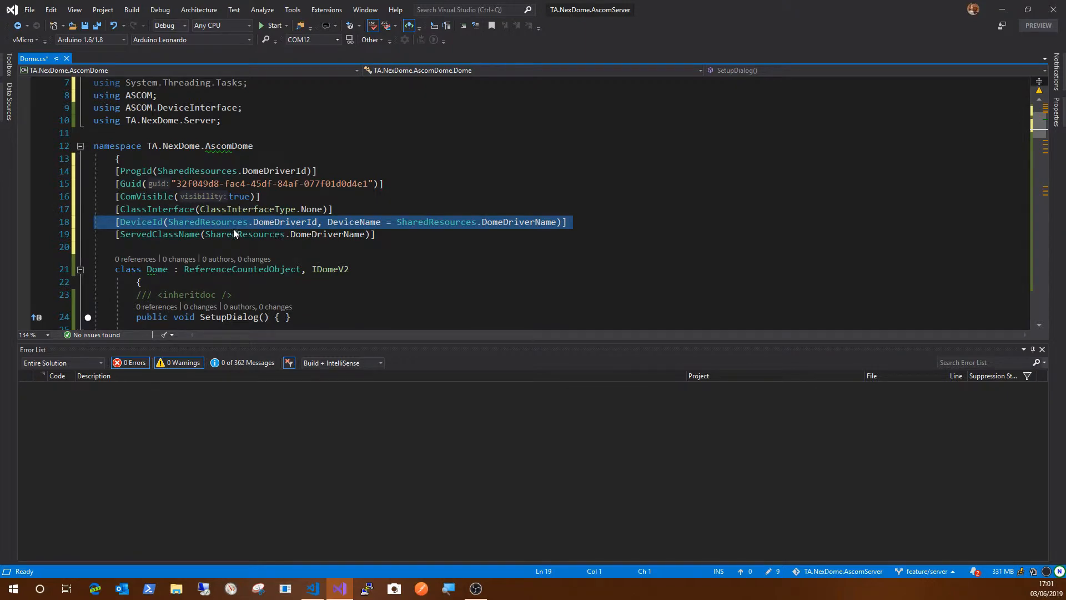
Scroll through Dome.cs to review its IDomeV2 member stubs like Action, CommandBool and Dispose.
{"action": "scroll", "scroll_direction": "down", "scroll_amount": 3}
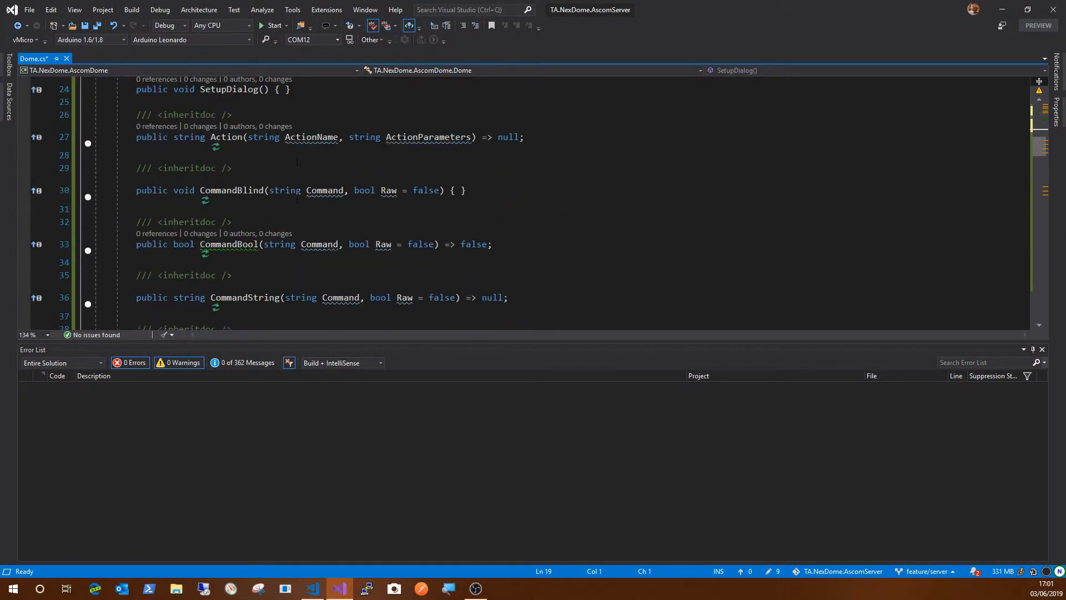
{"action": "scroll", "scroll_direction": "down", "scroll_amount": 3}
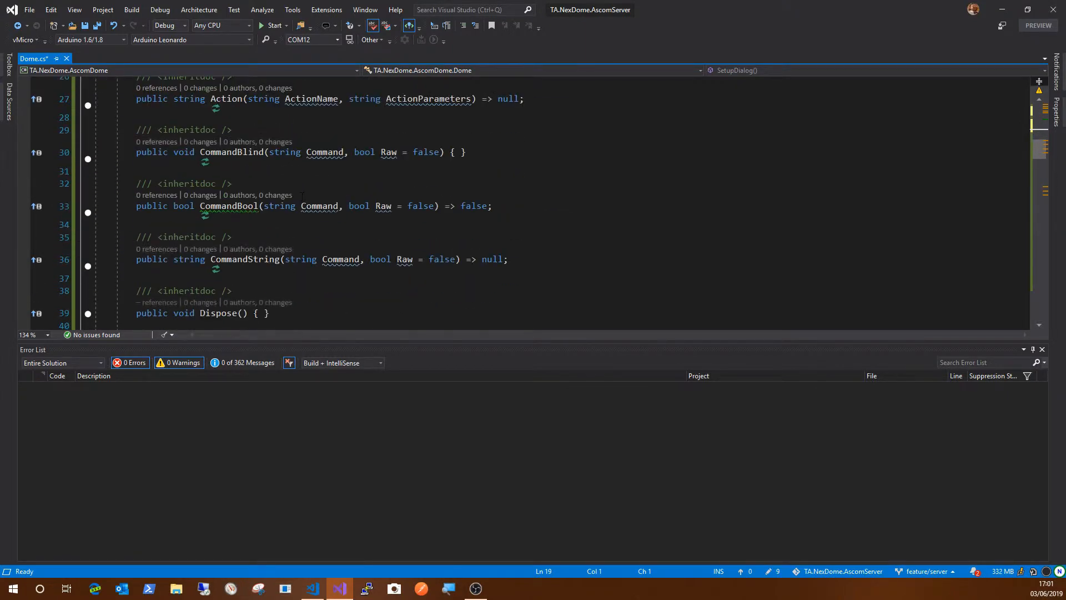
{"action": "mouse_move", "coordinate": [319, 207]}
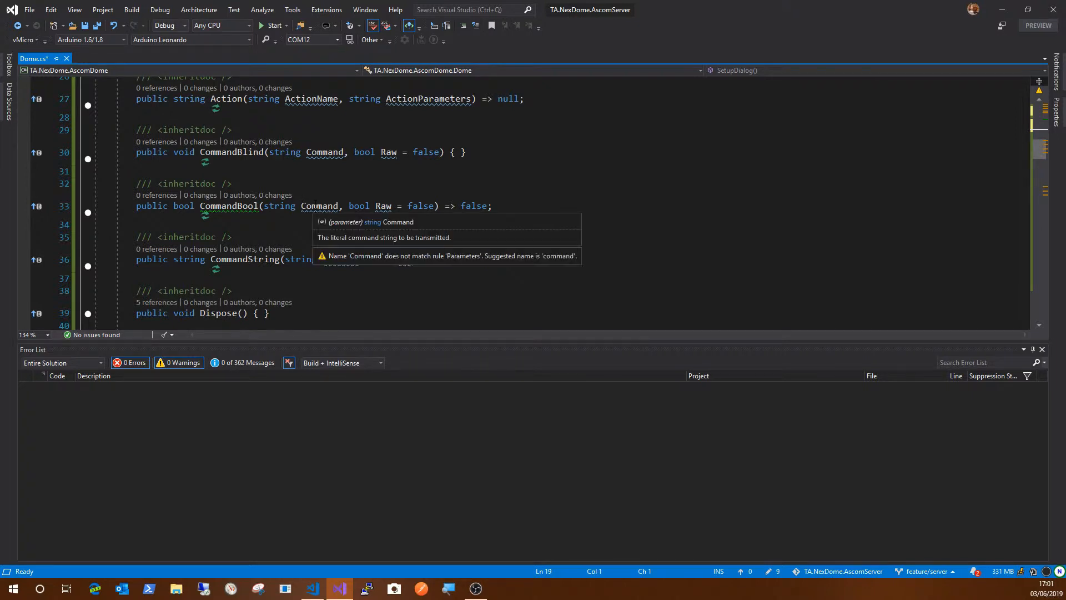
{"action": "mouse_move", "coordinate": [327, 188]}
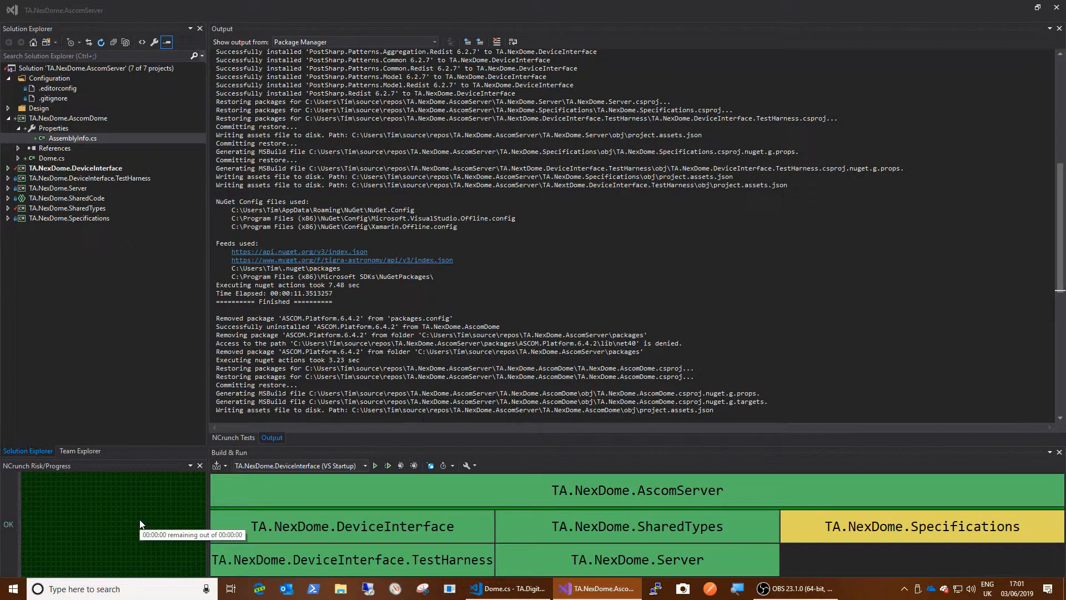
{"action": "mouse_move", "coordinate": [133, 526]}
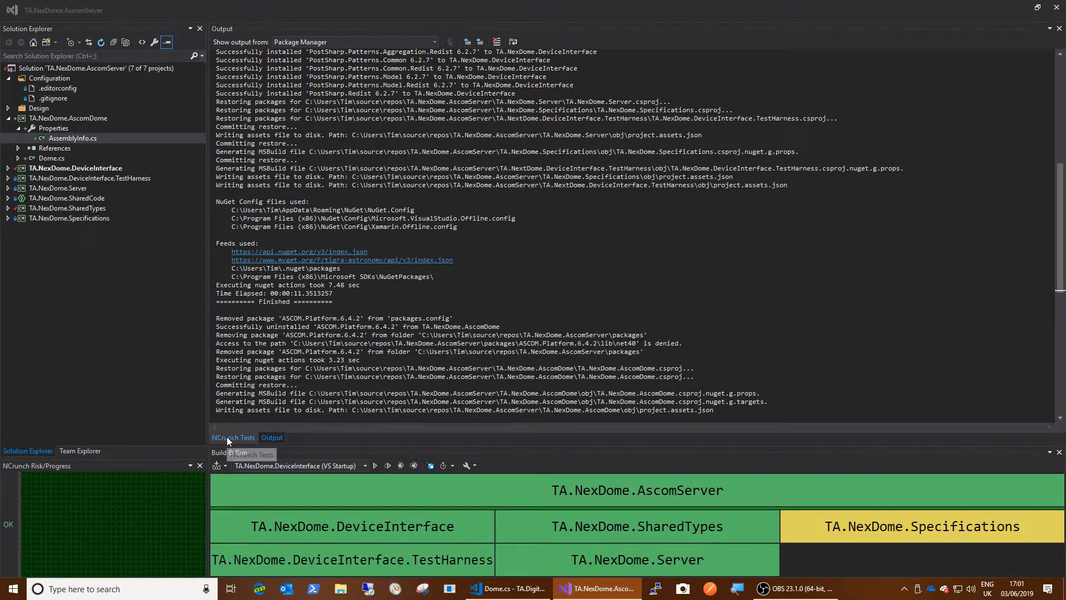
Show NCrunch Tests for all projects, confirming each builds, and inspect TA.NexDome.Server's result.
{"action": "left_click", "coordinate": [233, 437]}
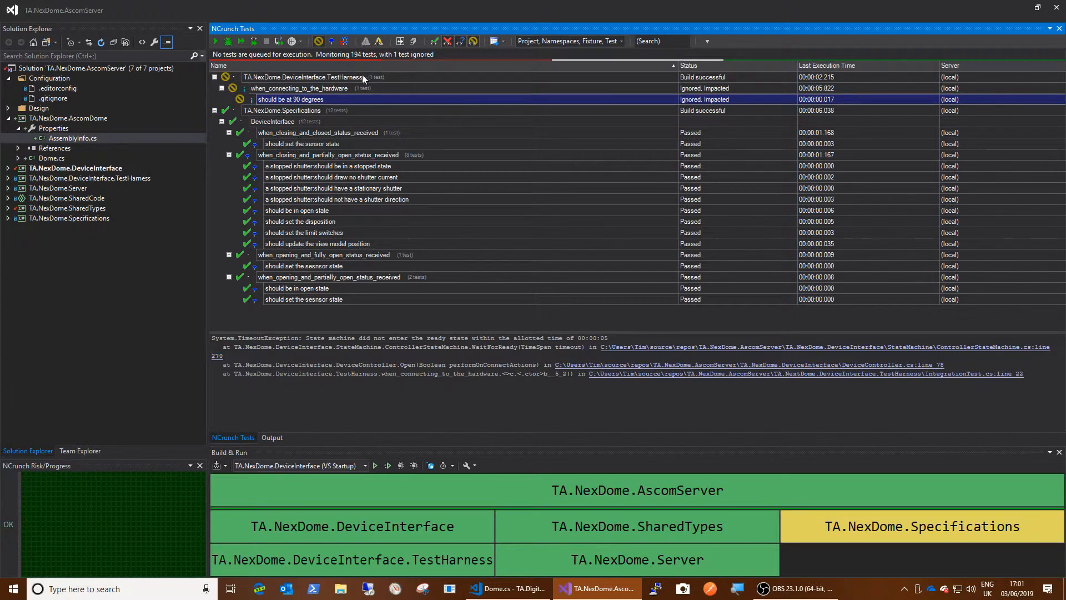
{"action": "left_click", "coordinate": [435, 41]}
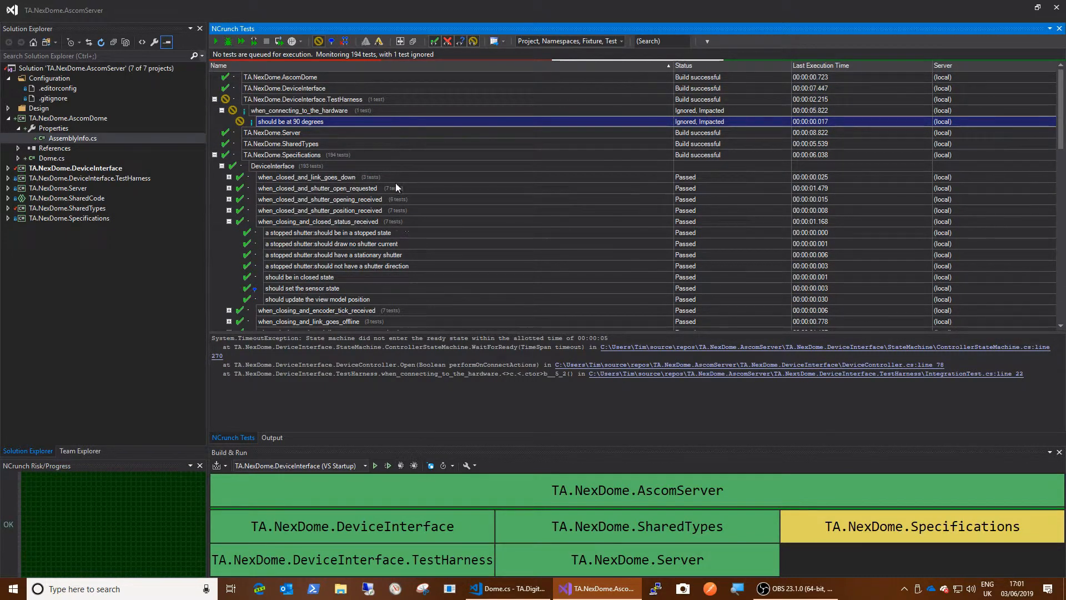
{"action": "mouse_move", "coordinate": [248, 122]}
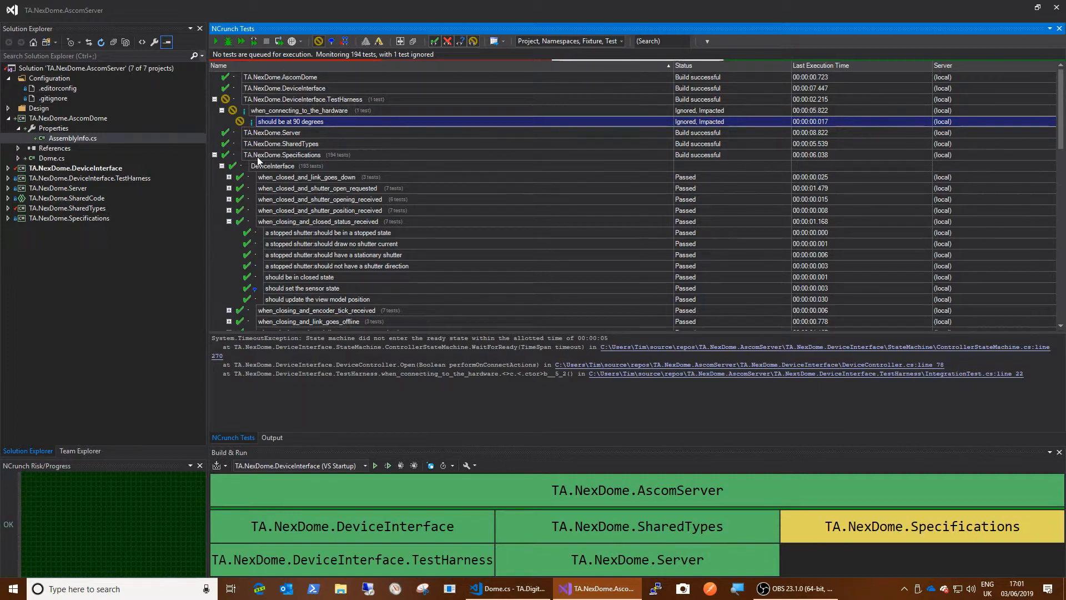
{"action": "left_click", "coordinate": [270, 132]}
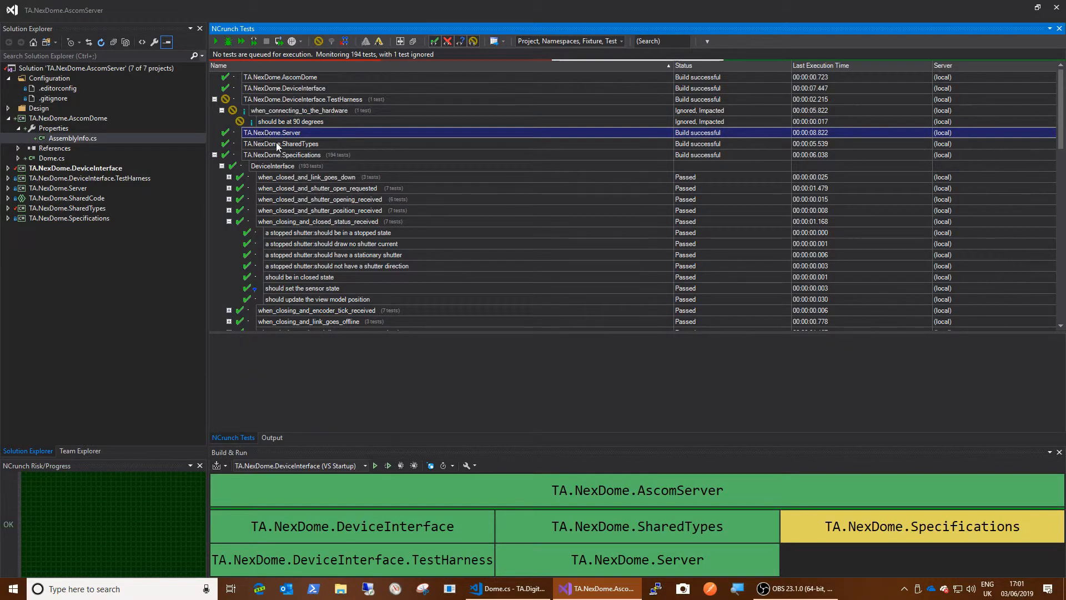
{"action": "mouse_move", "coordinate": [711, 137]}
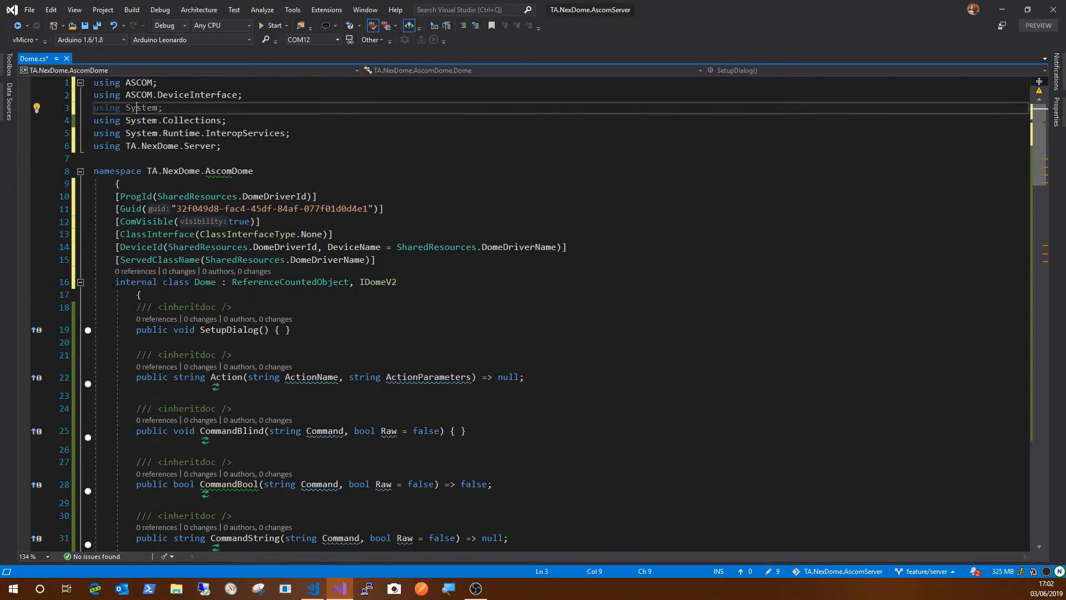
Select the unused System using directive and review Dome.cs's IDomeV2 members and properties.
{"action": "double_click", "coordinate": [142, 108]}
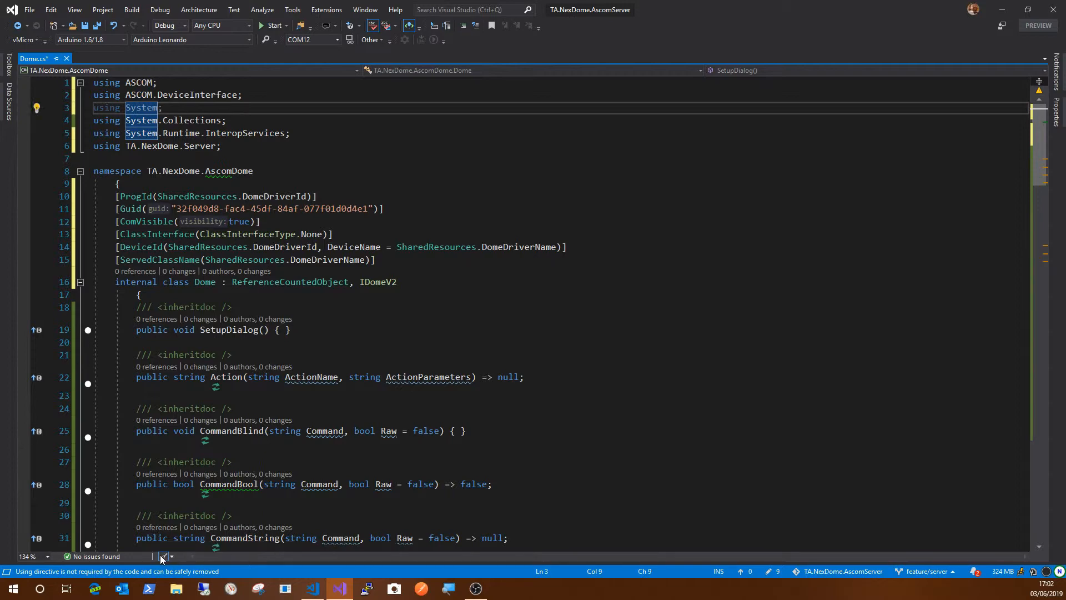
{"action": "scroll", "scroll_direction": "down", "scroll_amount": 3}
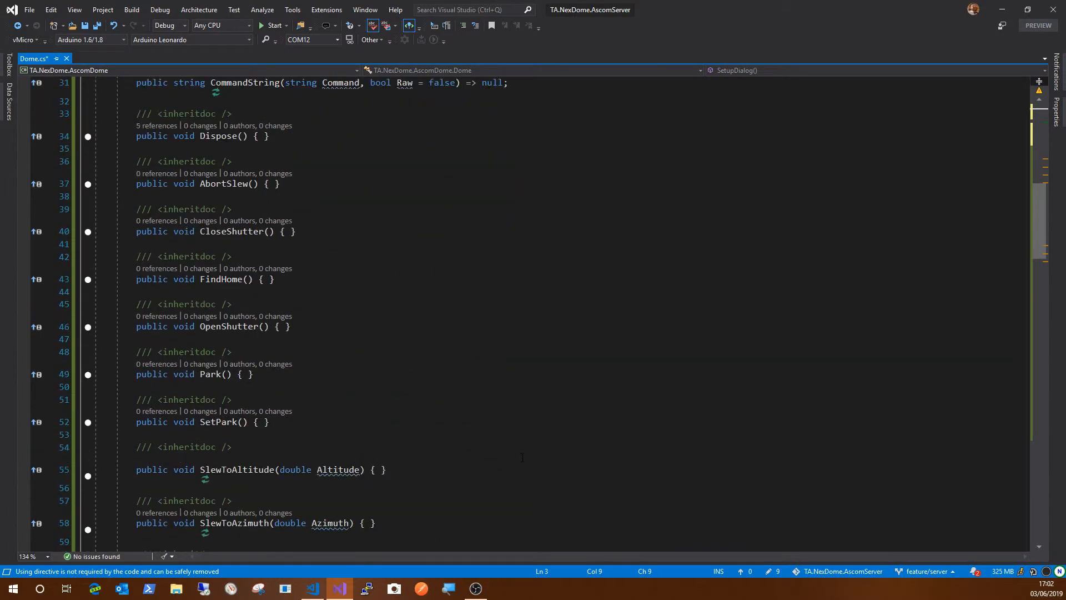
{"action": "scroll", "scroll_direction": "down", "scroll_amount": 3}
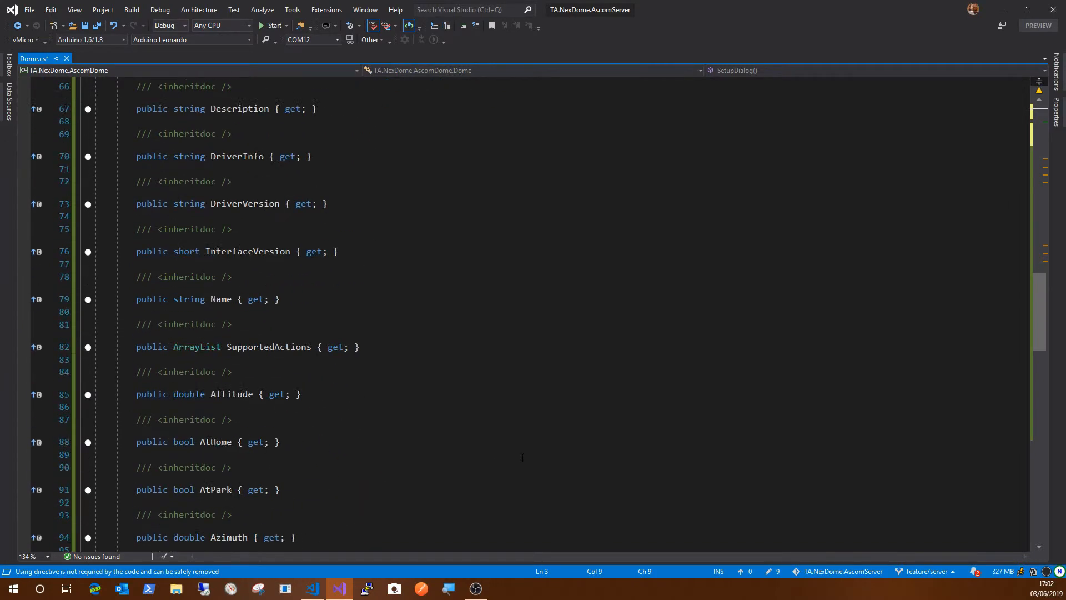
{"action": "scroll", "scroll_direction": "down", "scroll_amount": 3}
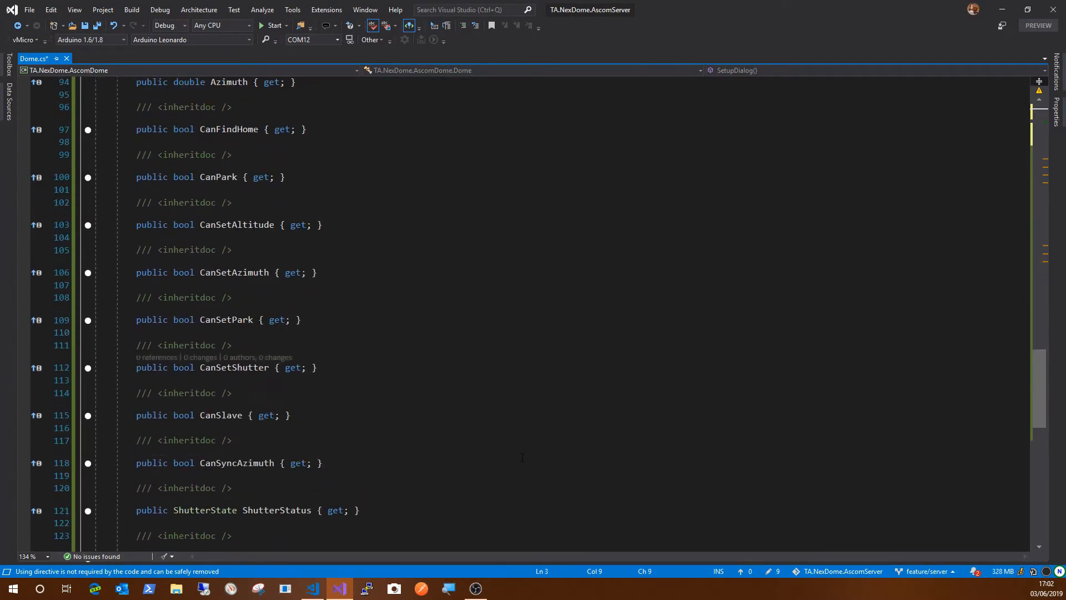
{"action": "scroll", "scroll_direction": "up", "scroll_amount": 3}
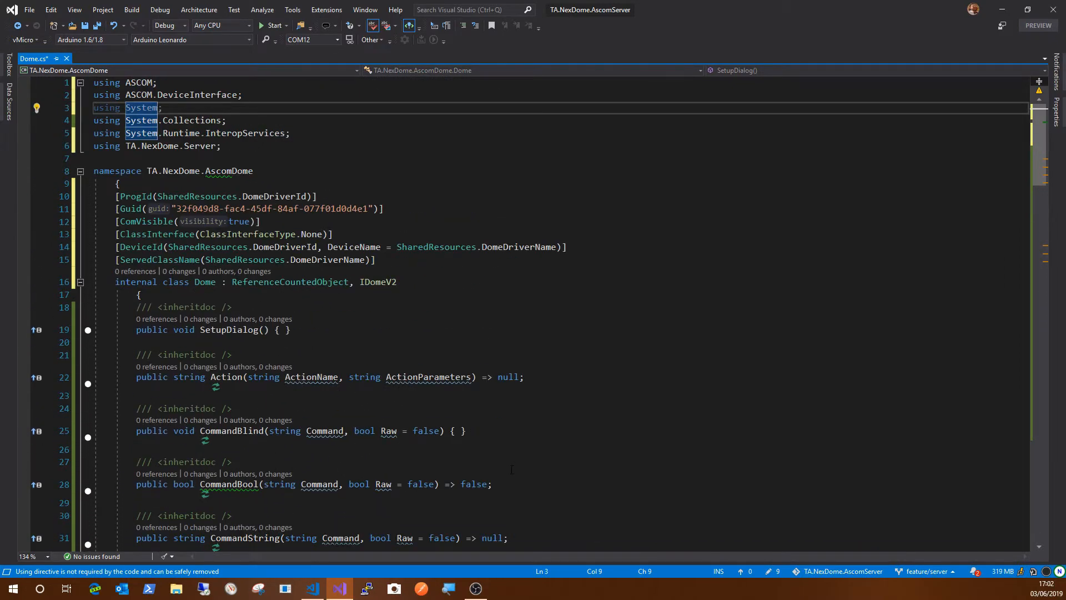
{"action": "mouse_move", "coordinate": [210, 260]}
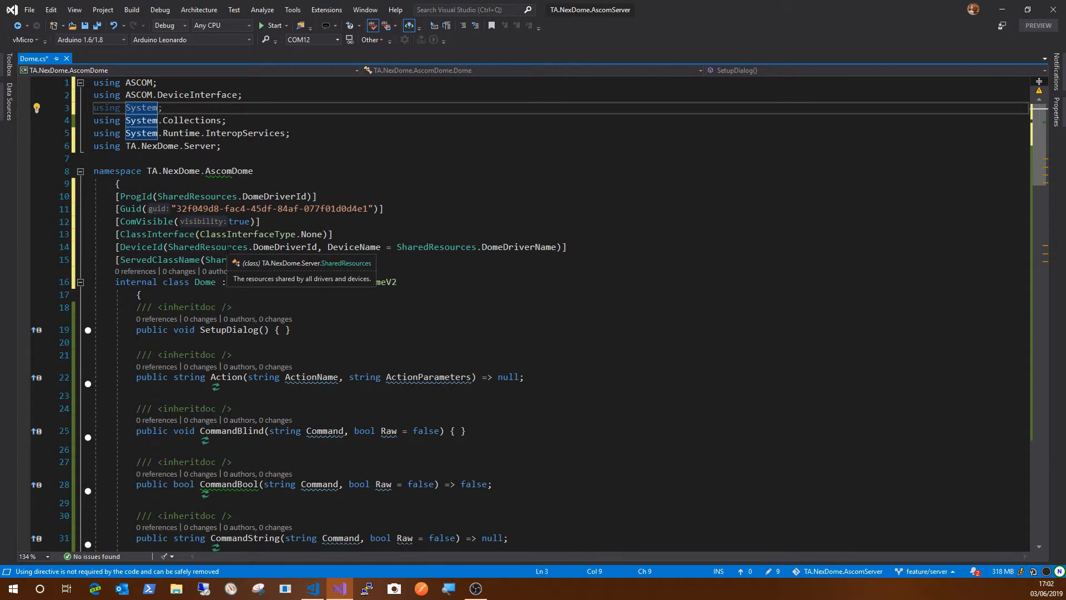